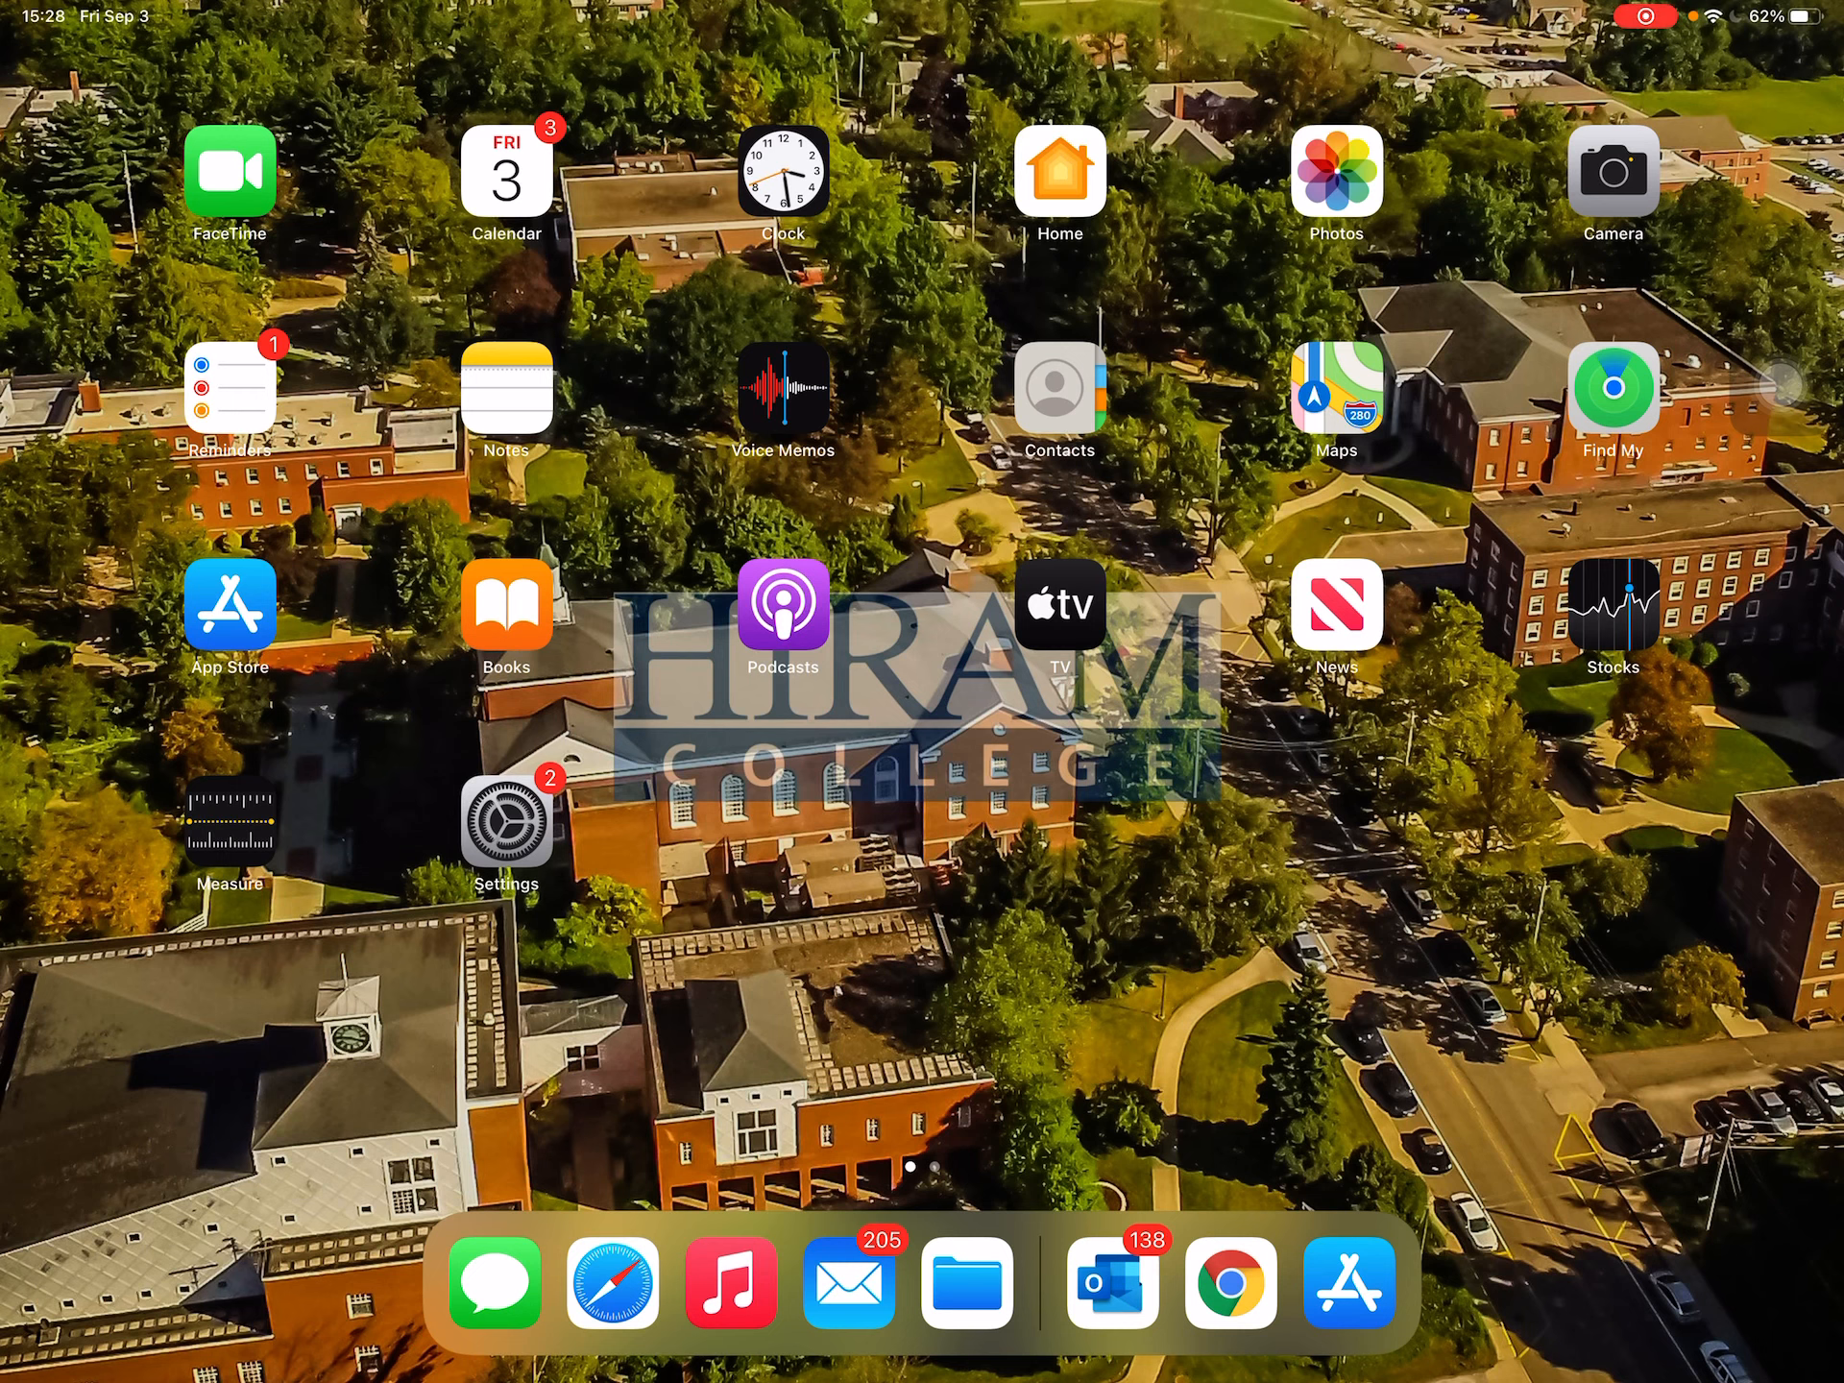
Load online.hiram.edu in Safari and scroll down through the My courses cards.
scroll(right, 3)
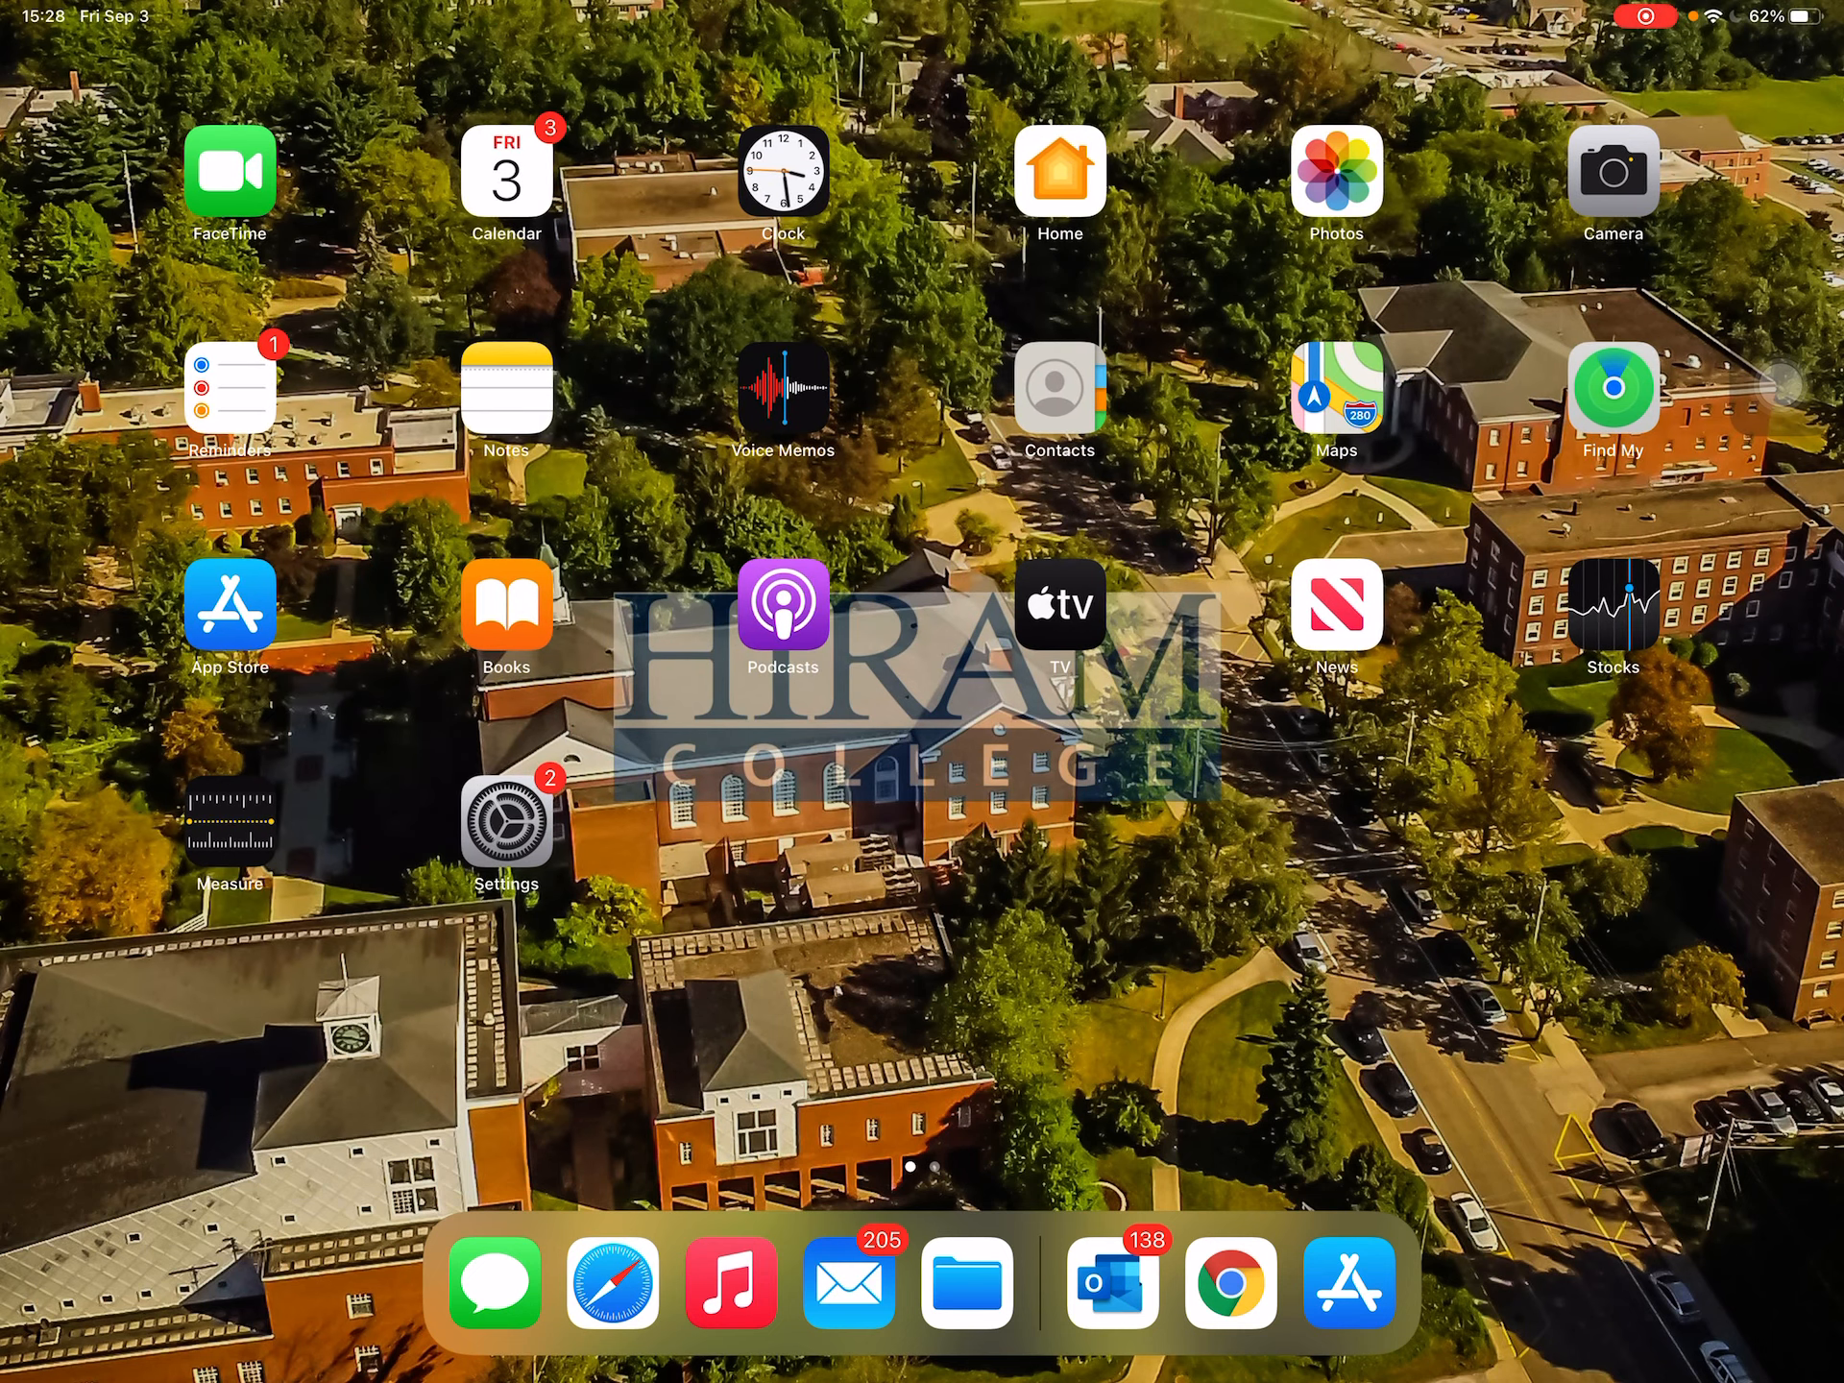
scroll(left, 3)
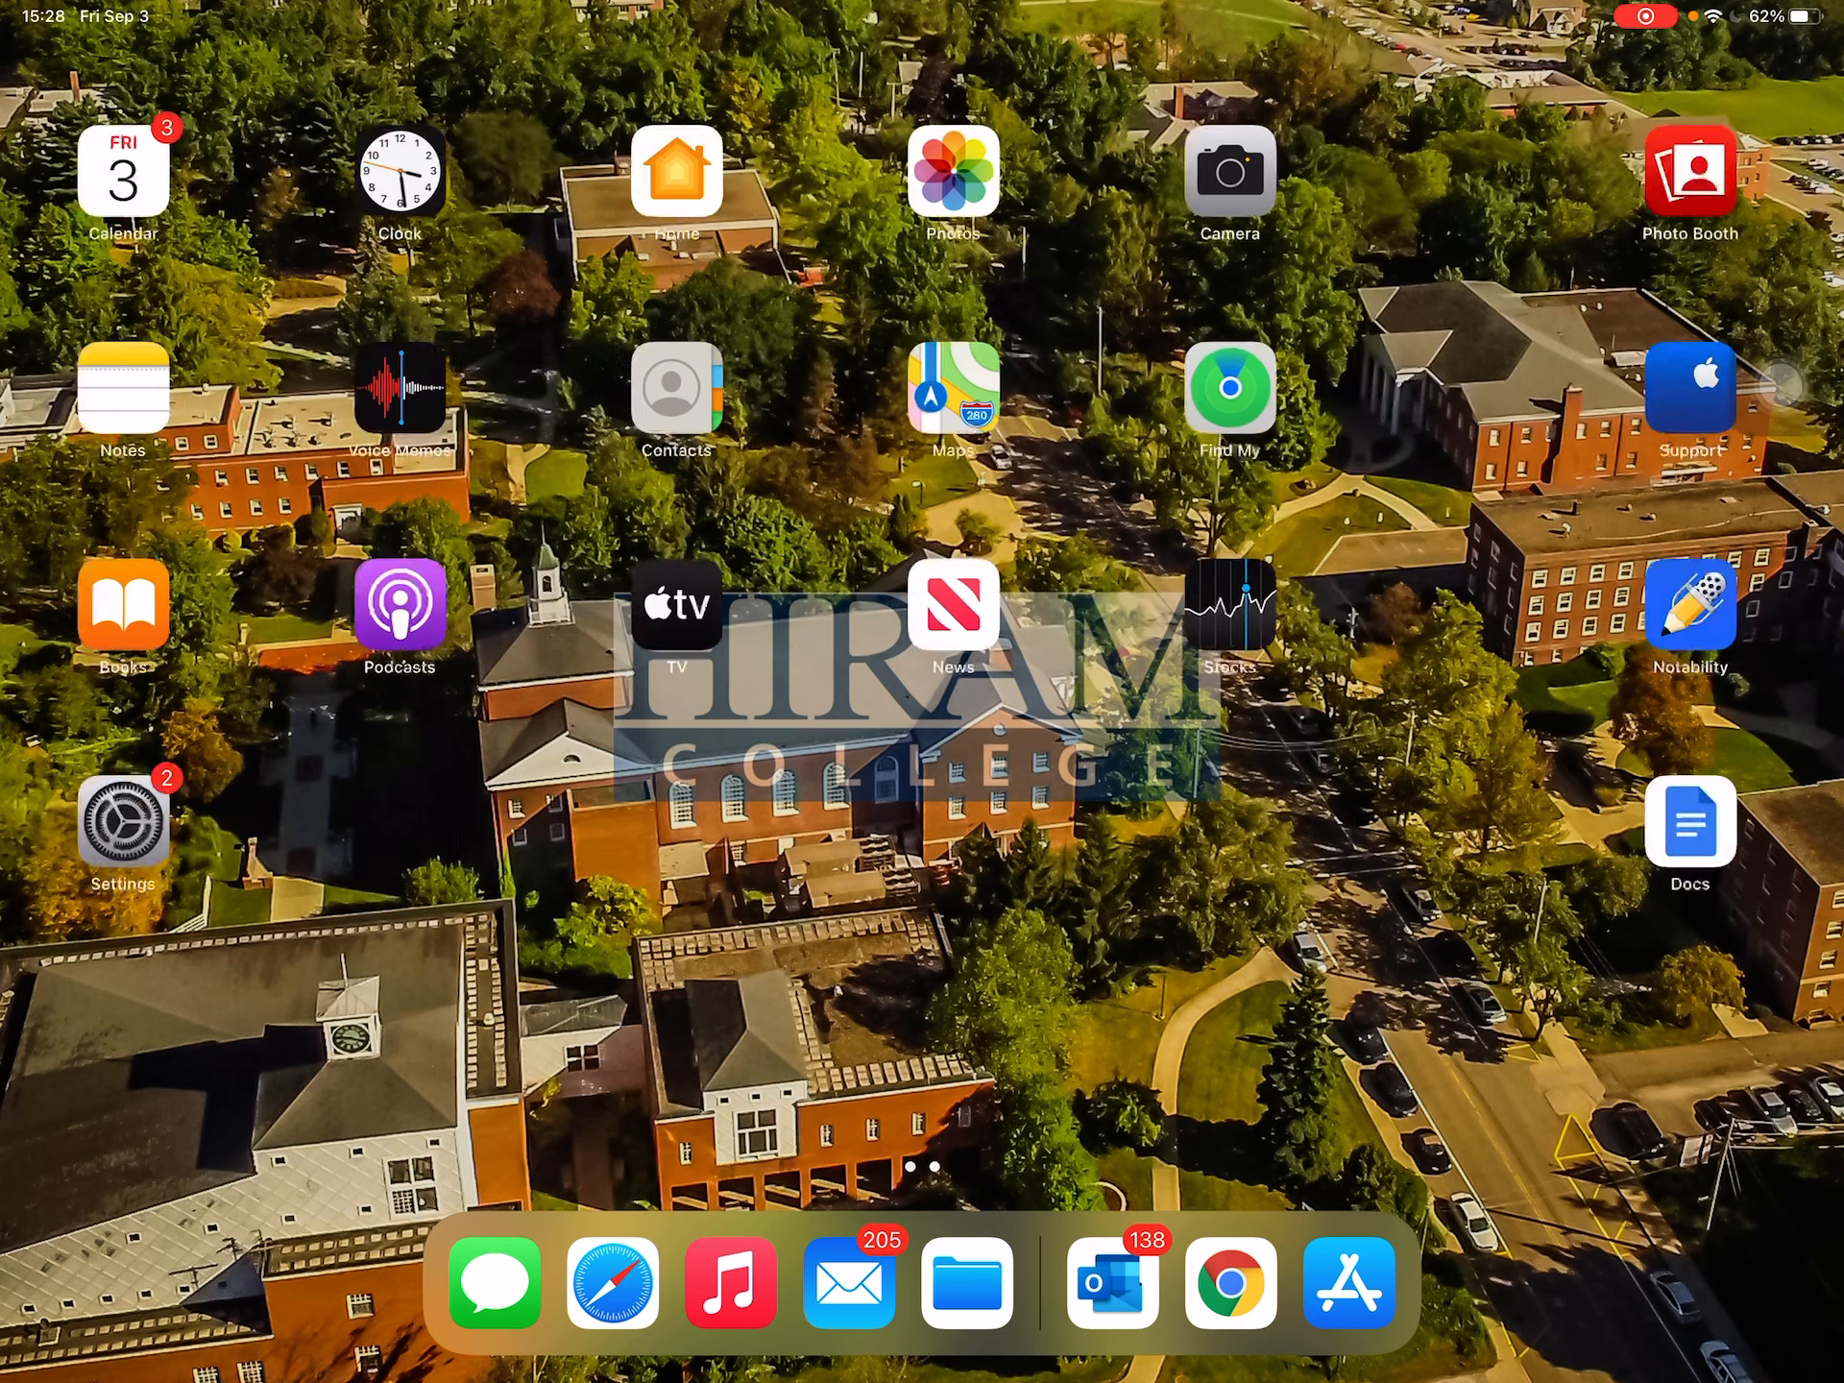
scroll(right, 3)
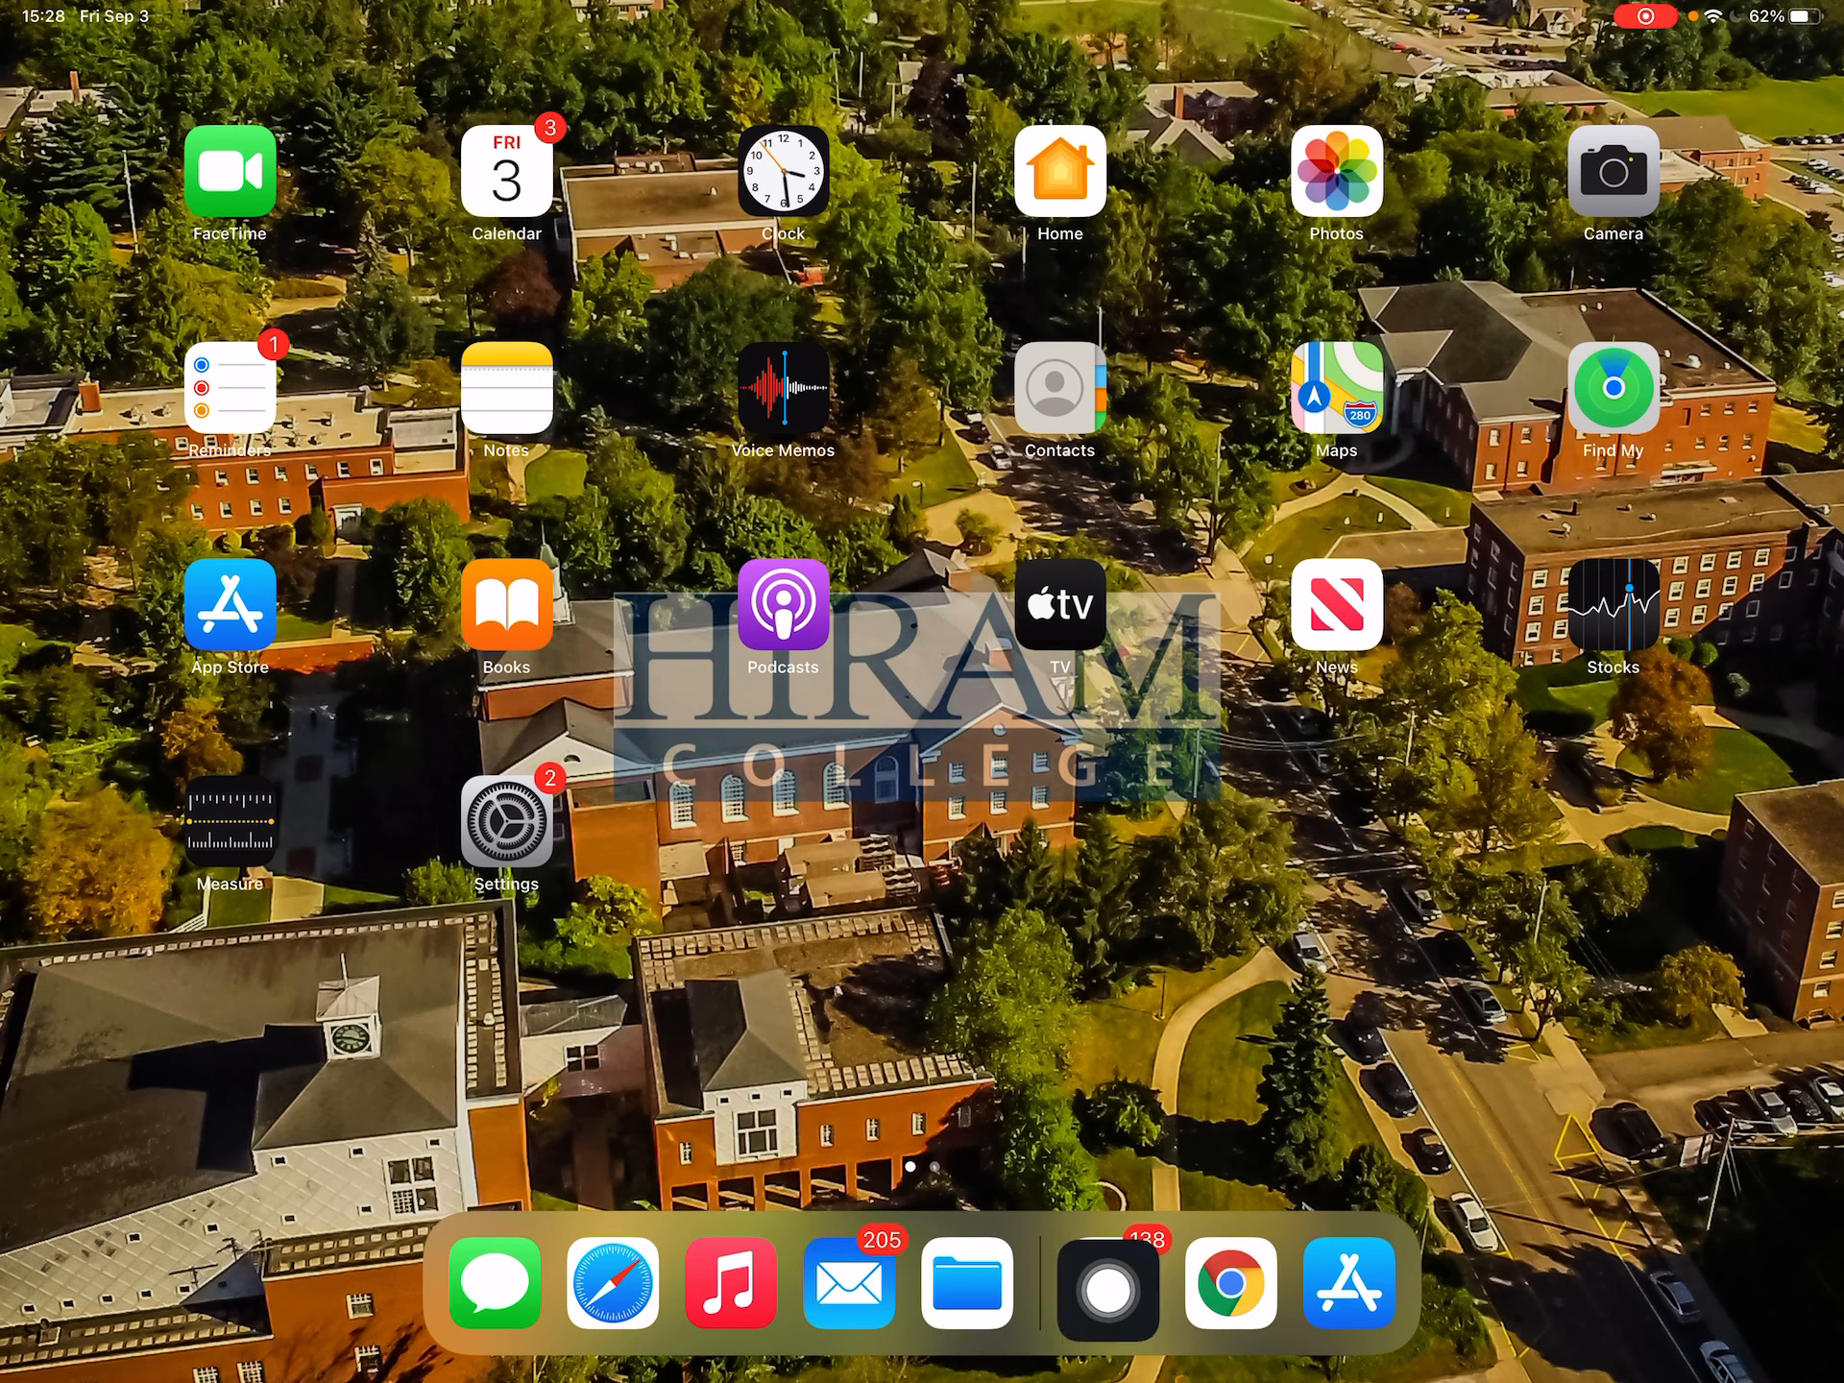
click(1229, 1282)
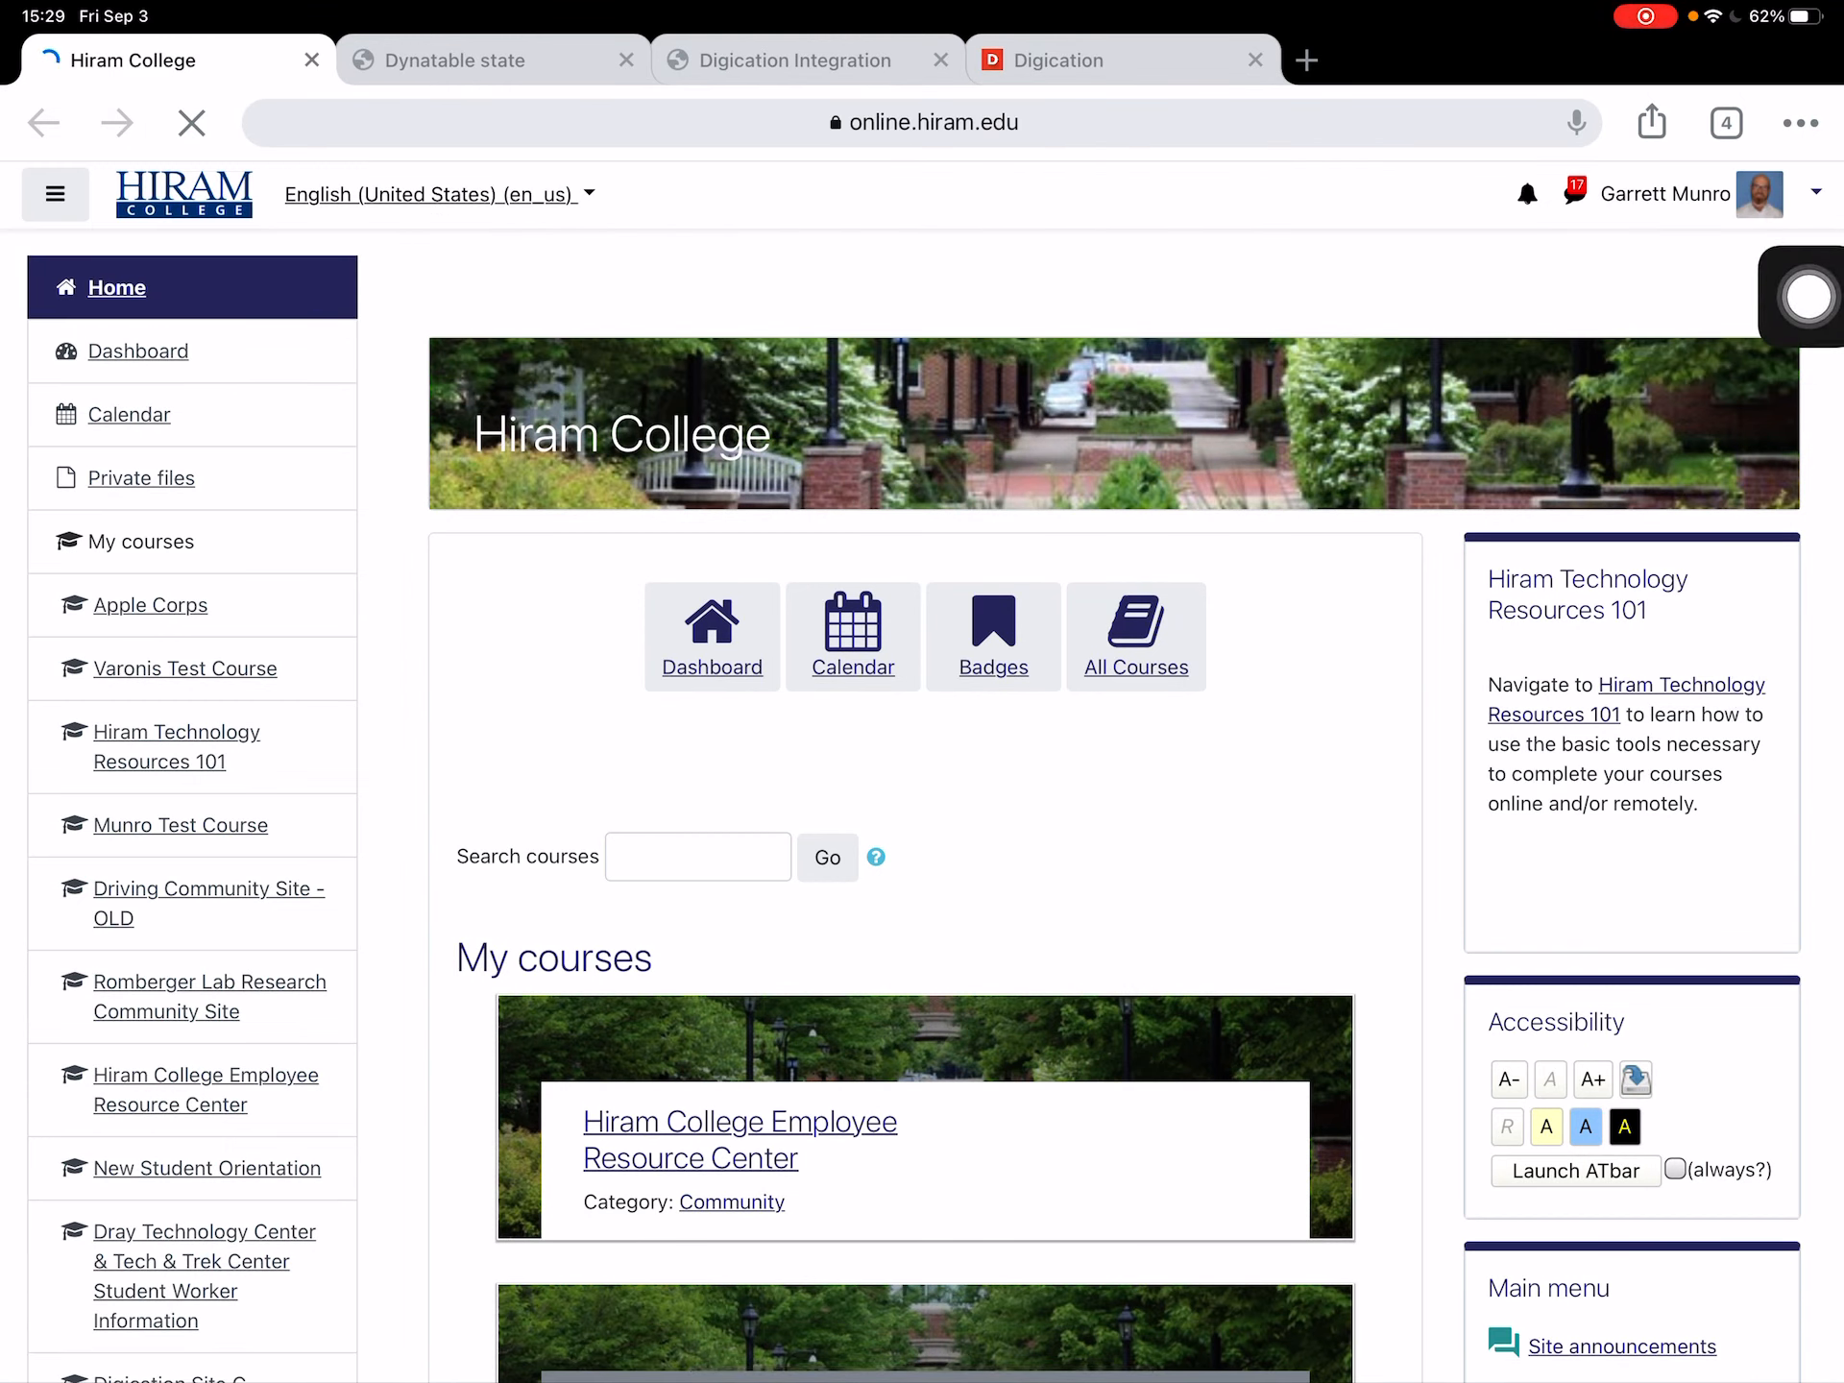
click(1713, 194)
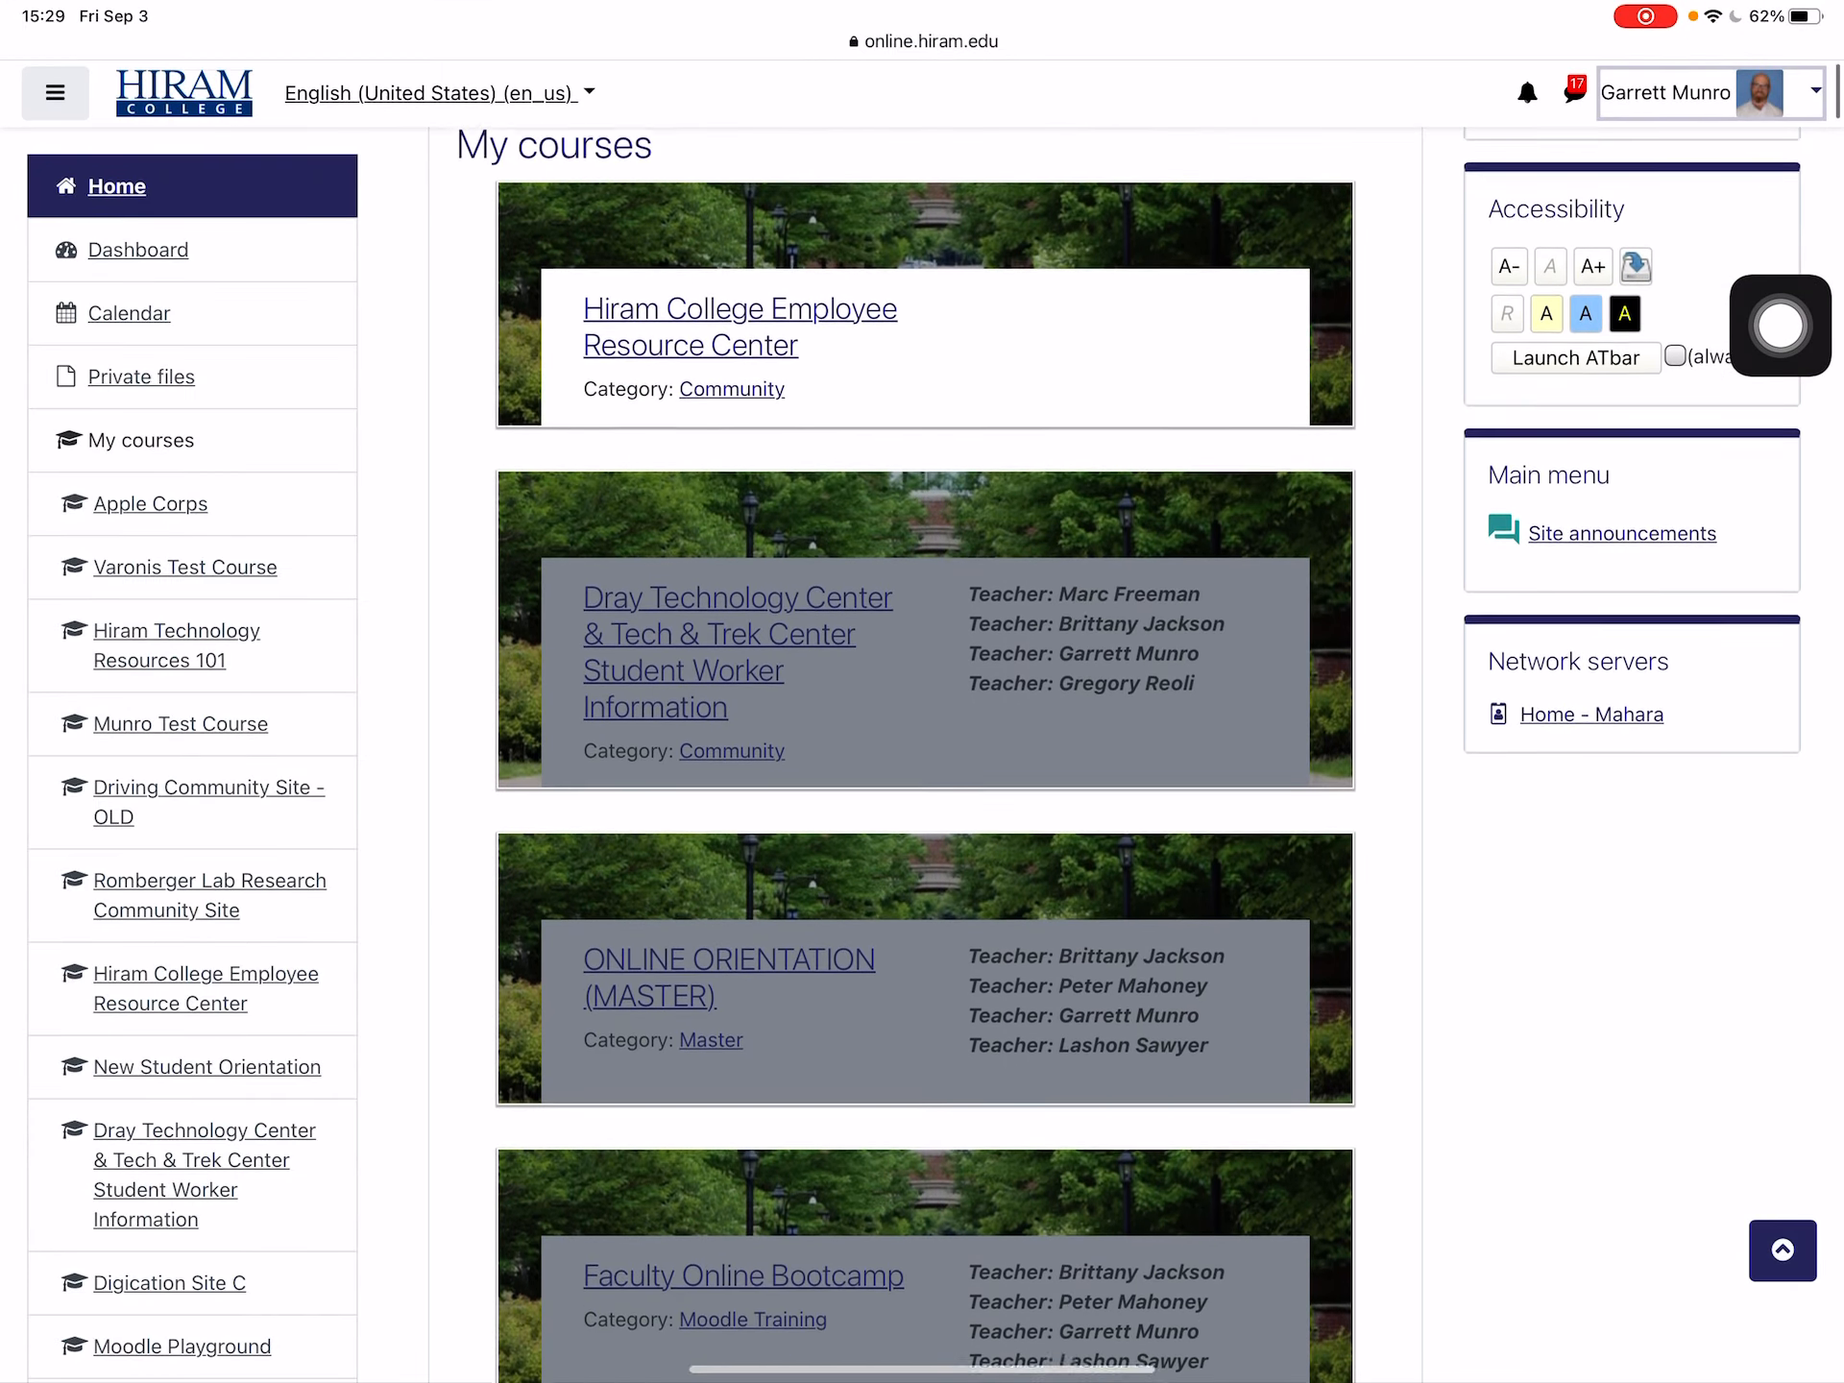
scroll(down, 3)
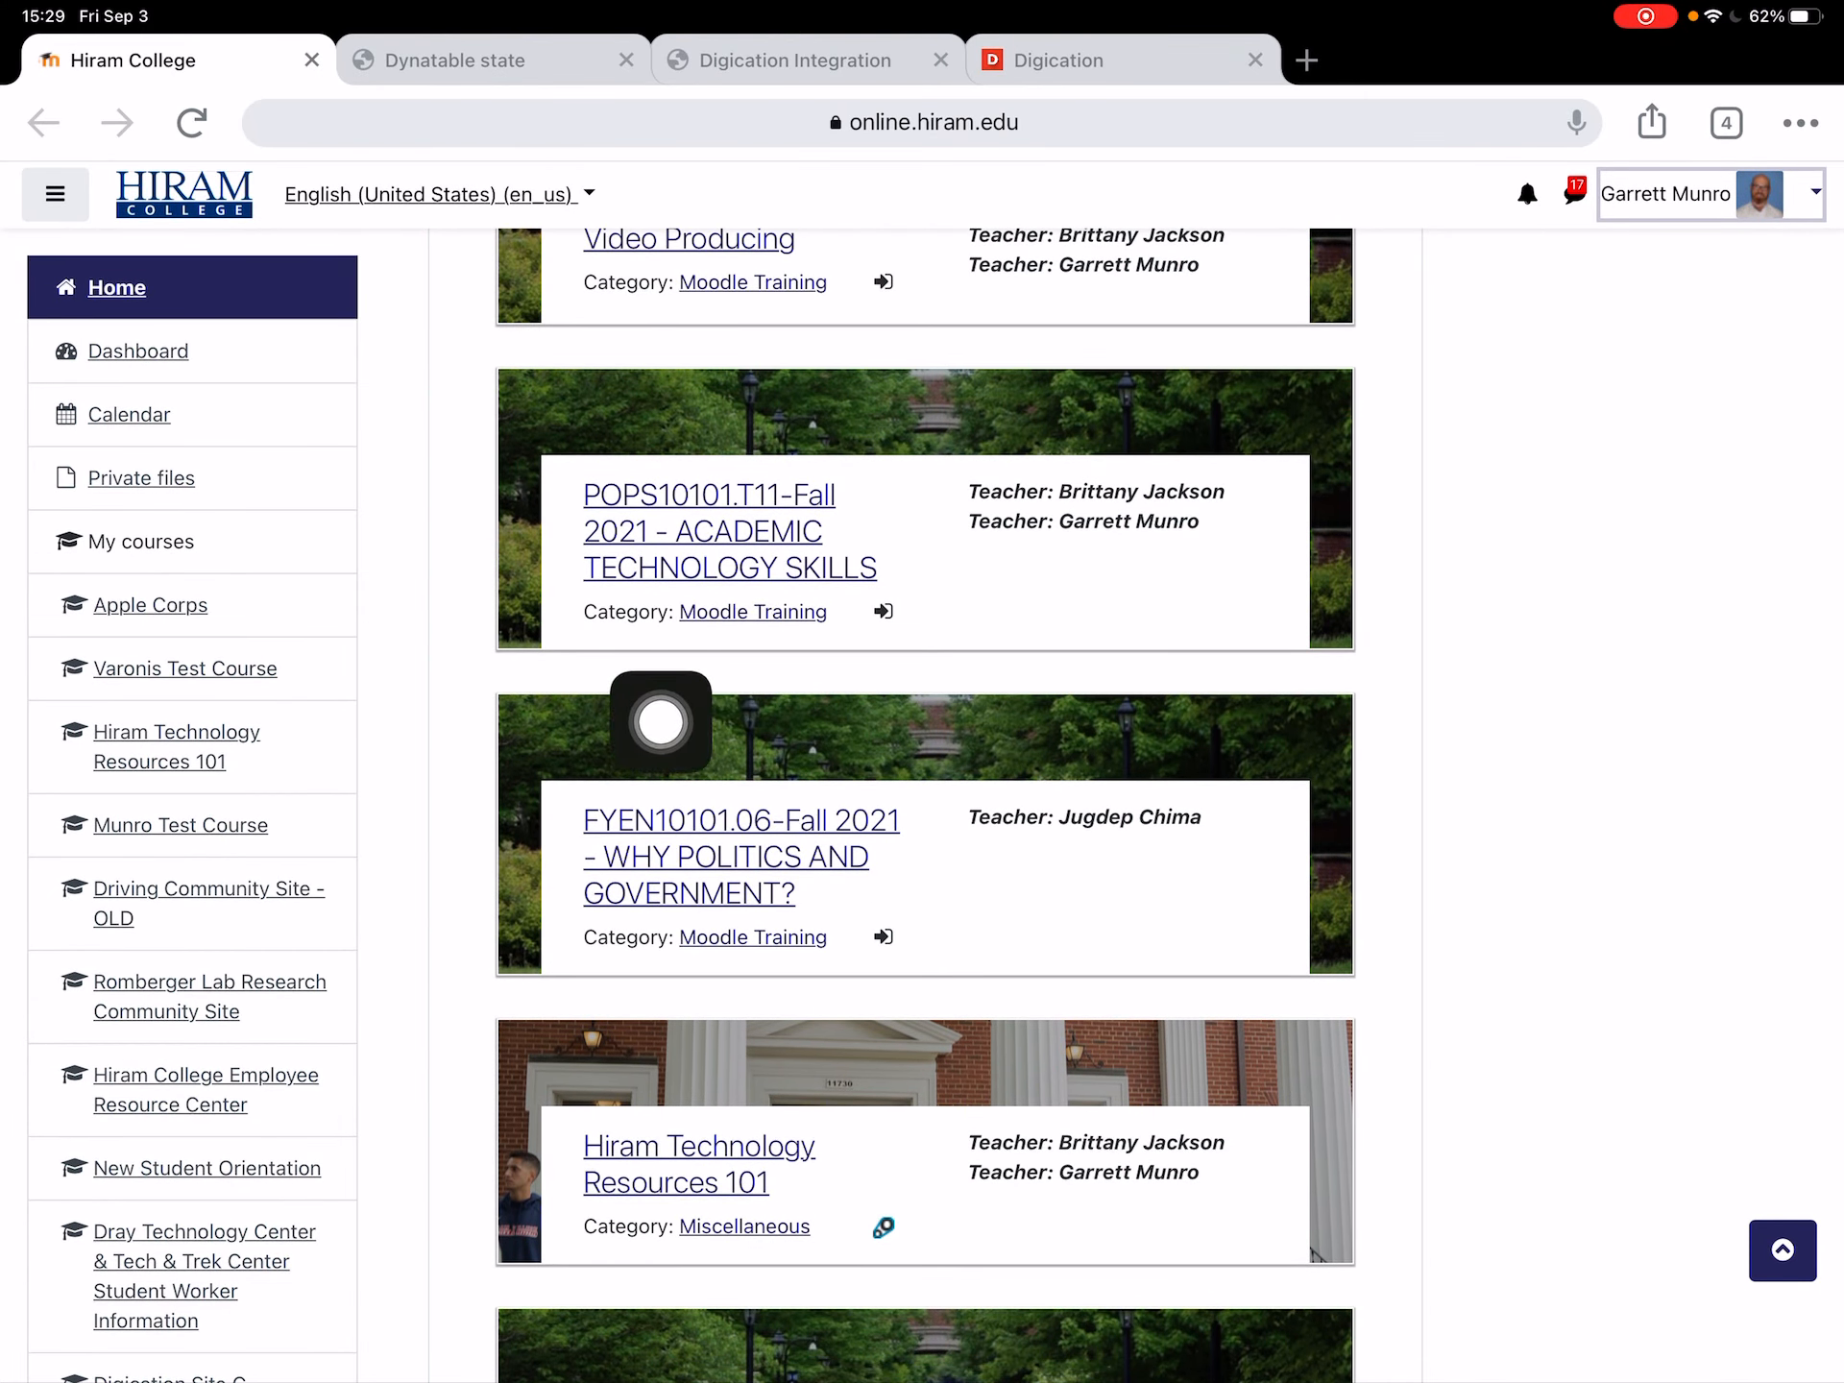
Open the POPS10101 Academic Technology Skills course and scroll to Week 2's ePortfolio Access link.
click(708, 530)
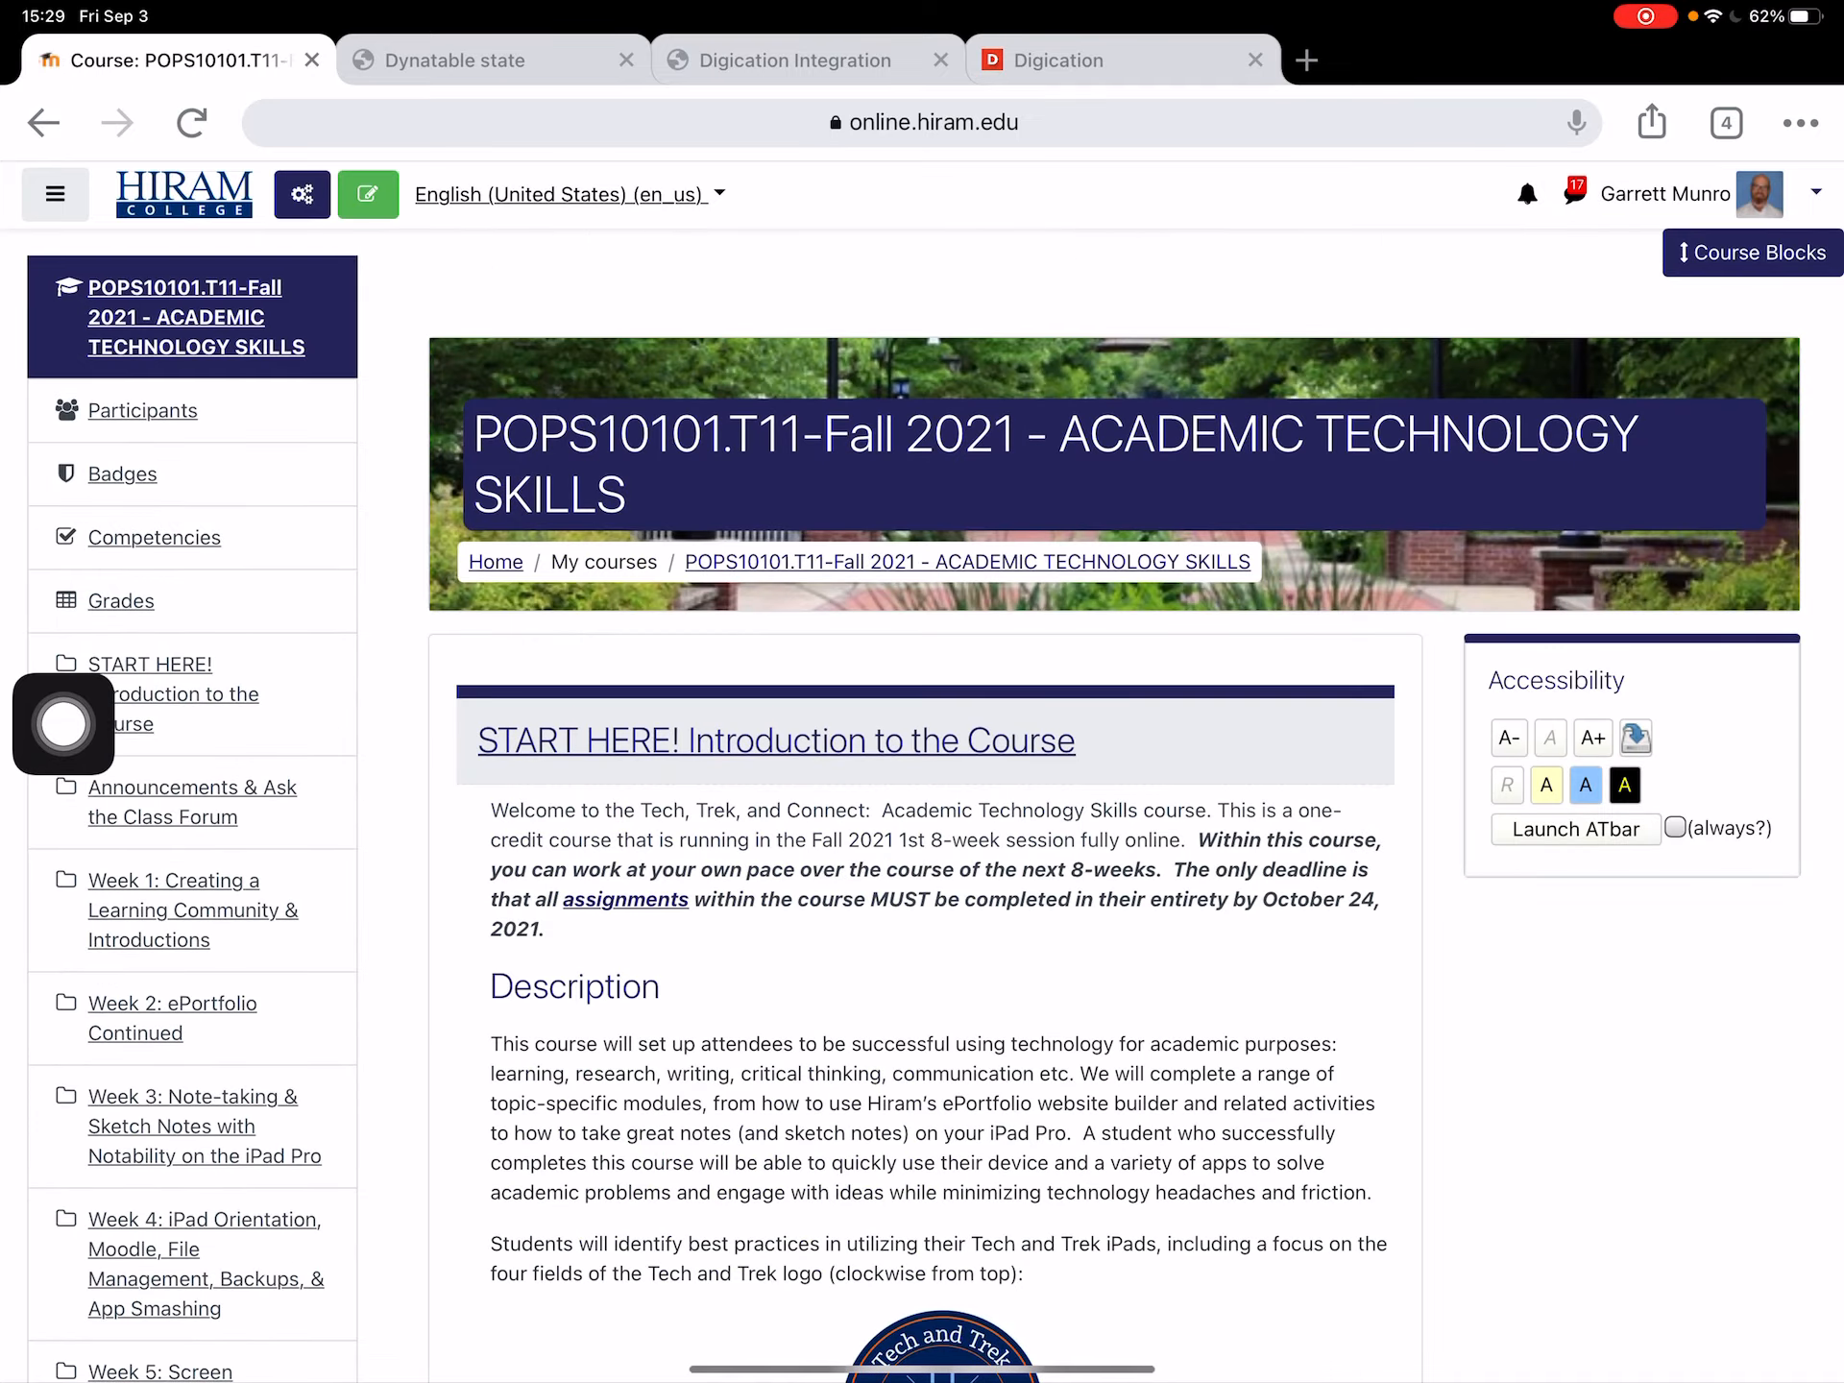
scroll(down, 3)
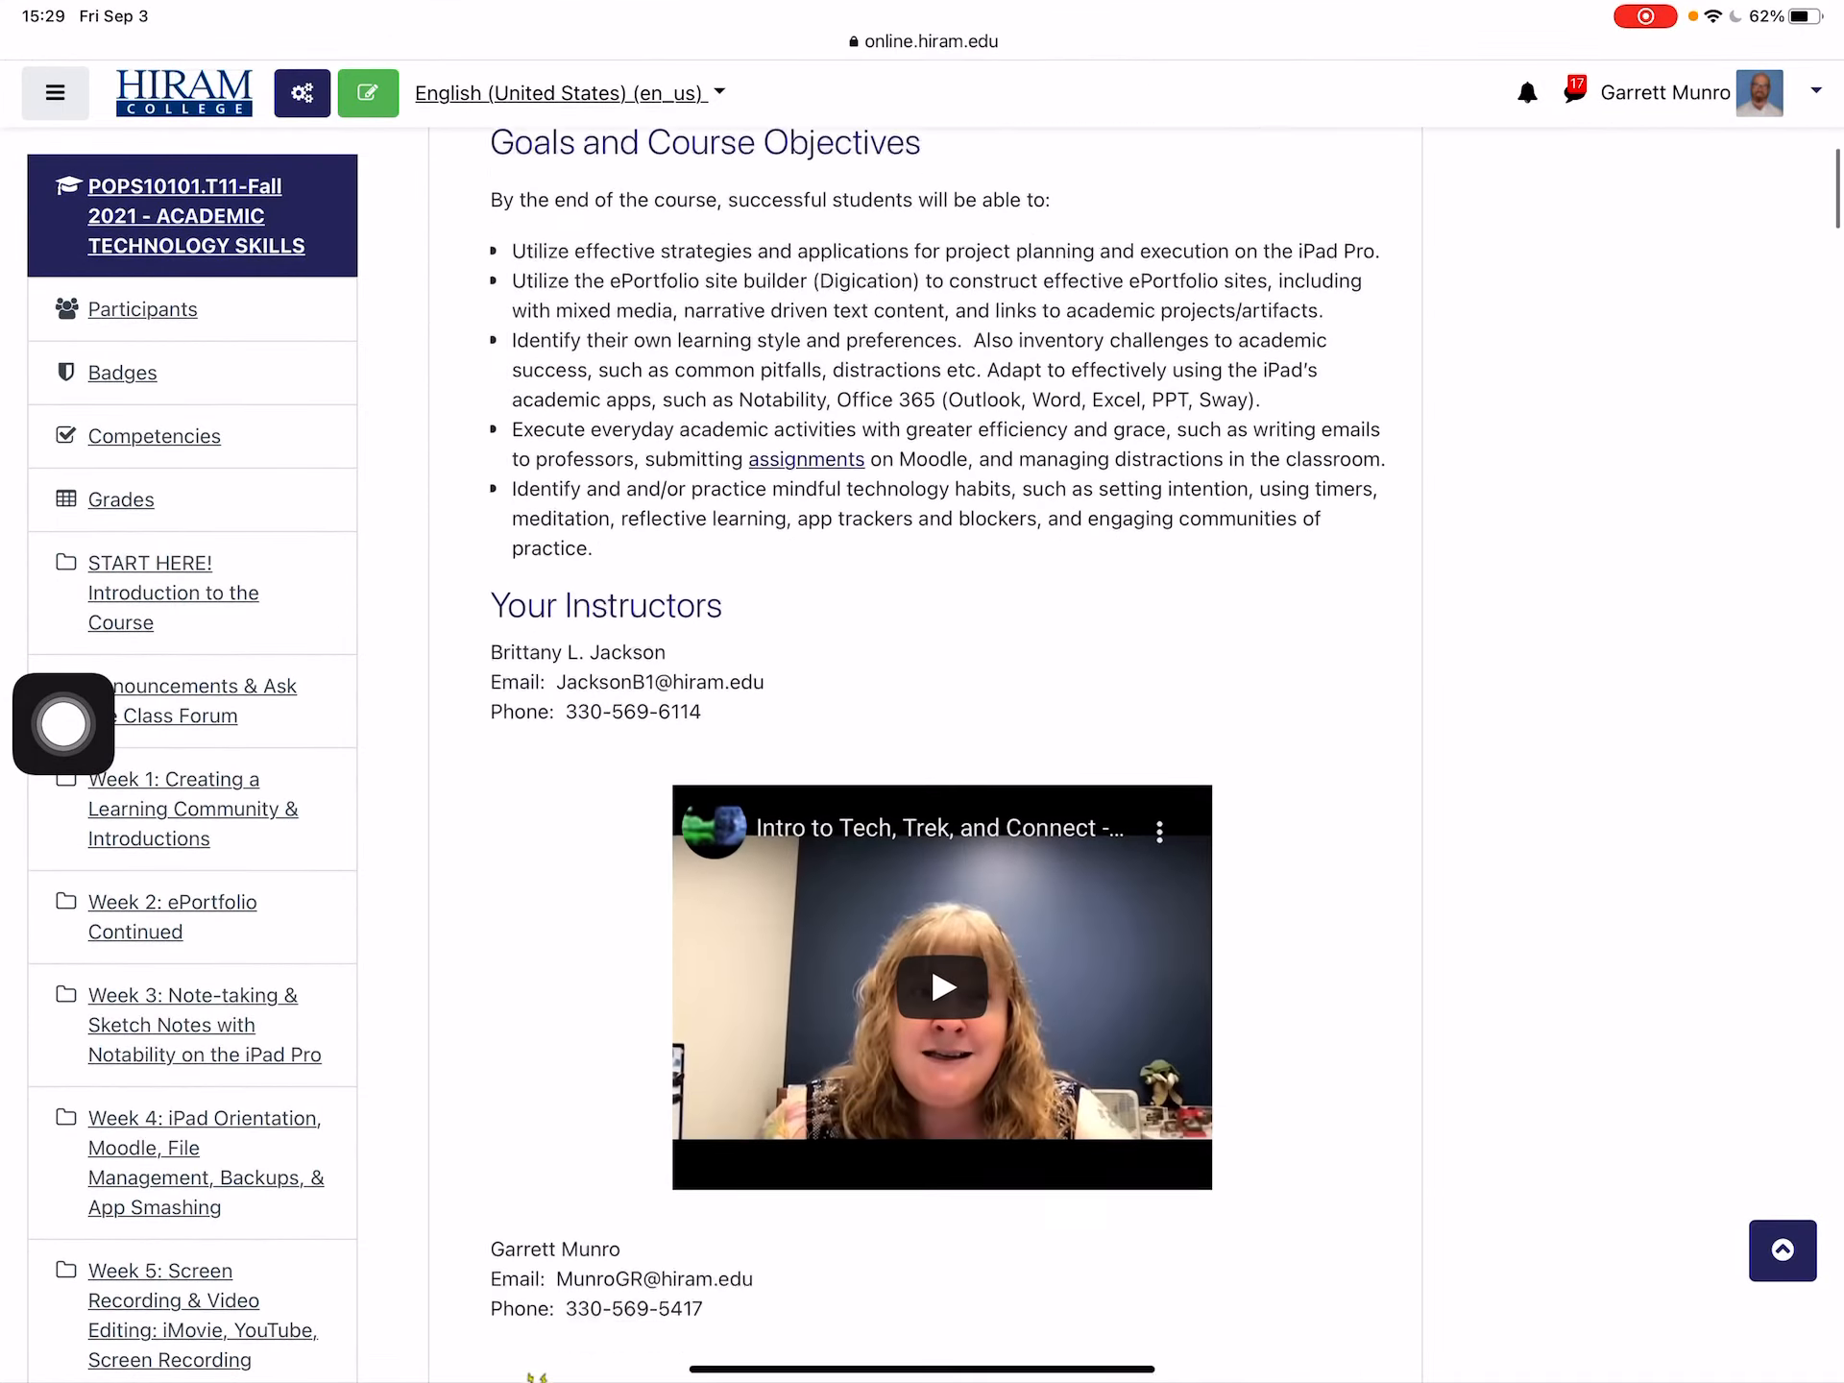
scroll(down, 3)
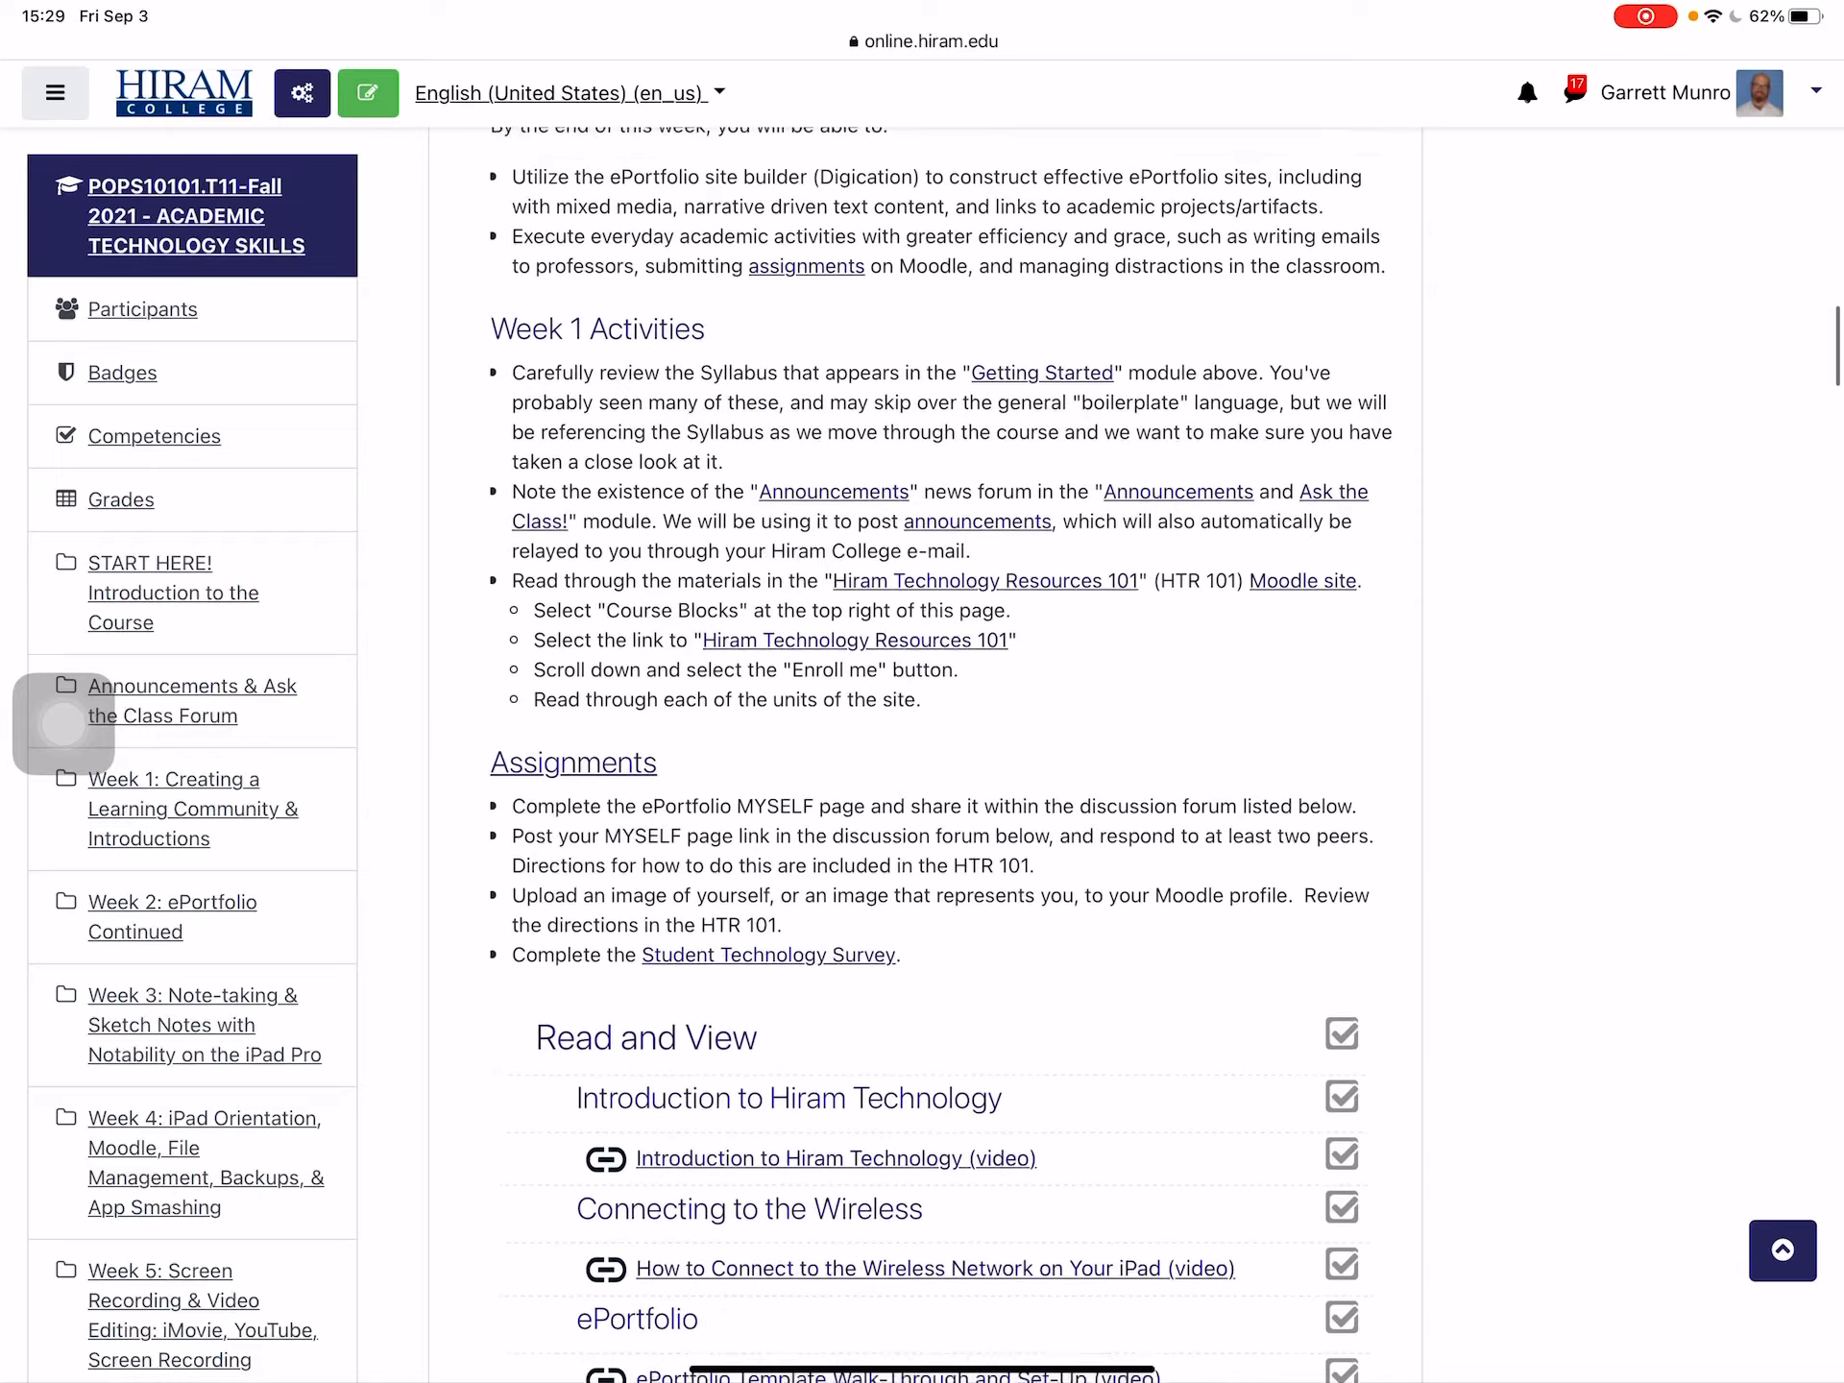
scroll(down, 3)
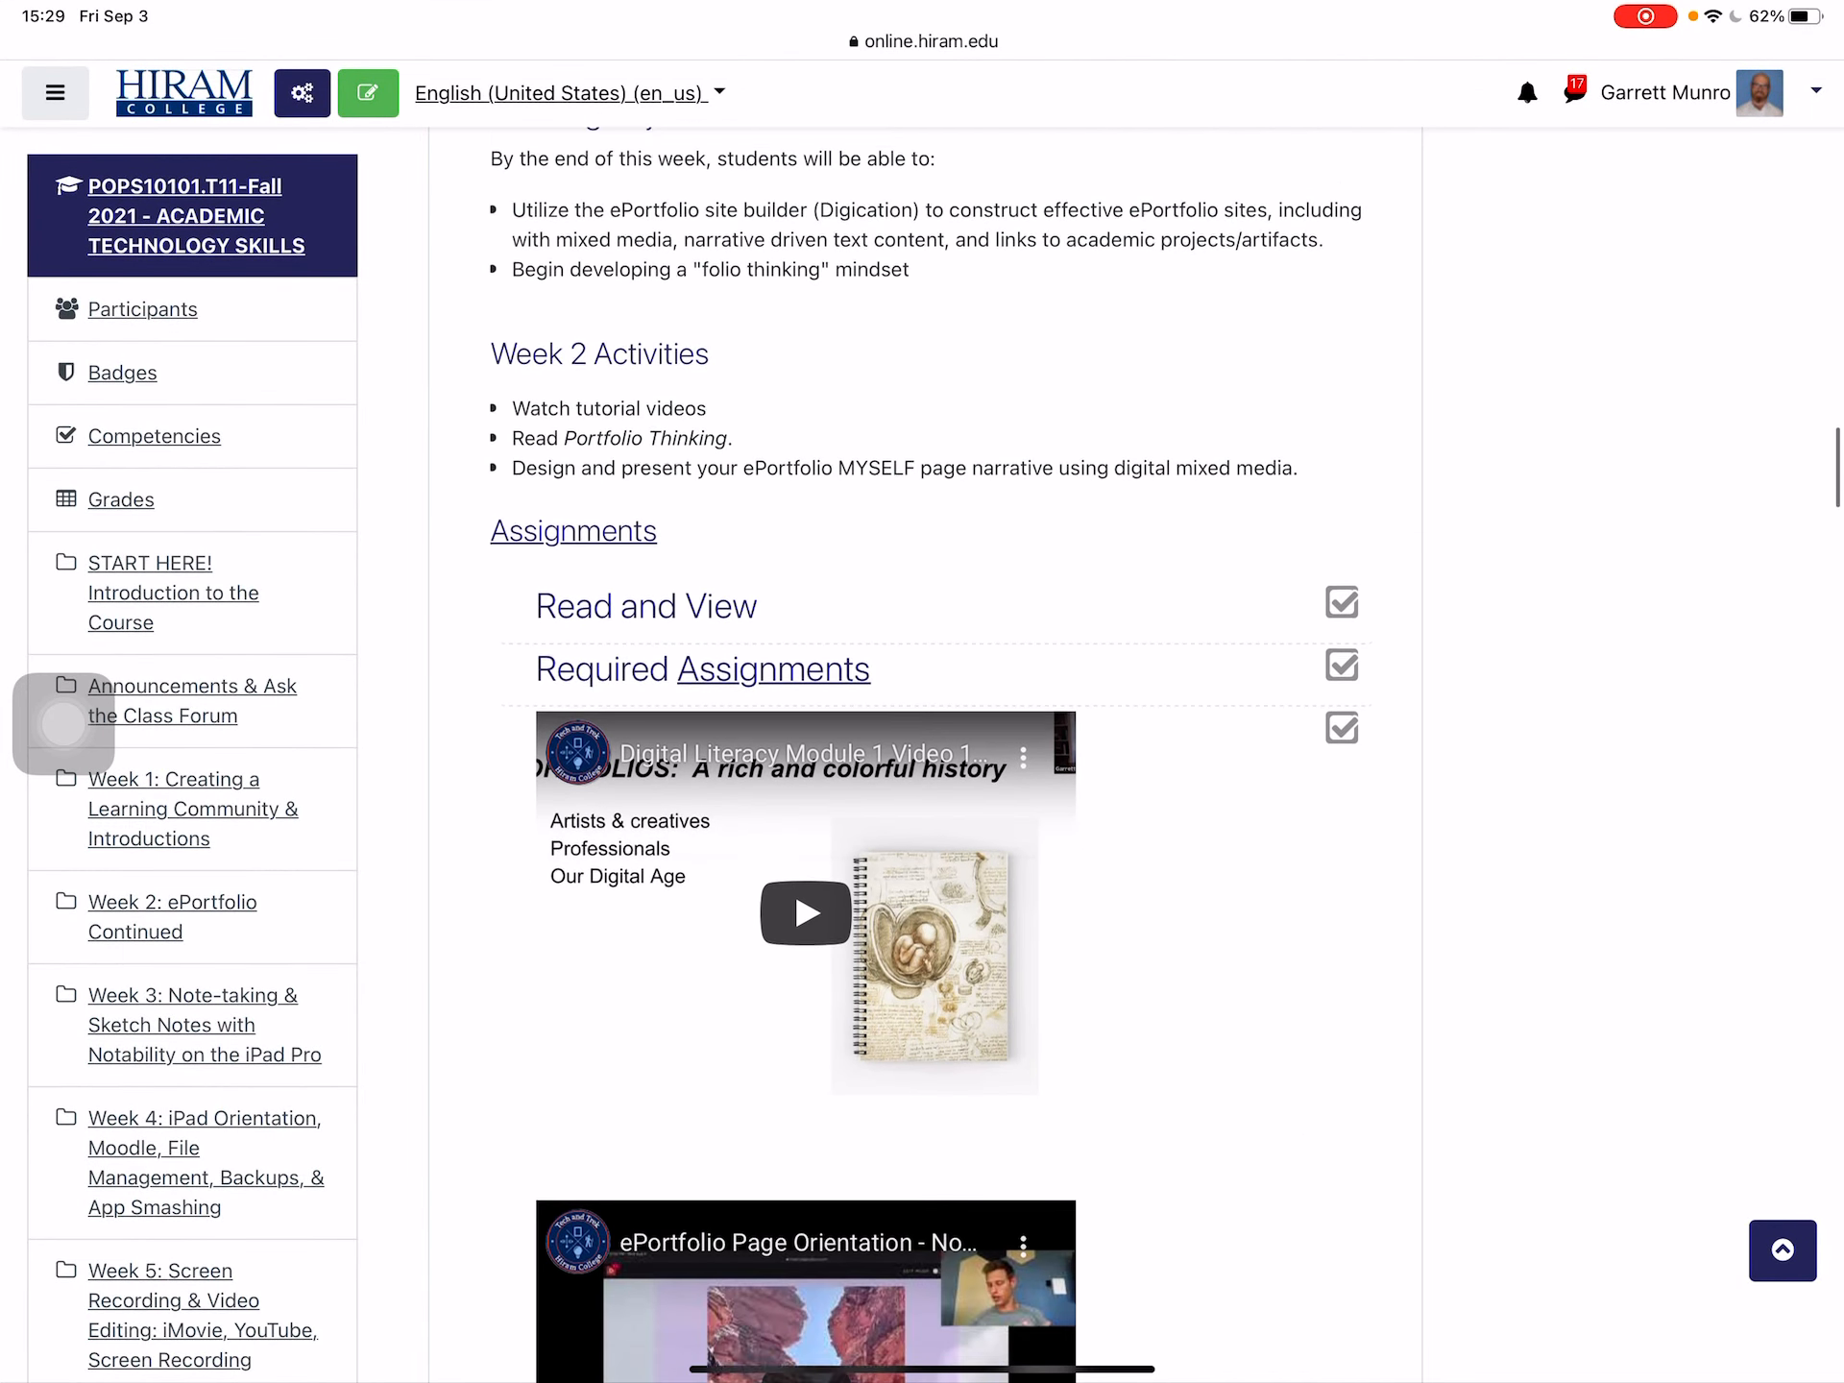
scroll(down, 3)
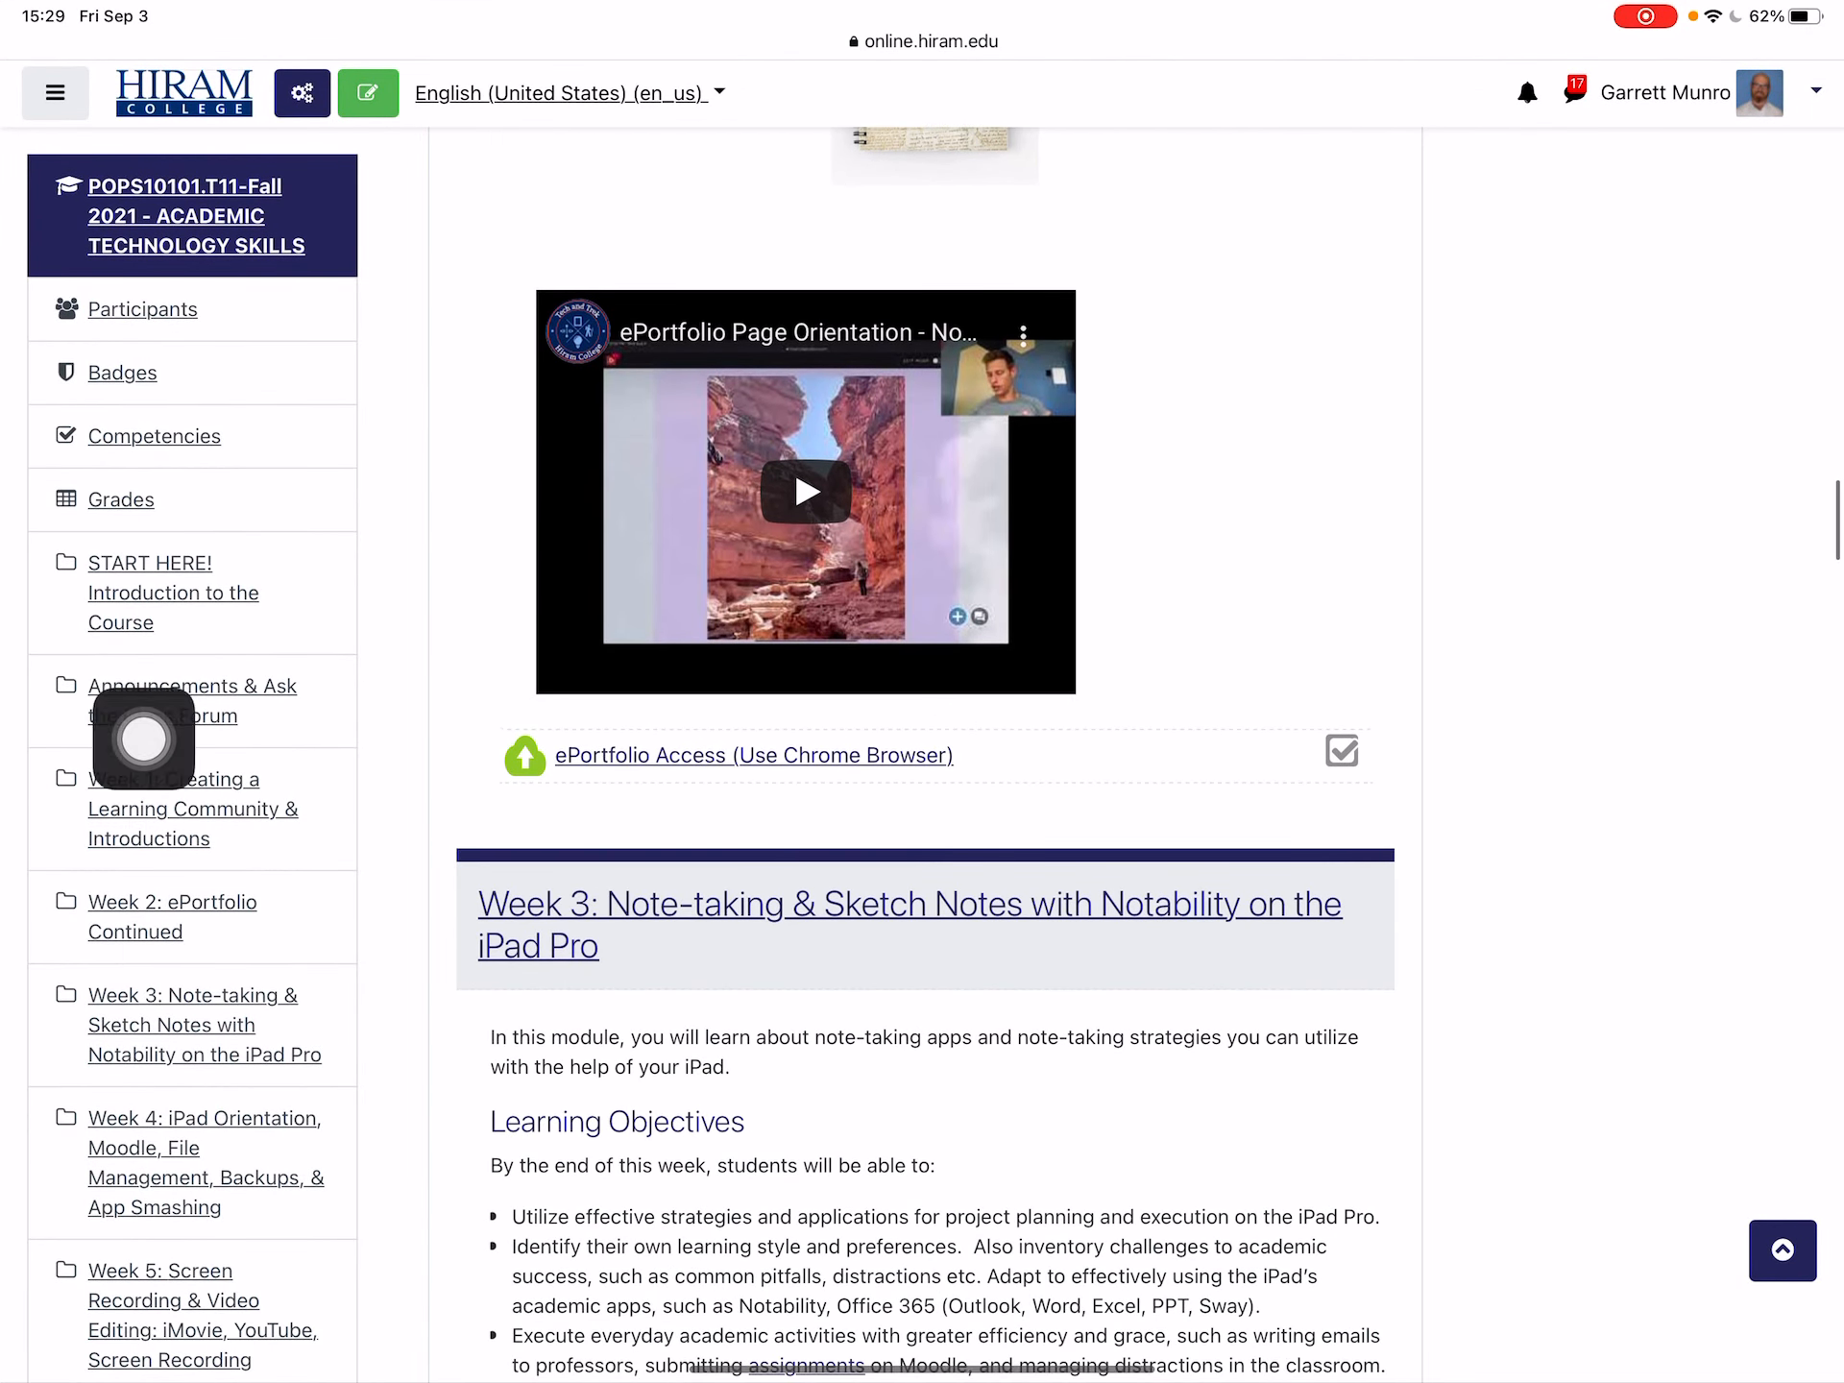
mouse_move(949, 817)
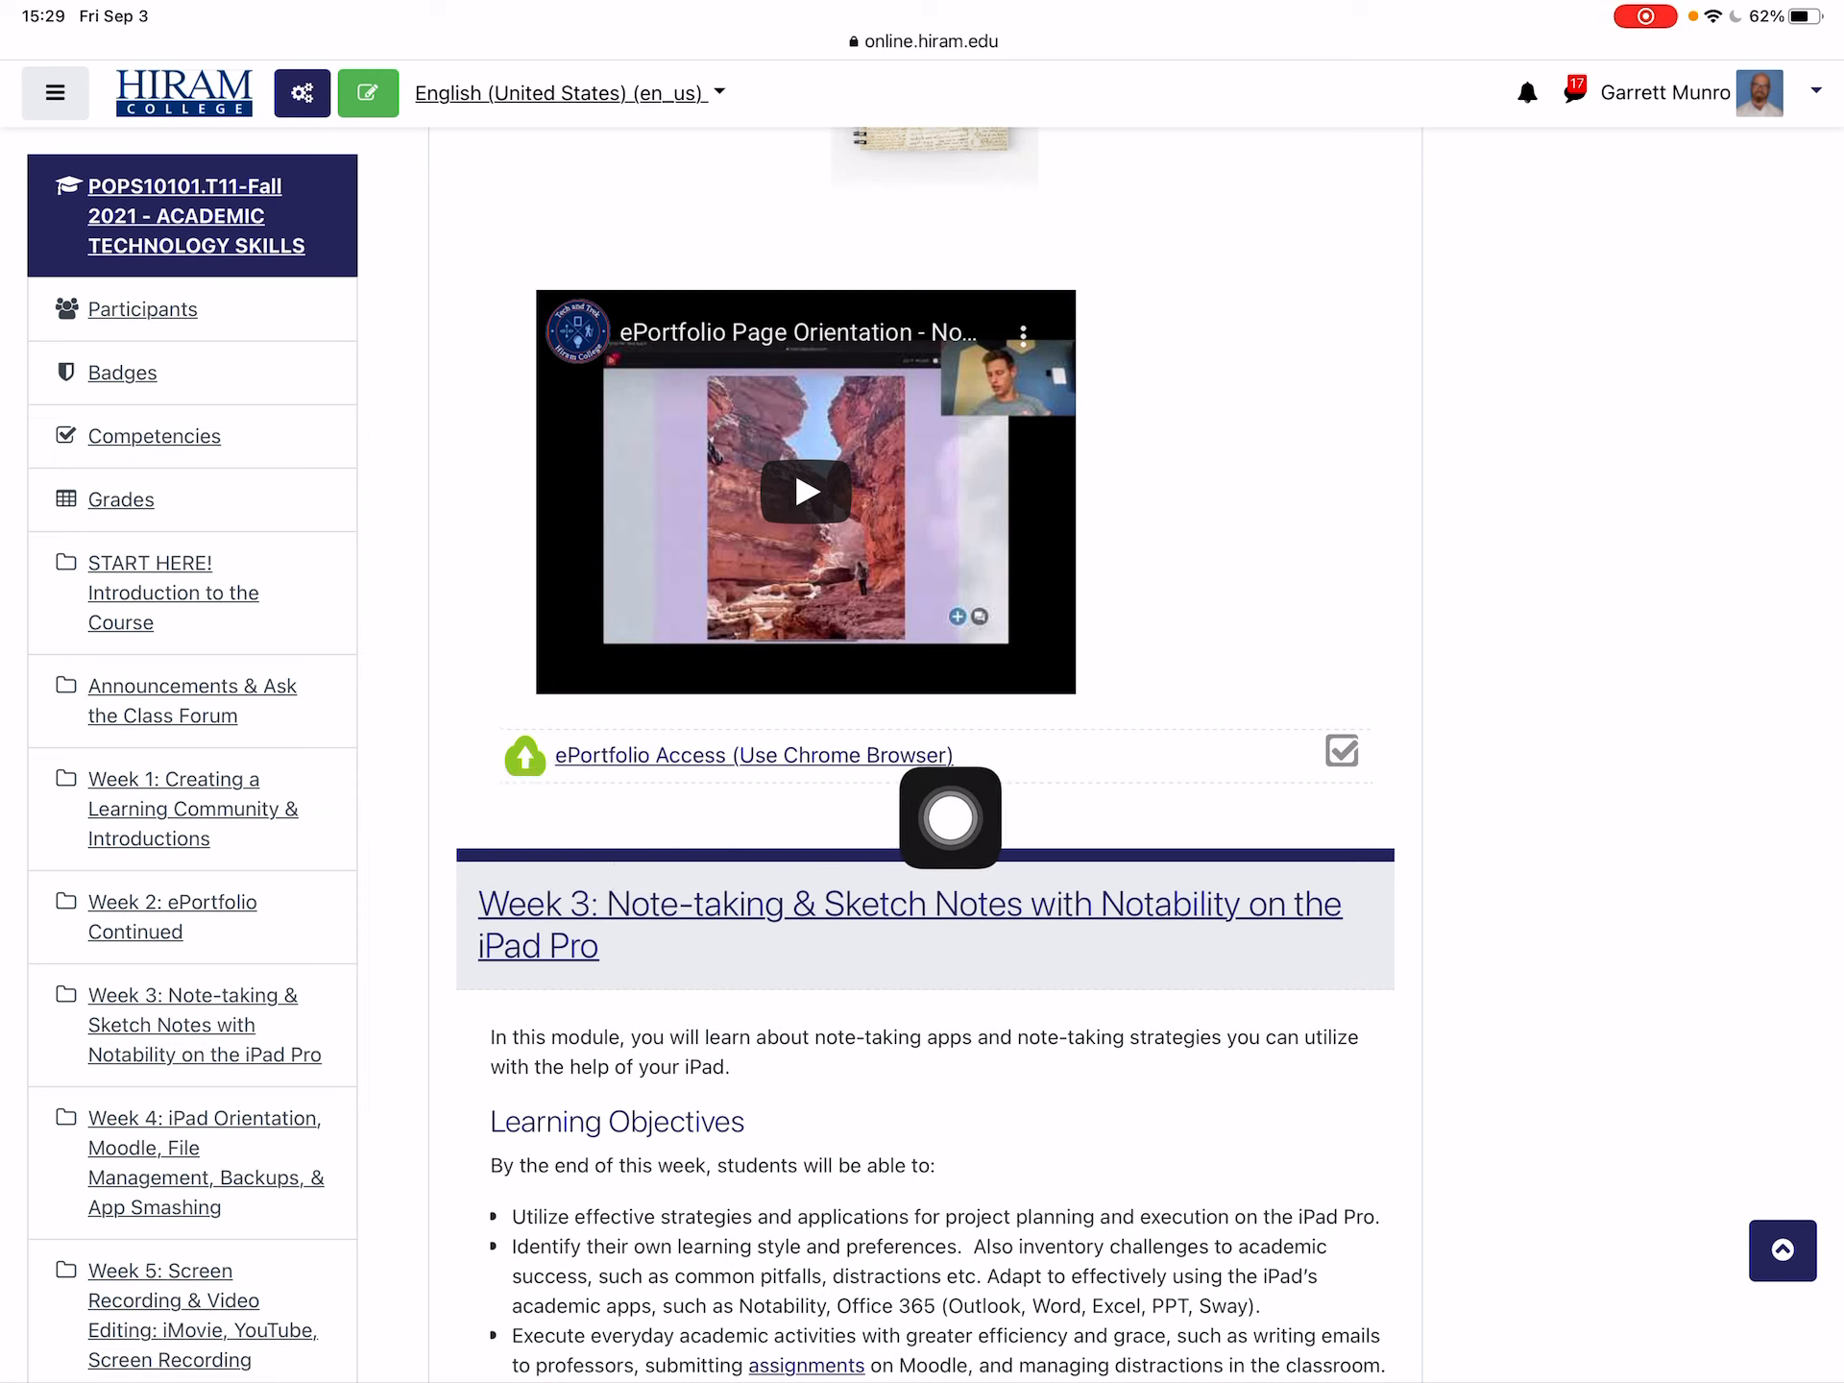
mouse_move(554, 823)
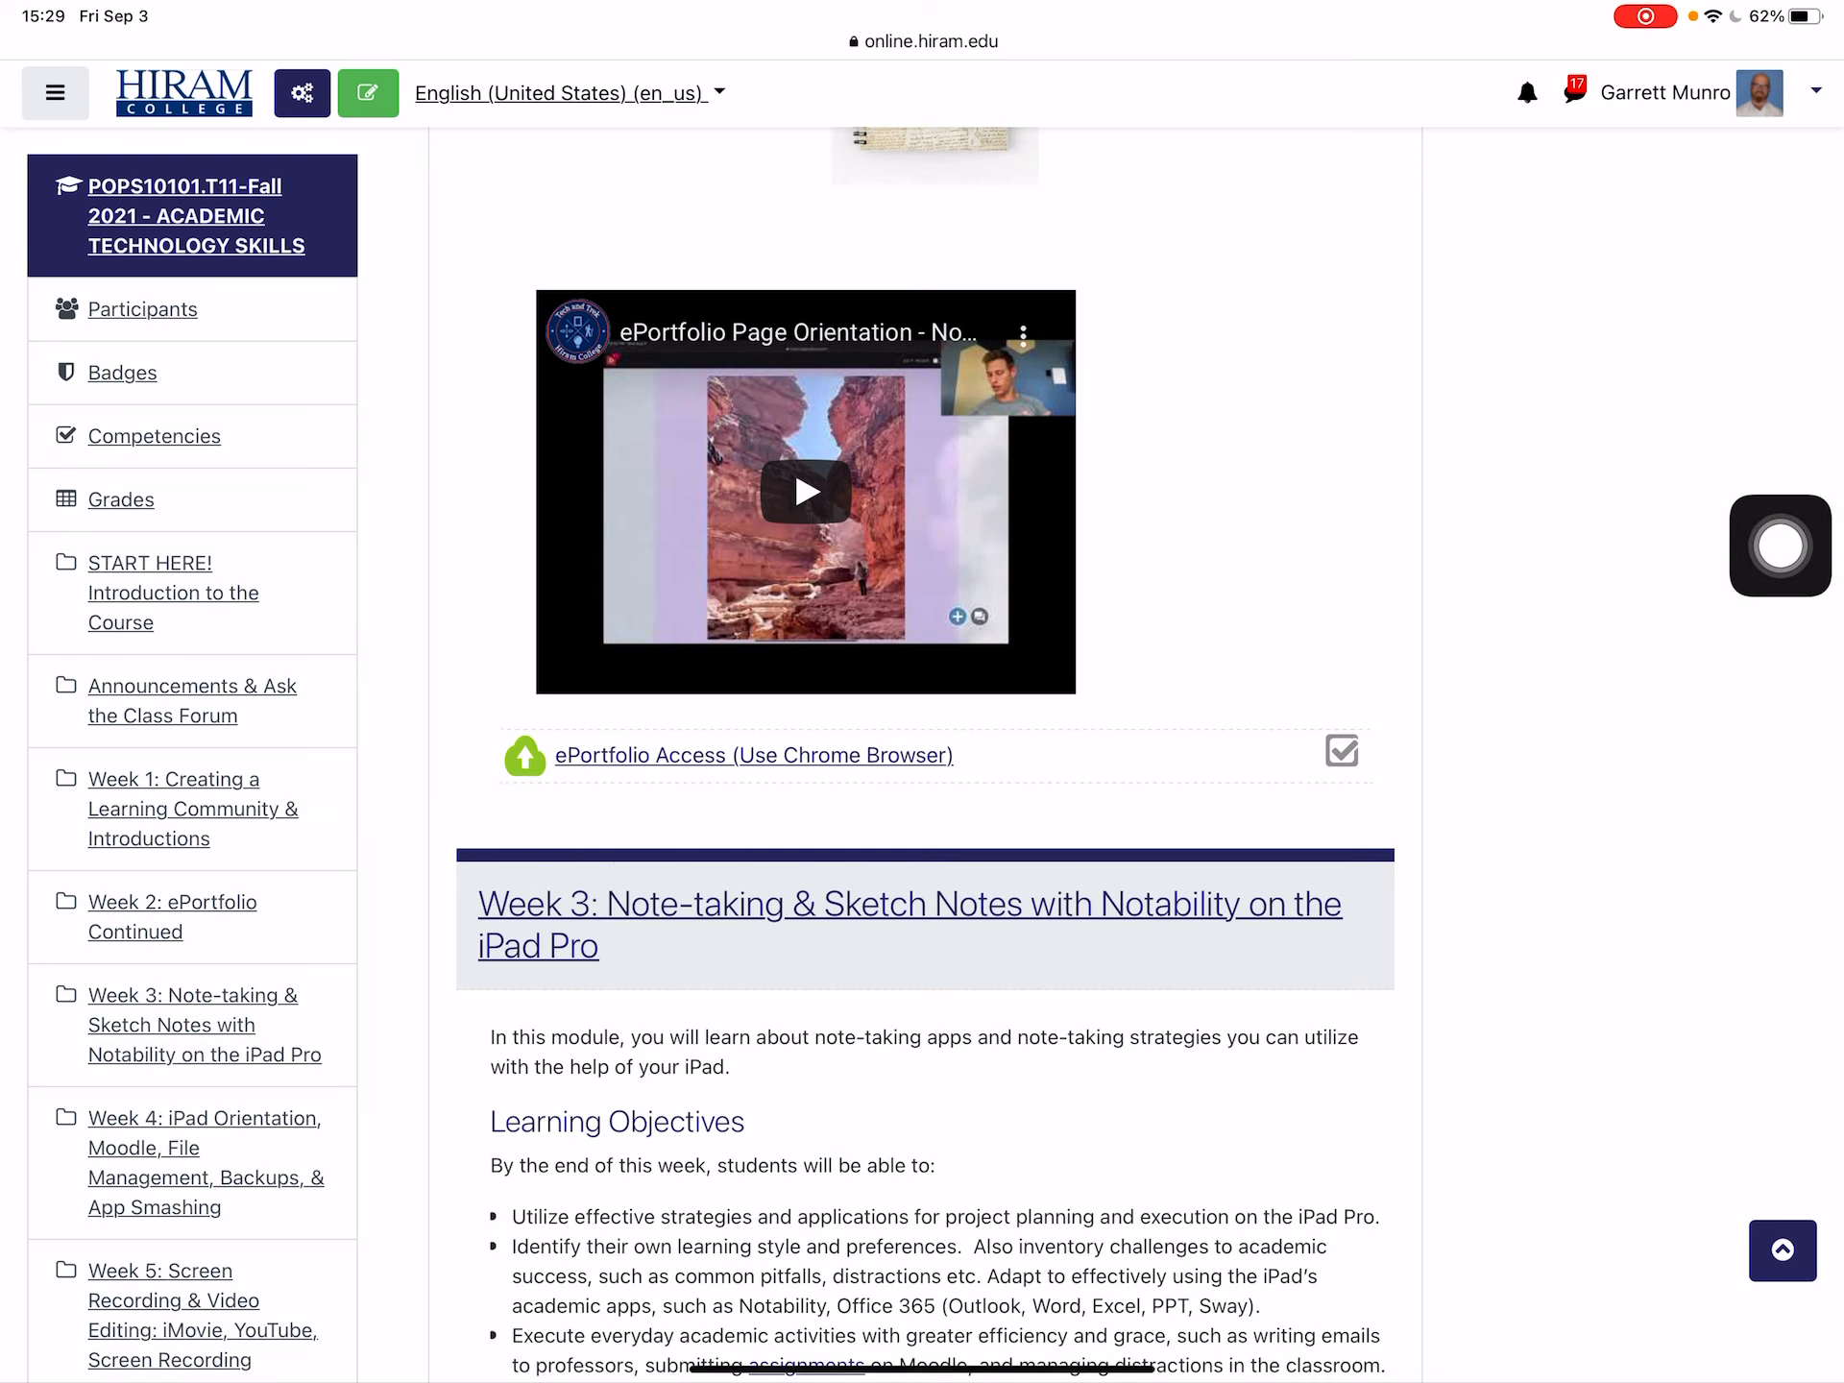
Follow ePortfolio Access (Use Chrome Browser) to the Digication integration welcome page.
click(753, 755)
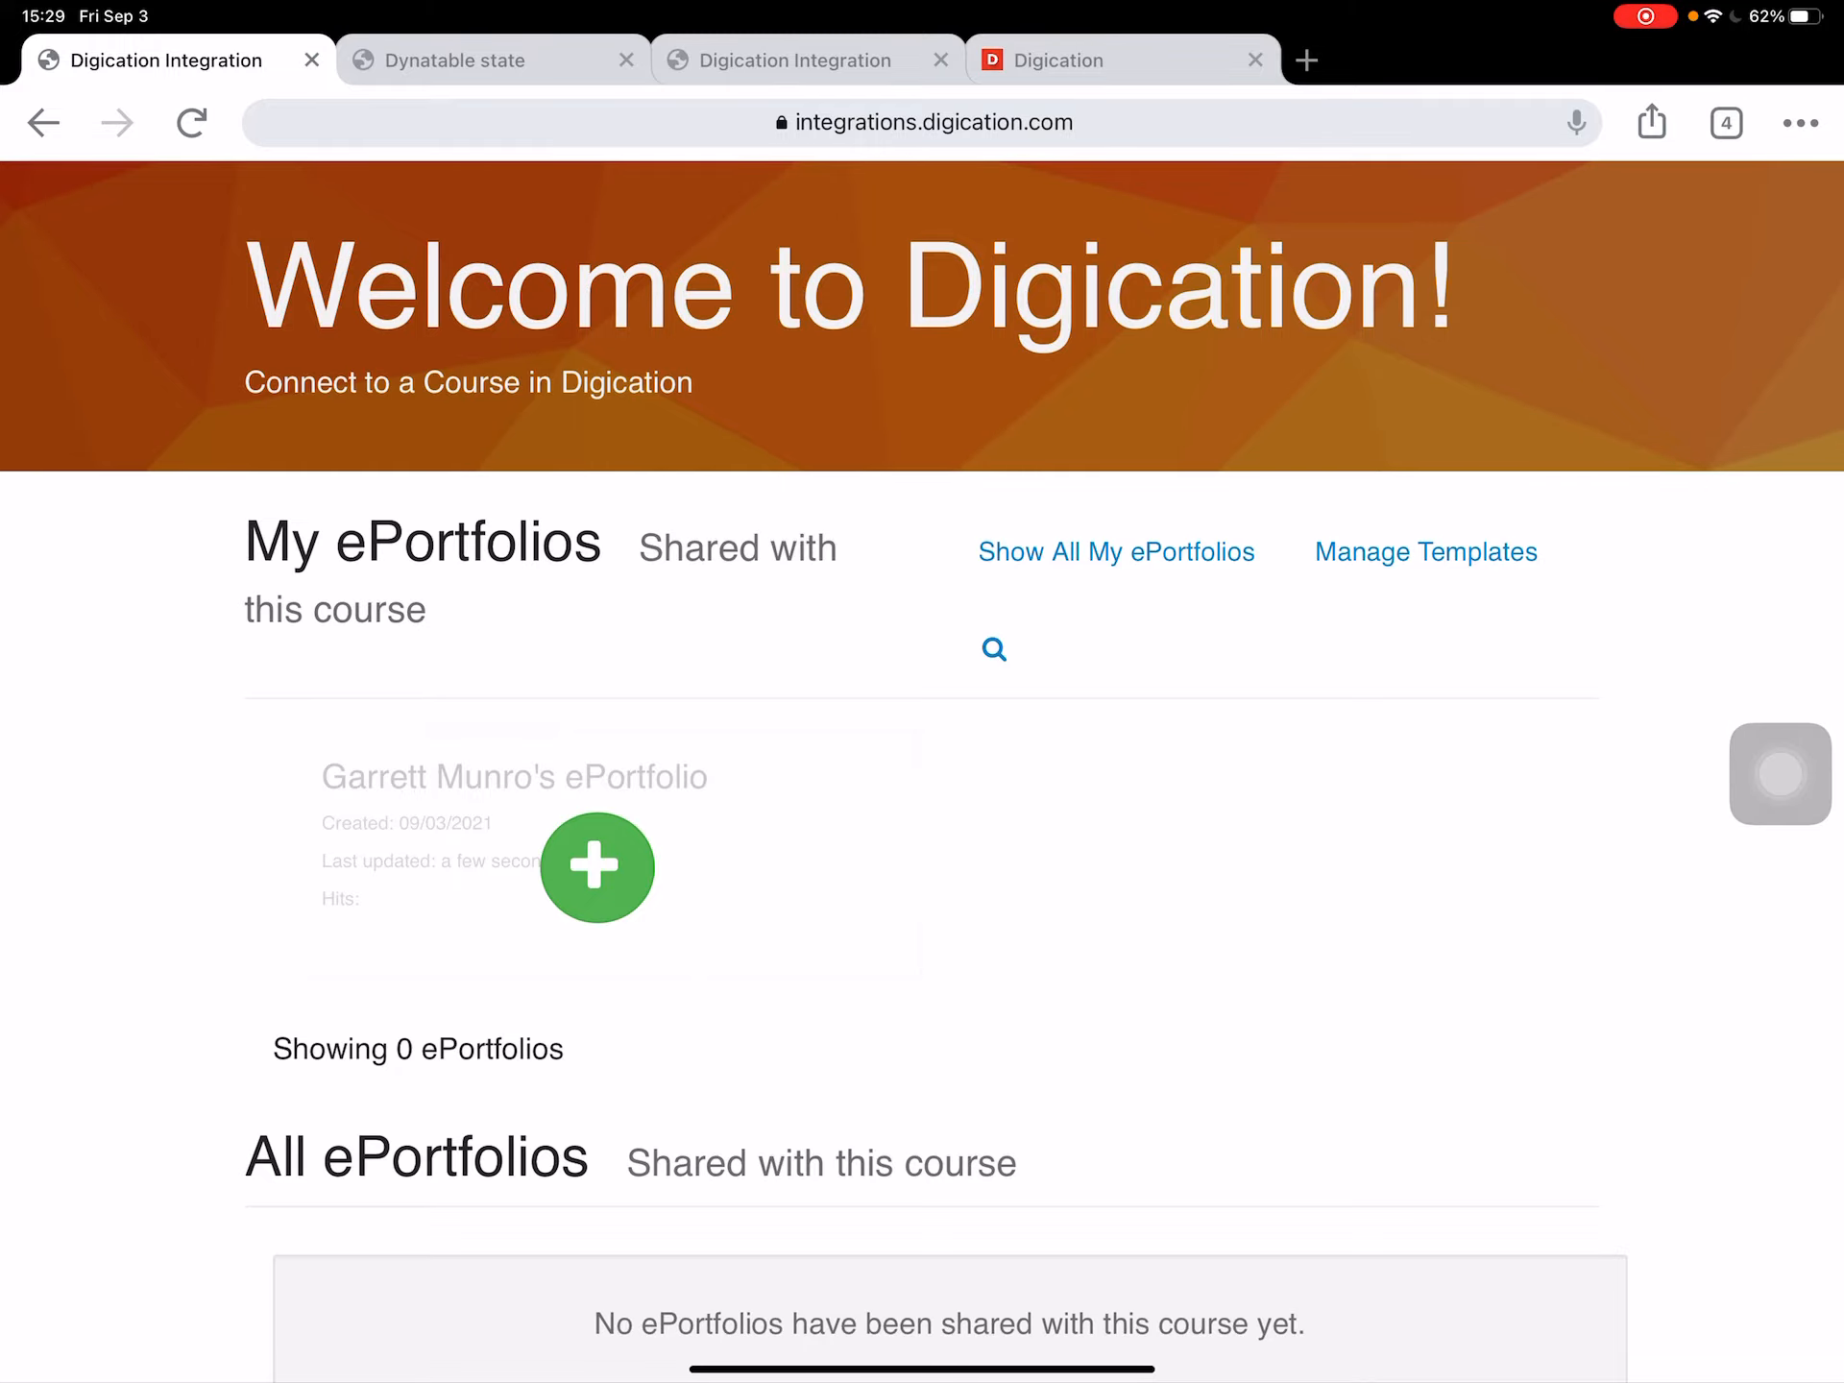
key(home)
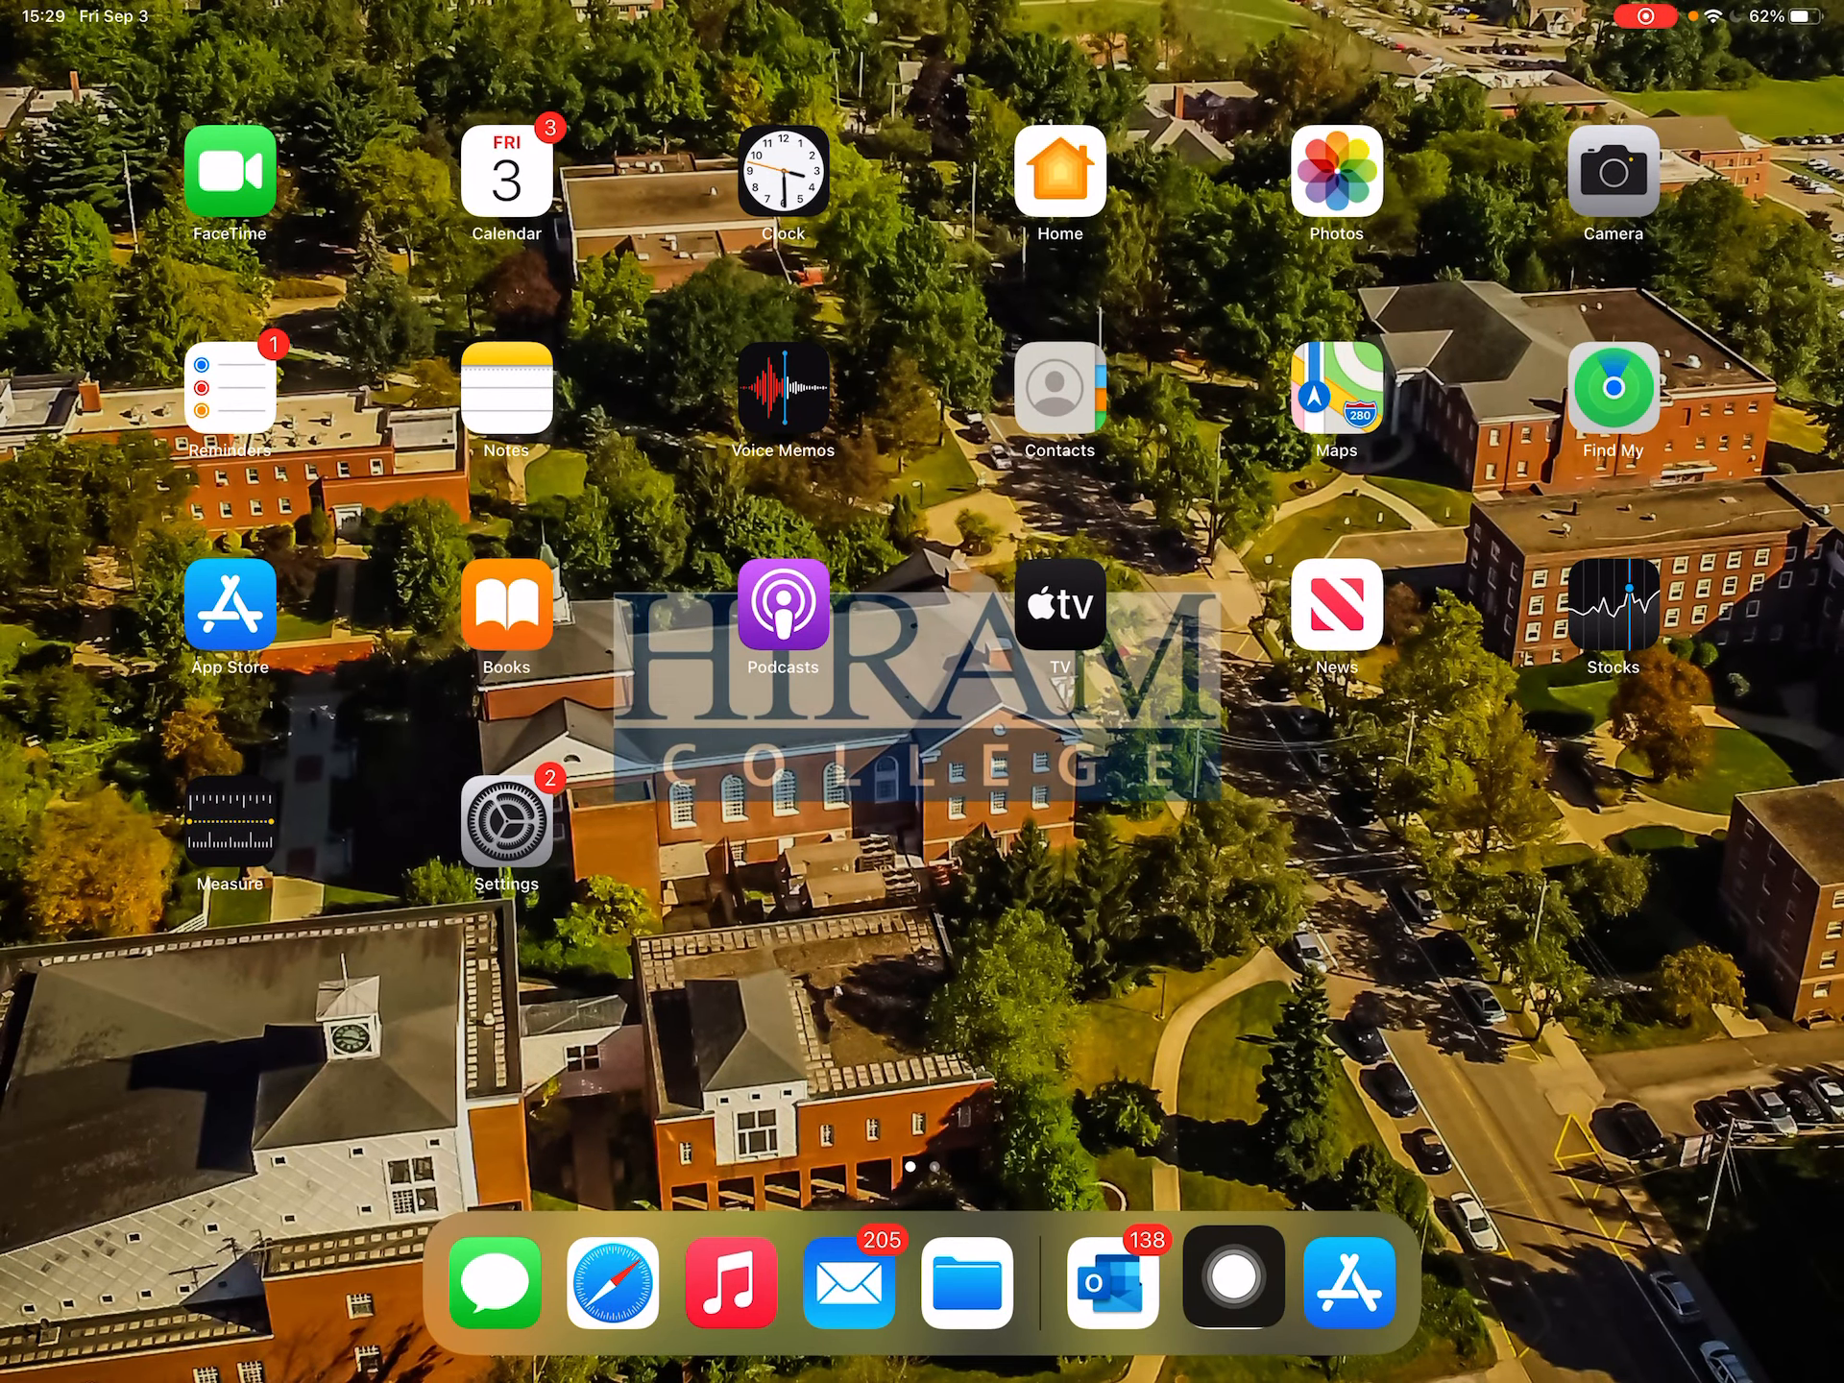
click(611, 1282)
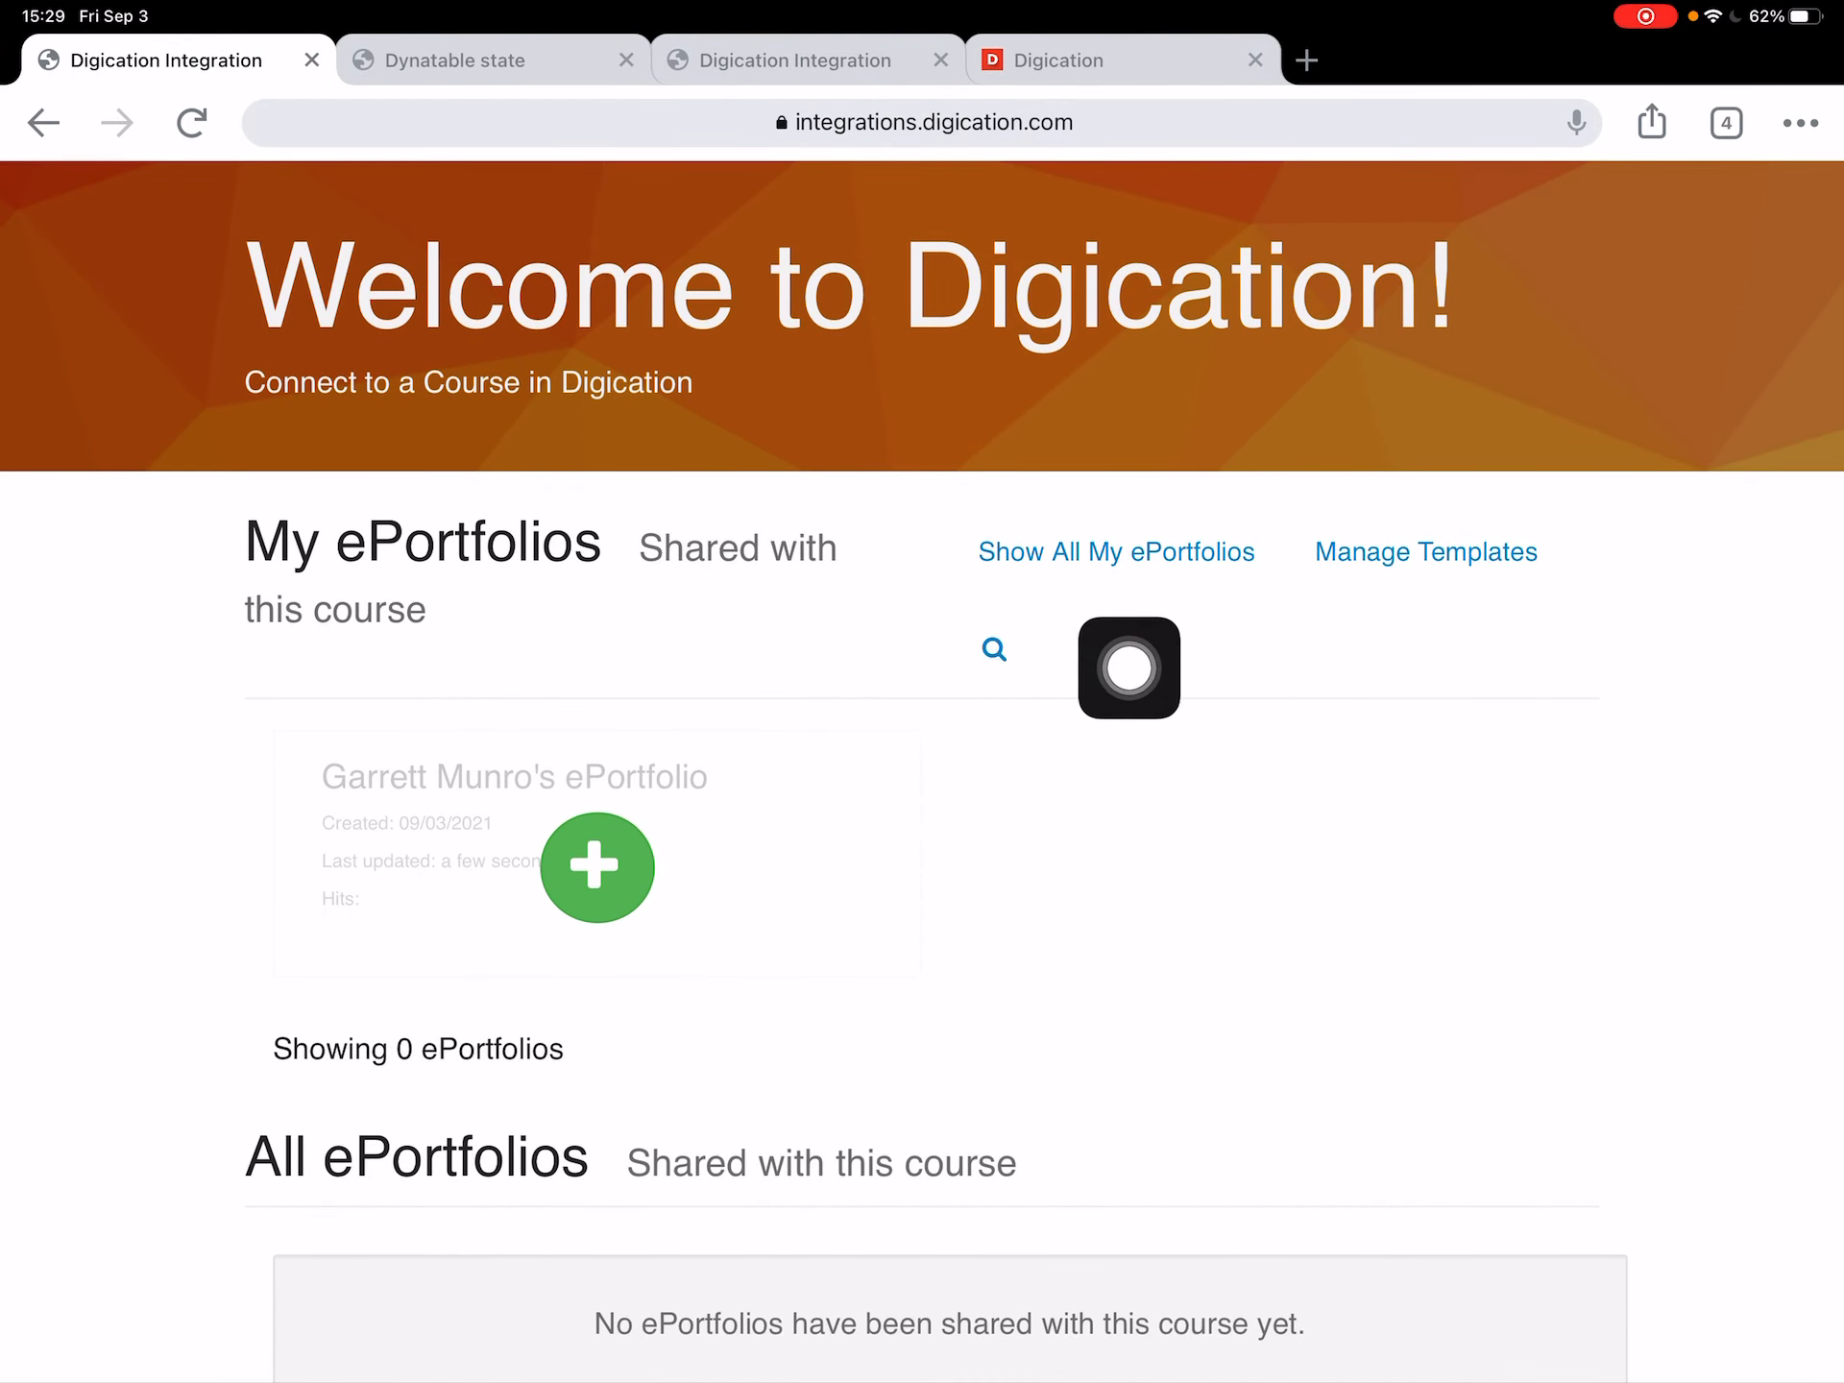
mouse_move(1062, 618)
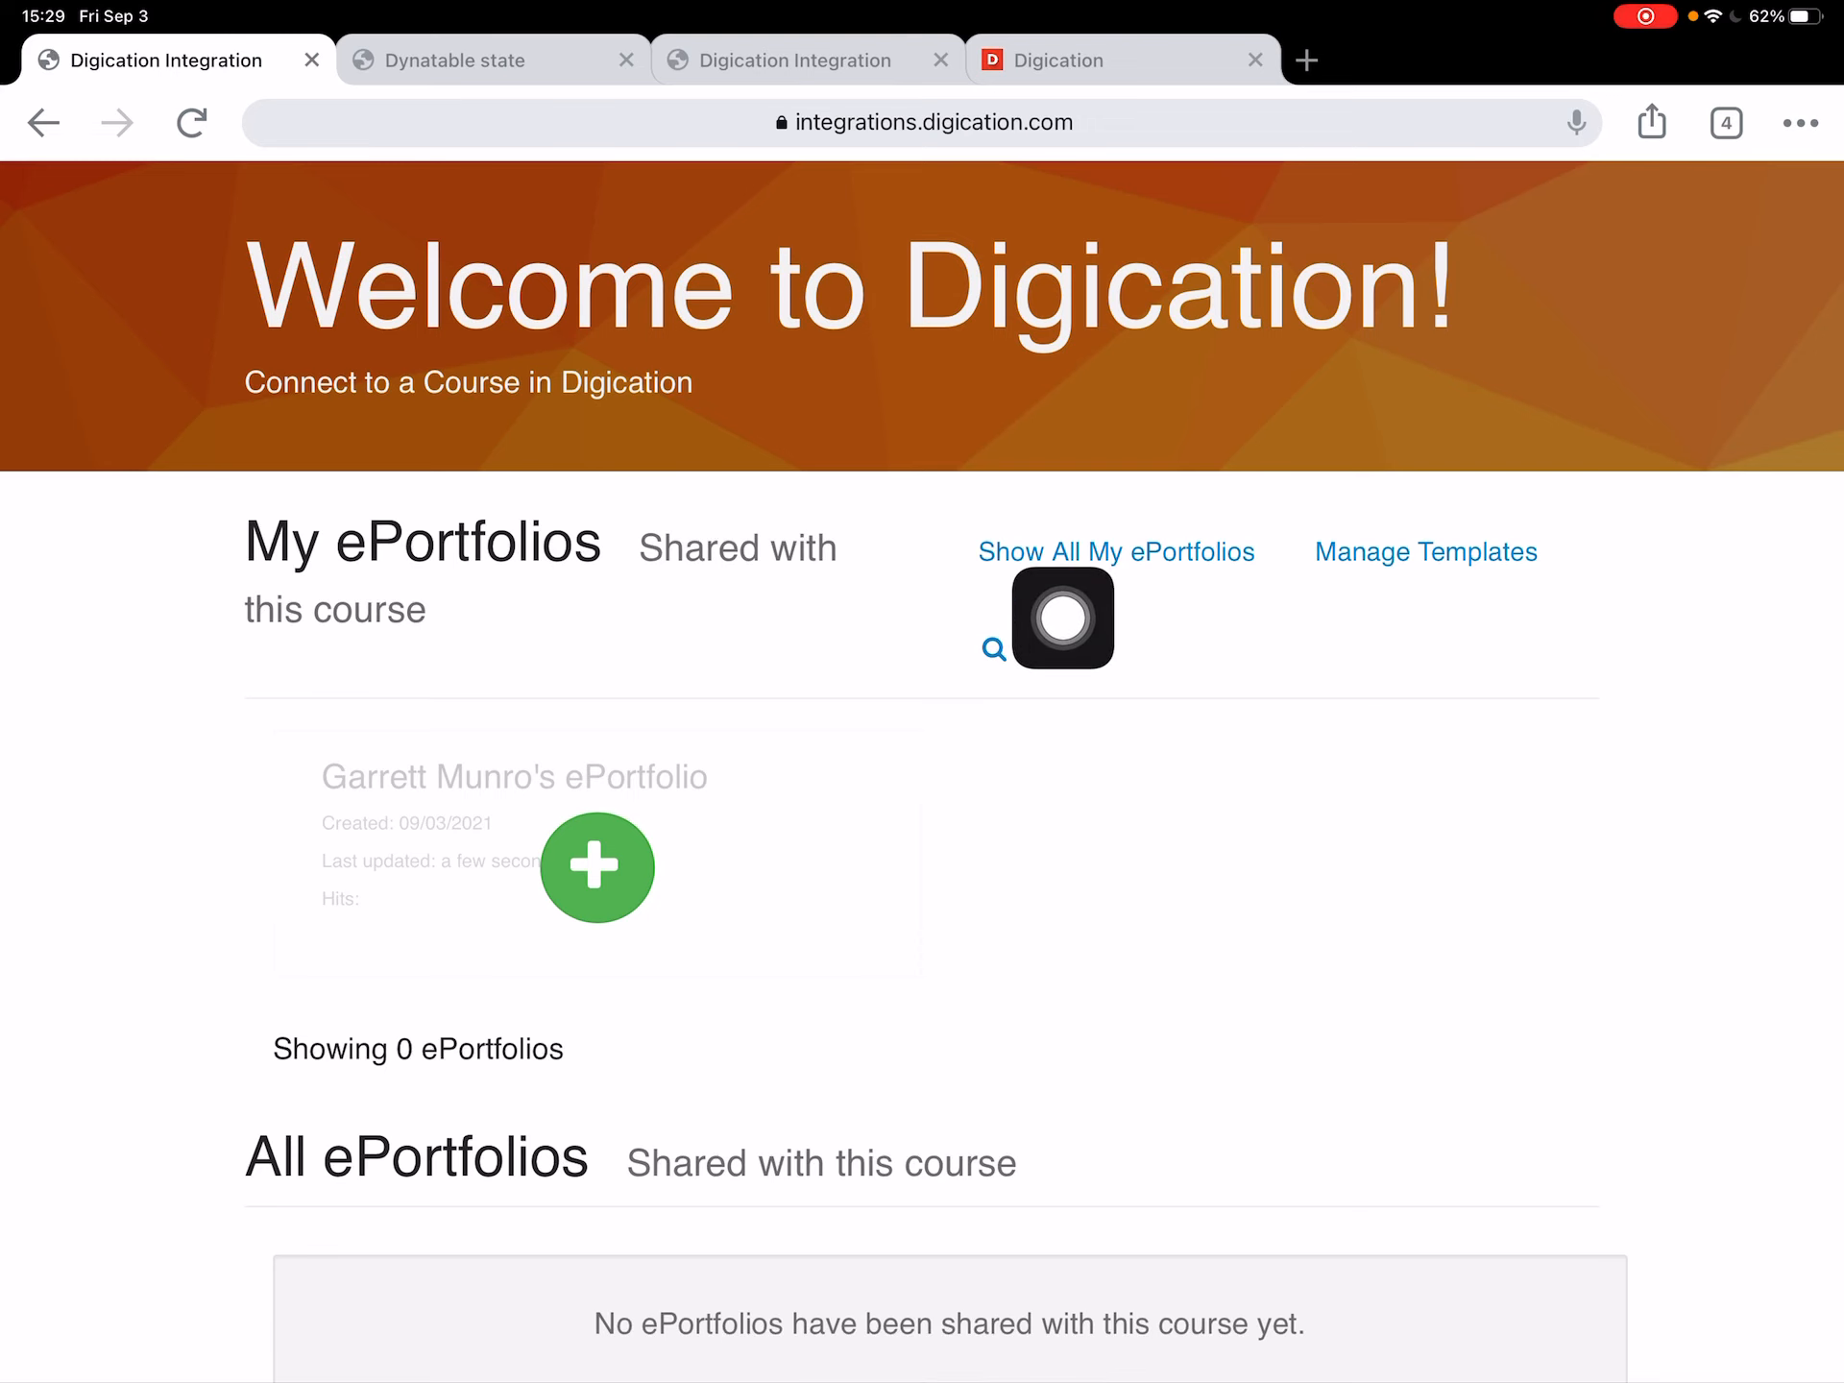
click(1116, 551)
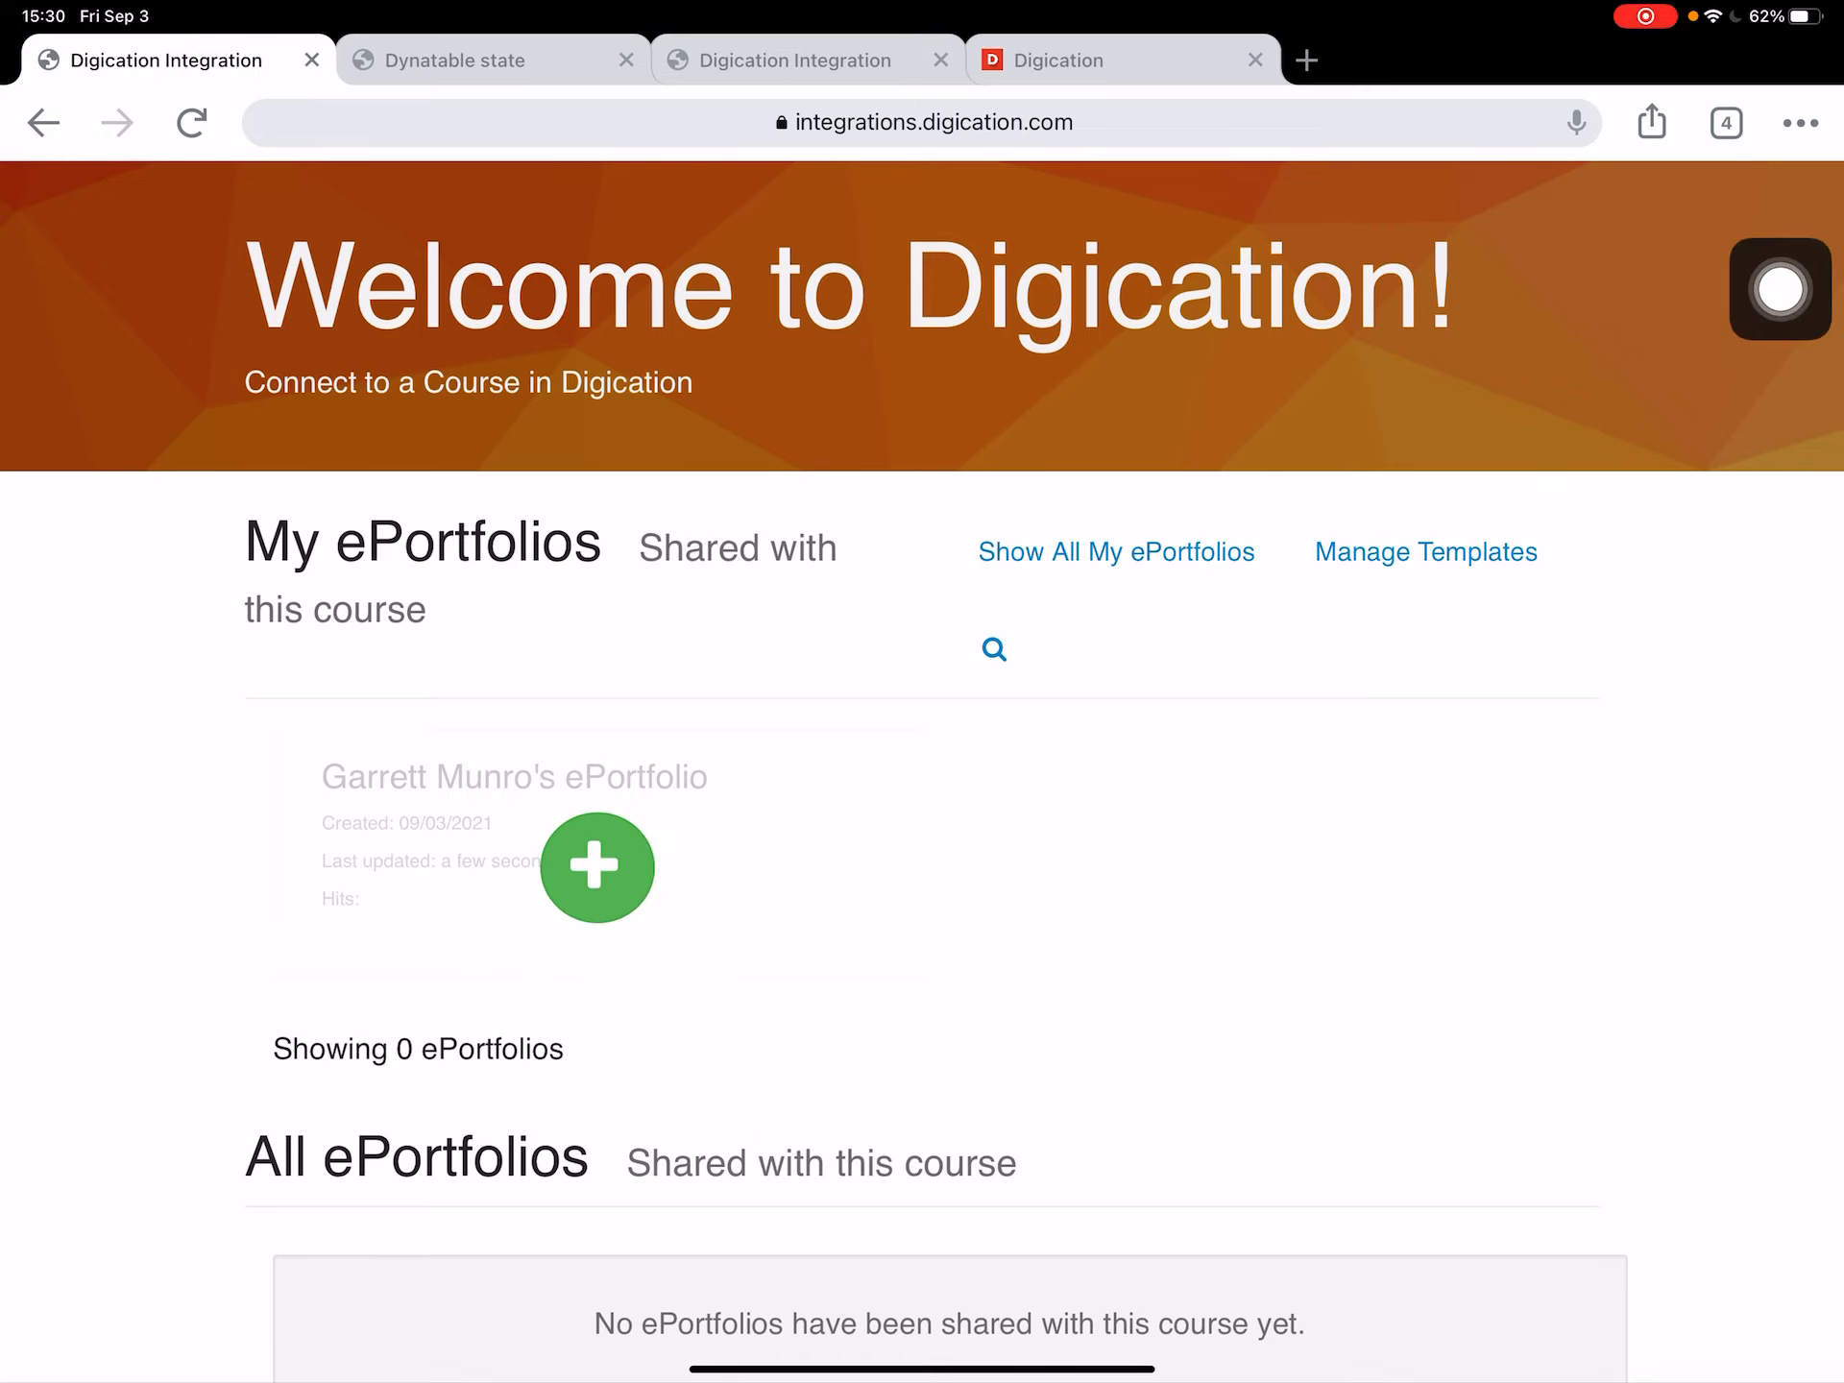
Show all templates in the library and open the FYEN Template Draft May 2021 tile.
click(1424, 551)
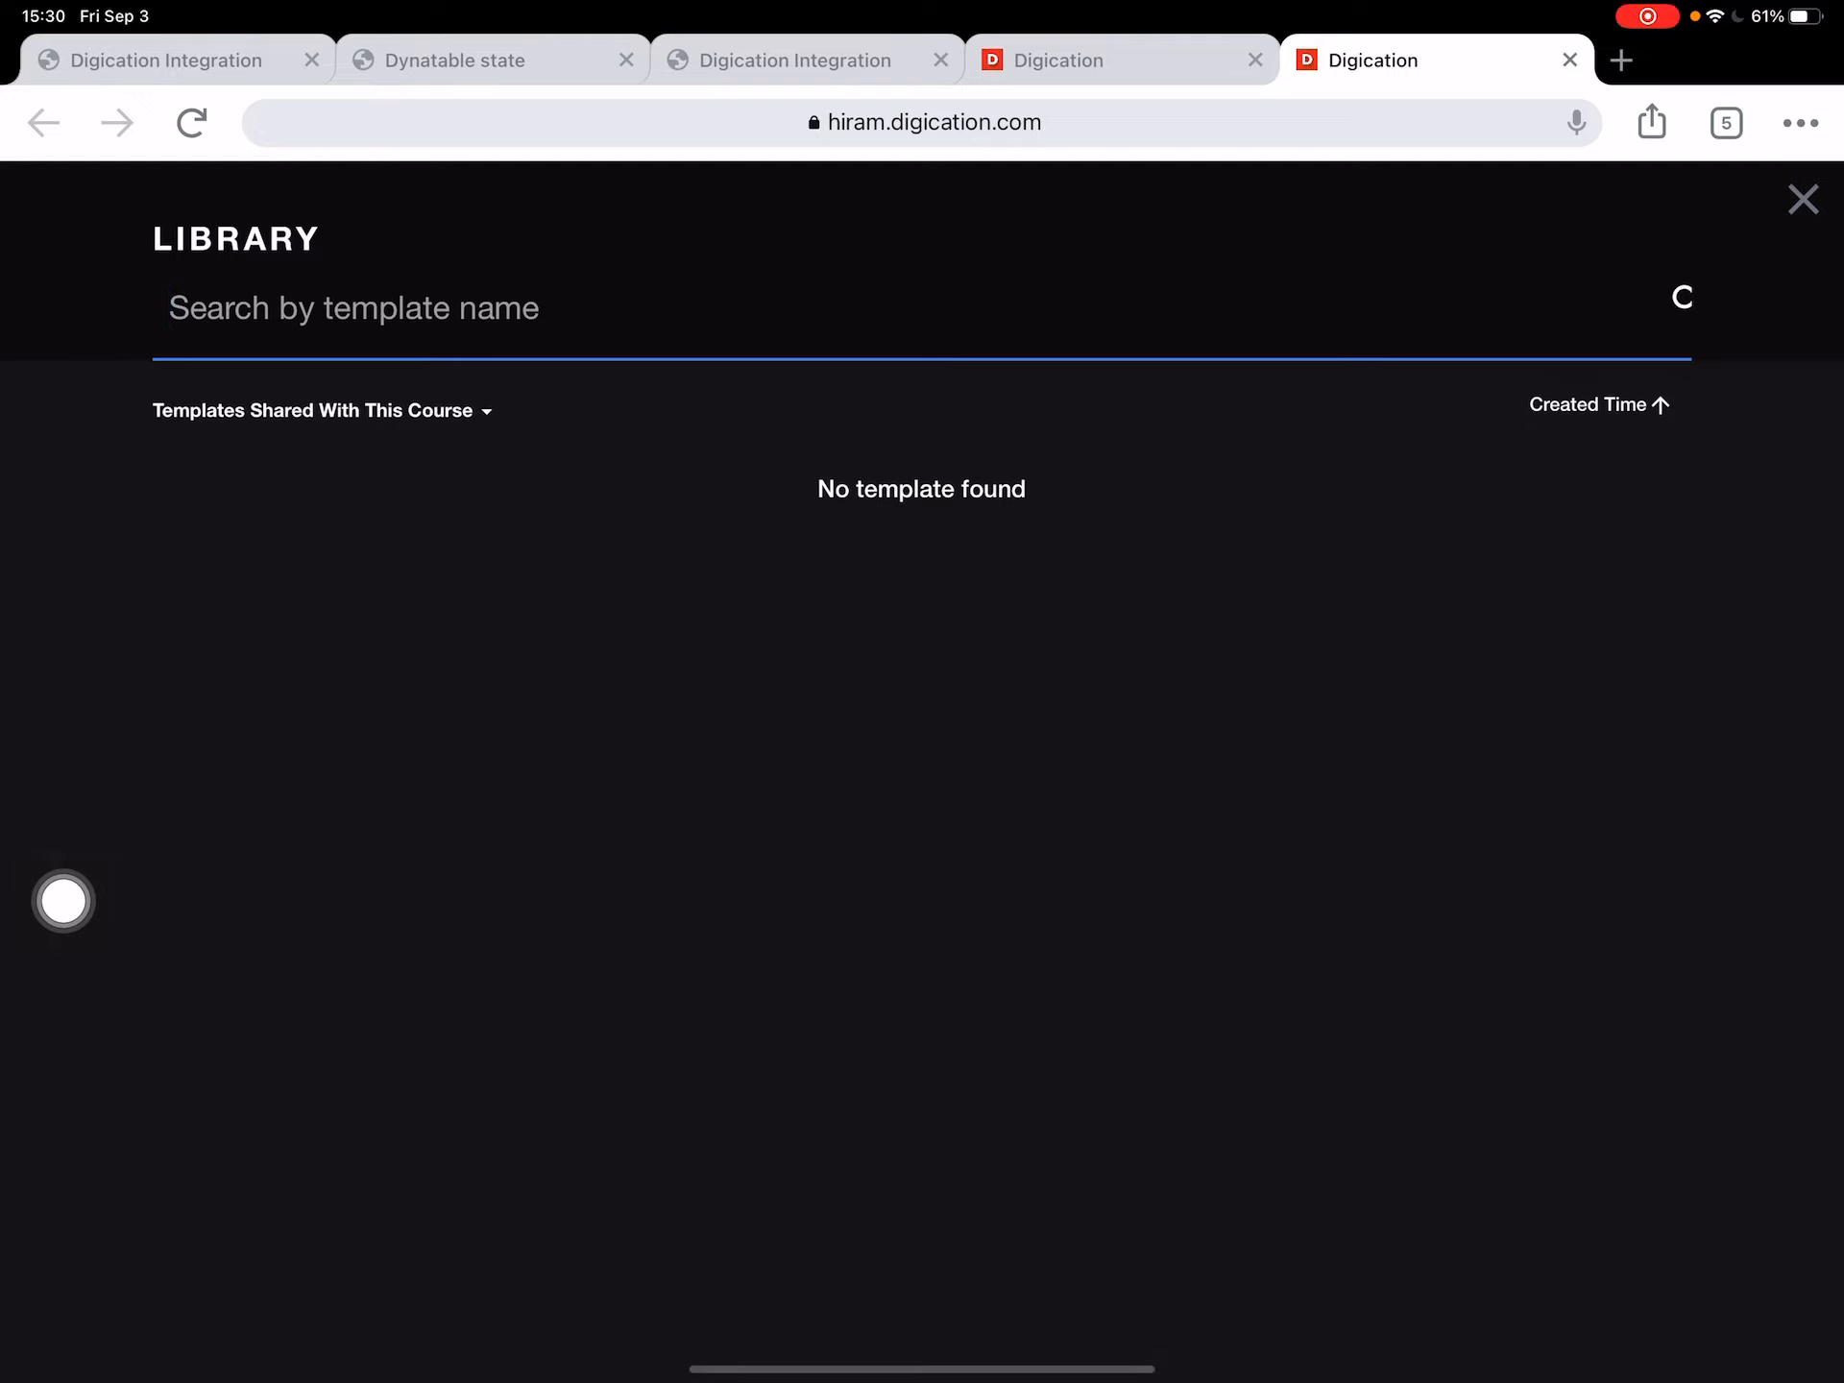
click(321, 410)
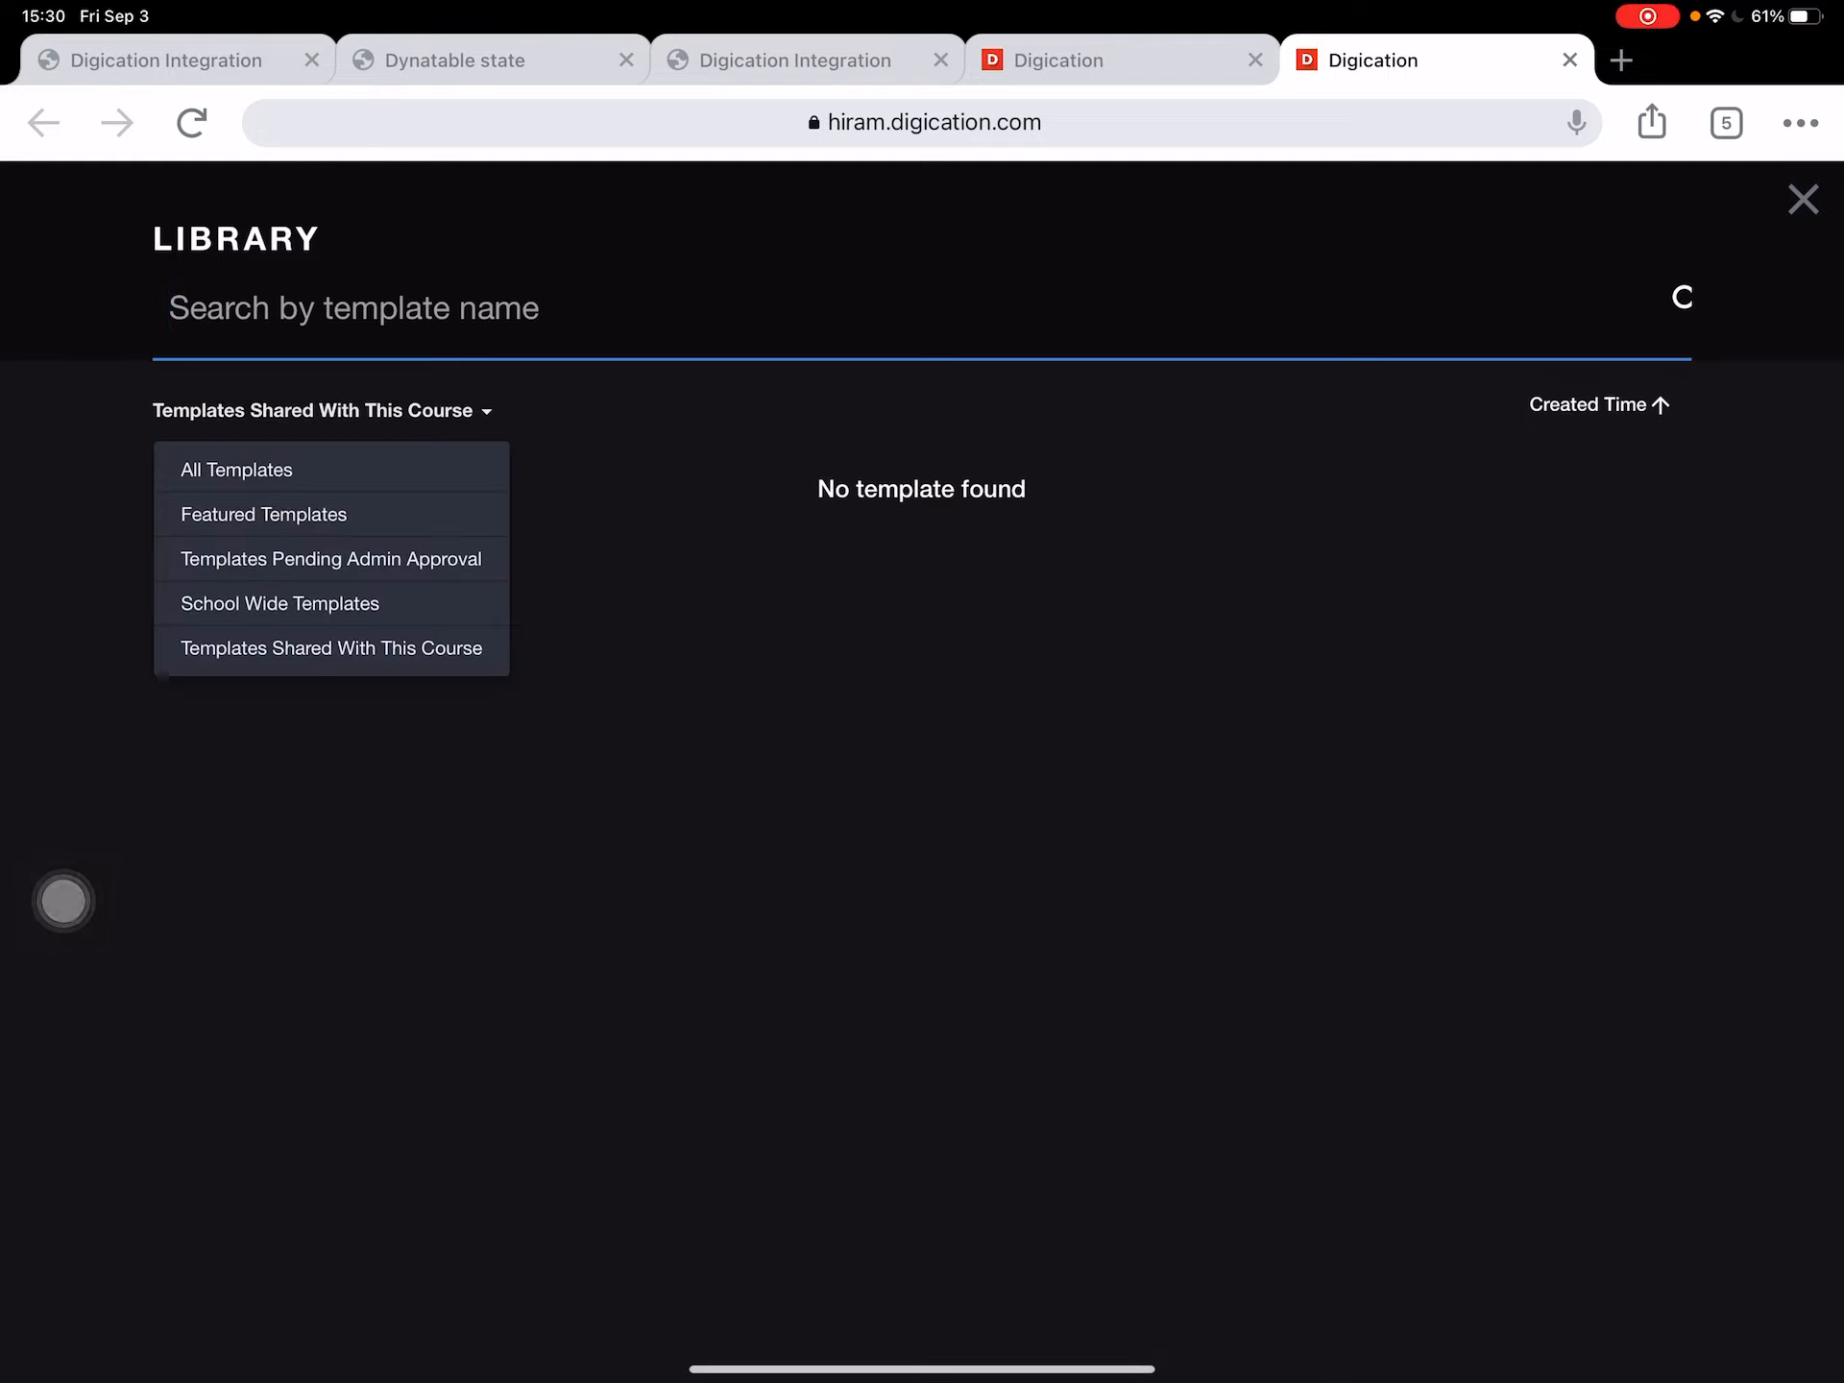
click(235, 470)
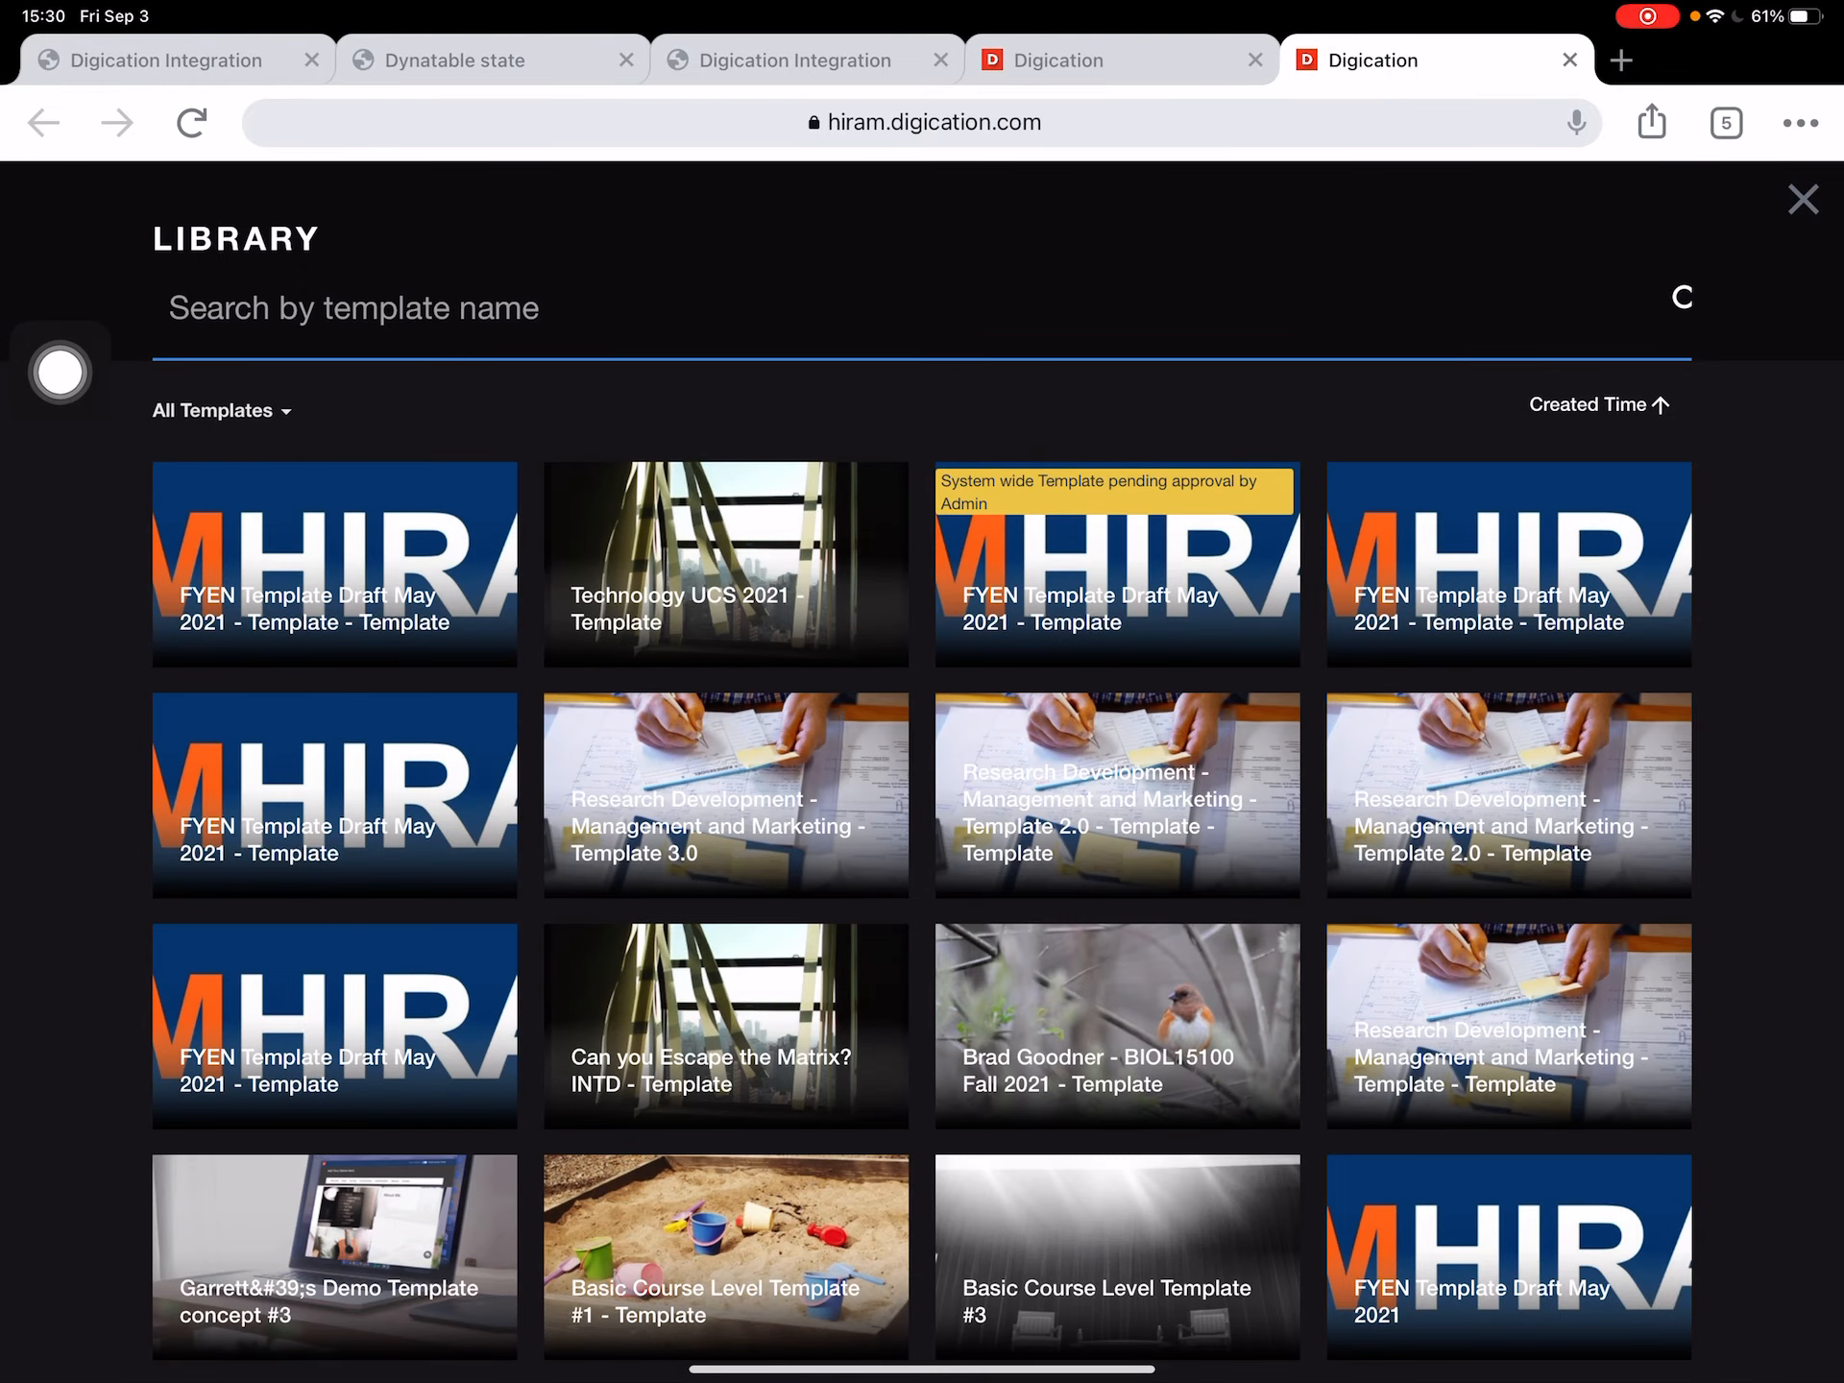
mouse_move(414, 462)
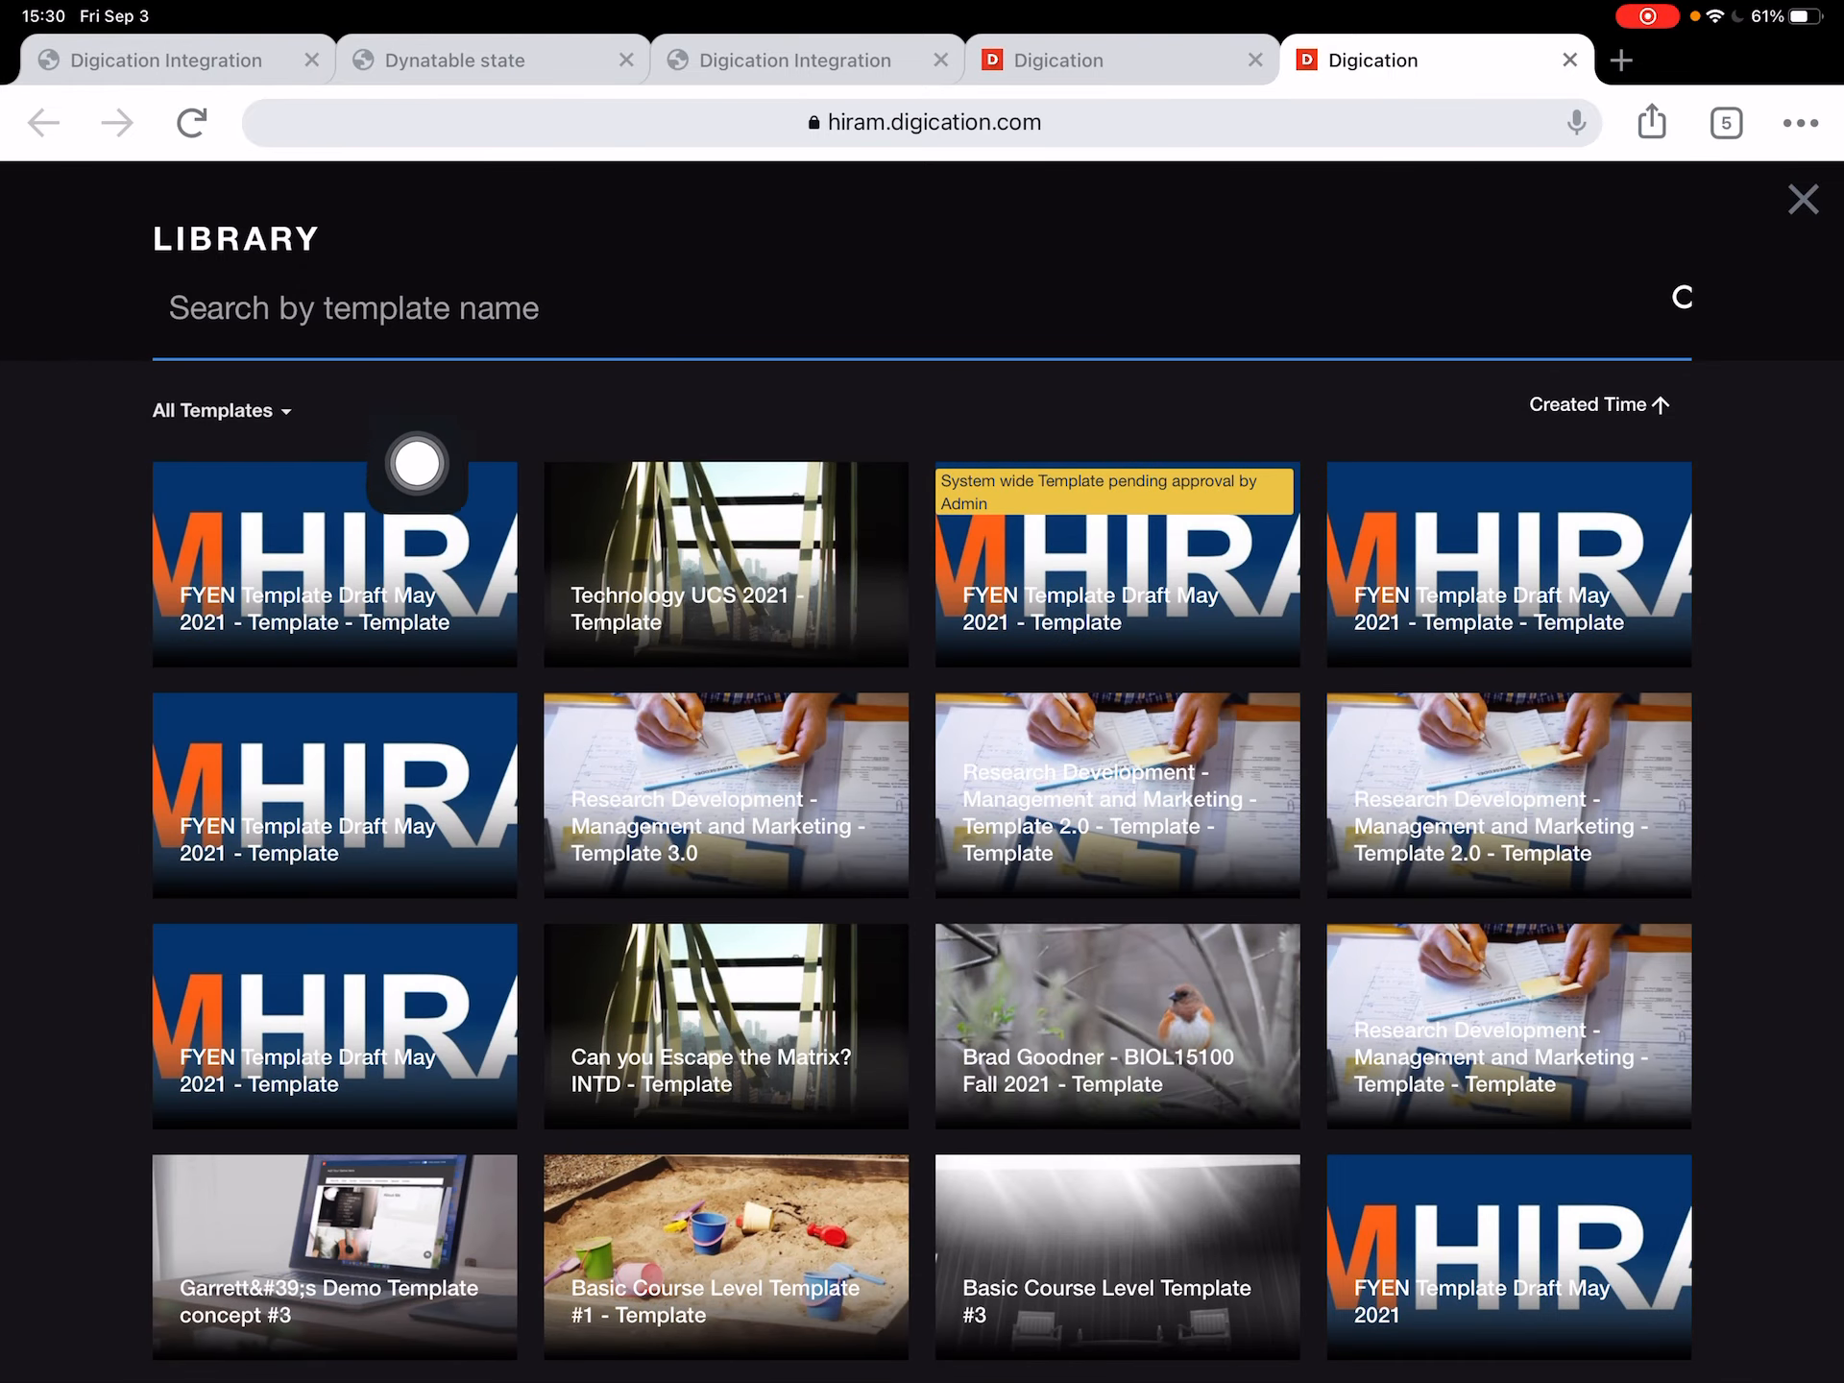
click(335, 564)
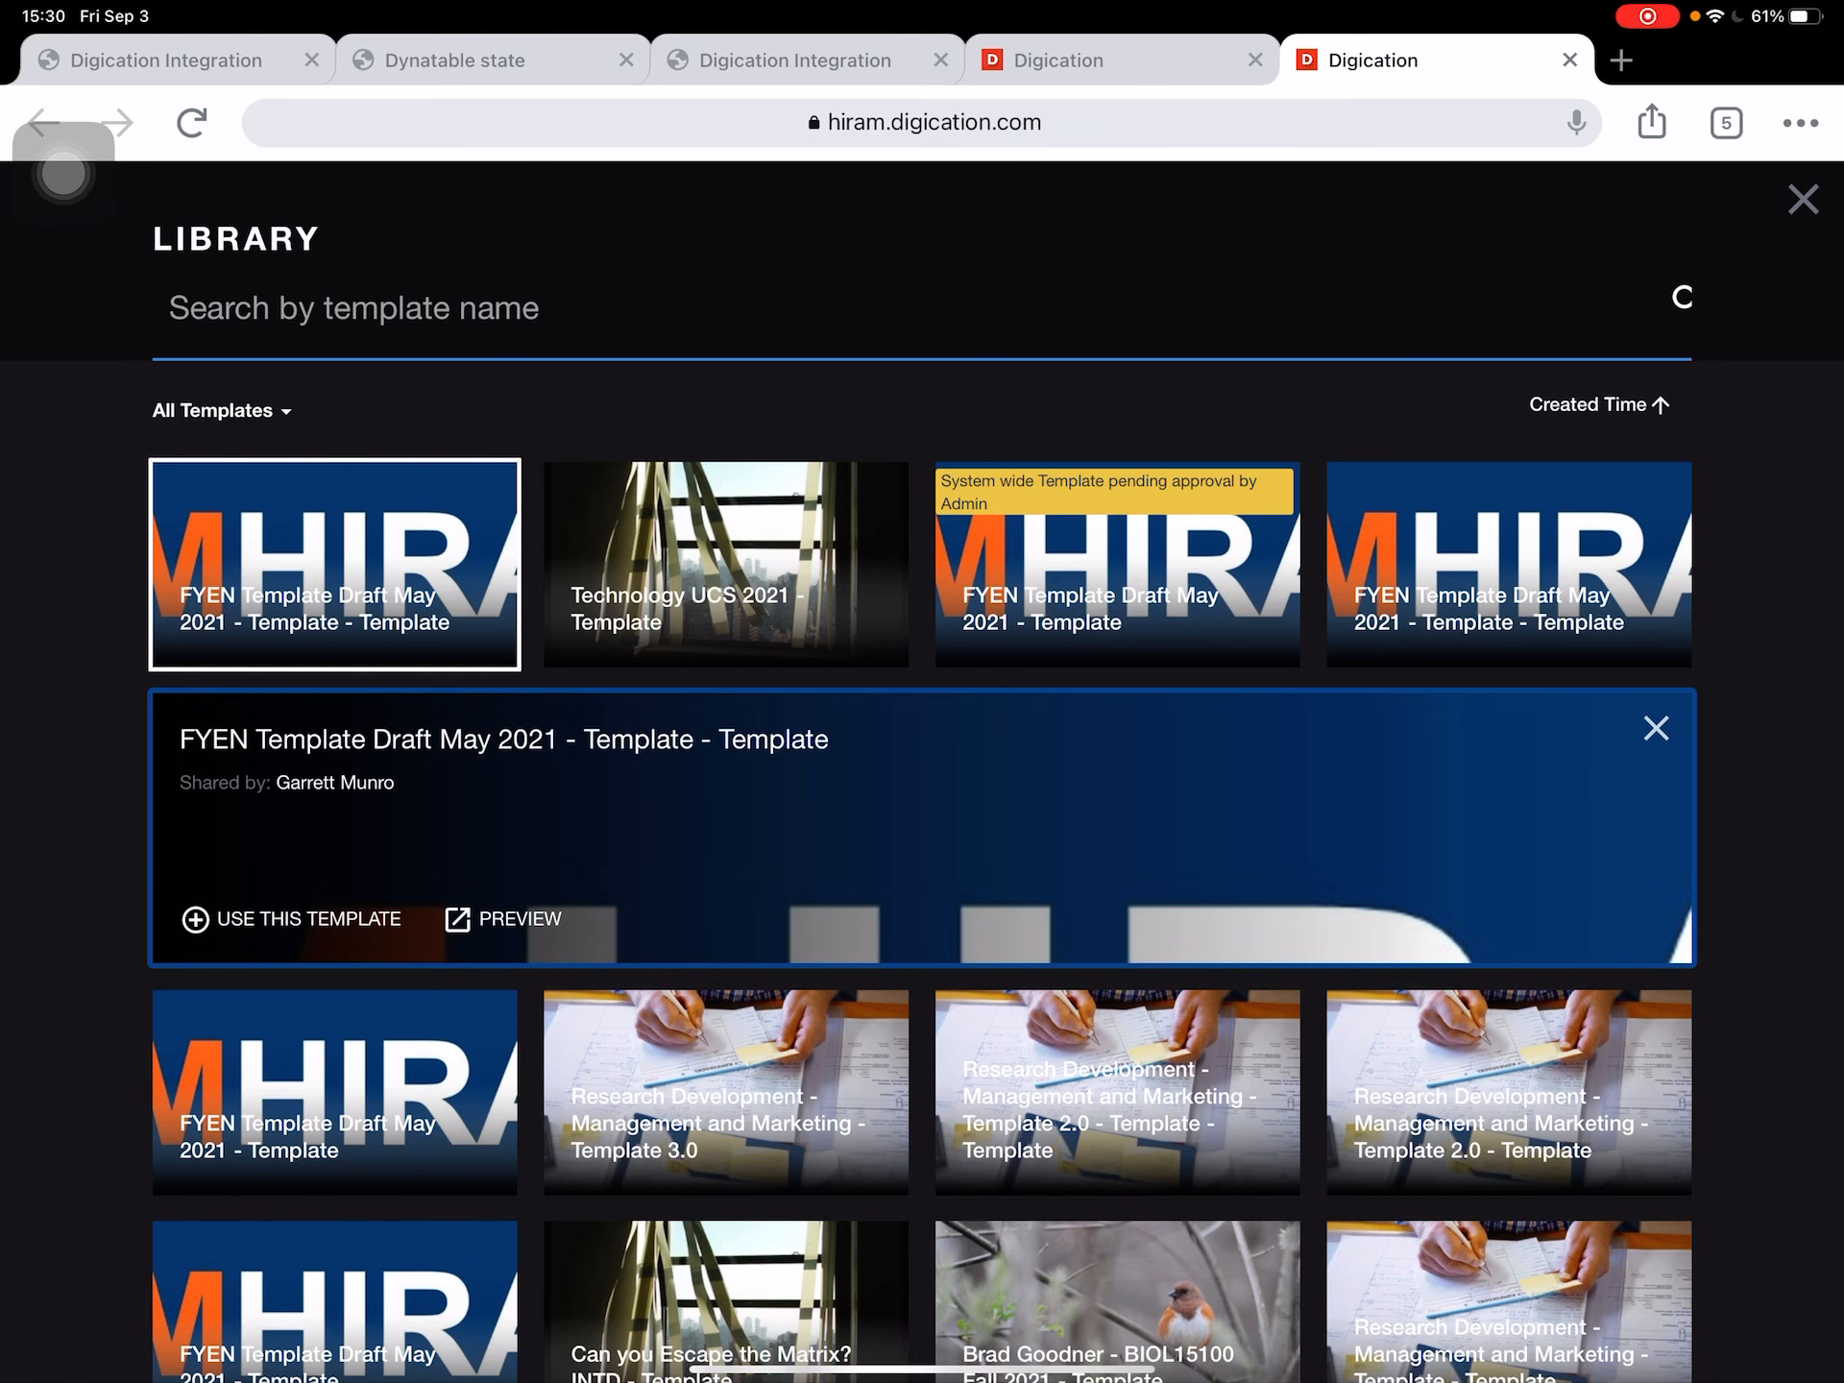
Use this template, title the ePortfolio 'Garrett Munro Demo', and scroll to Create.
click(304, 918)
text(A)
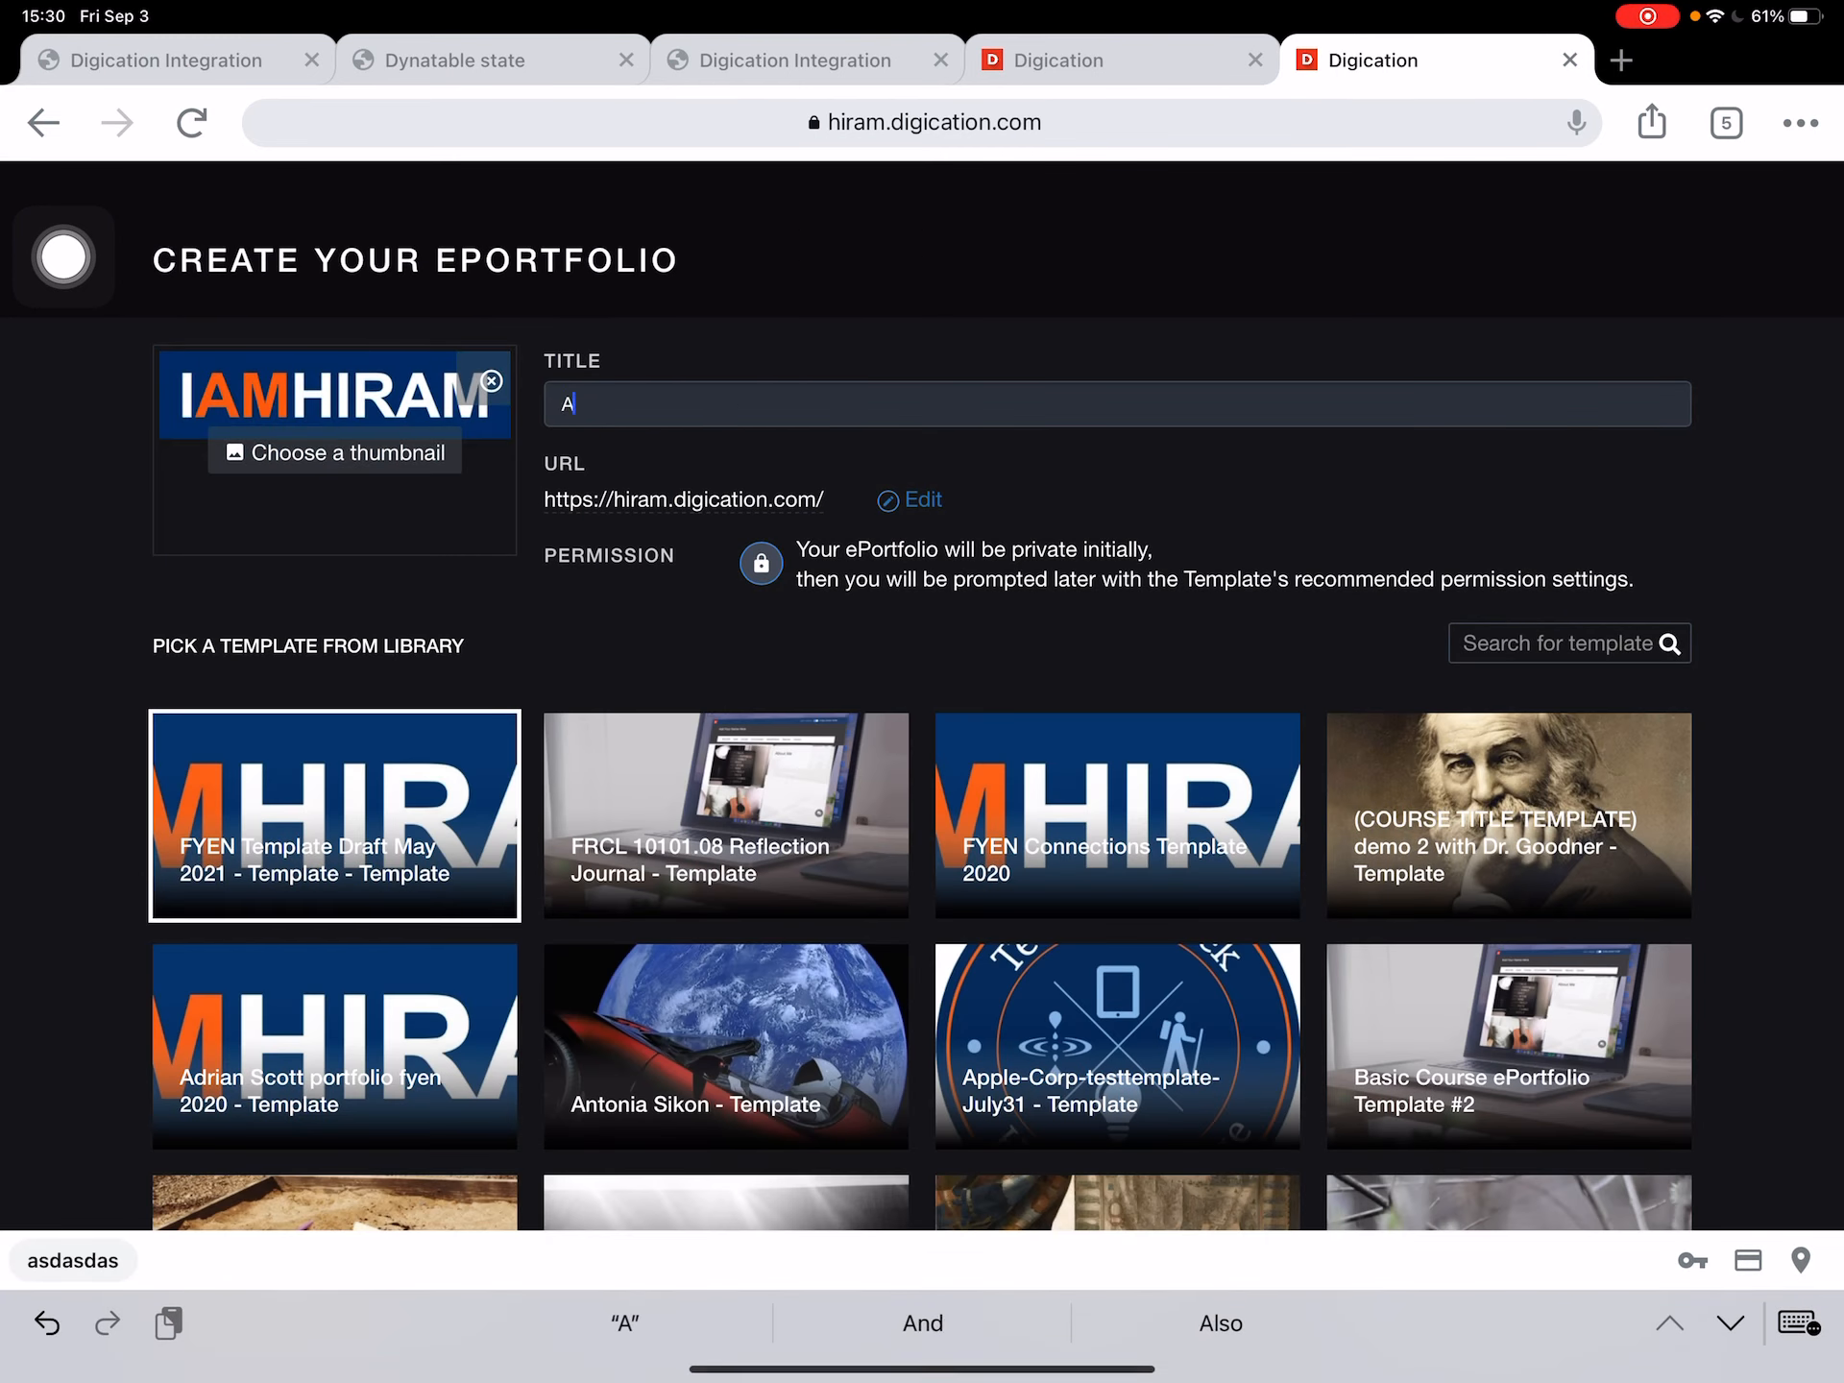
text(Garrett)
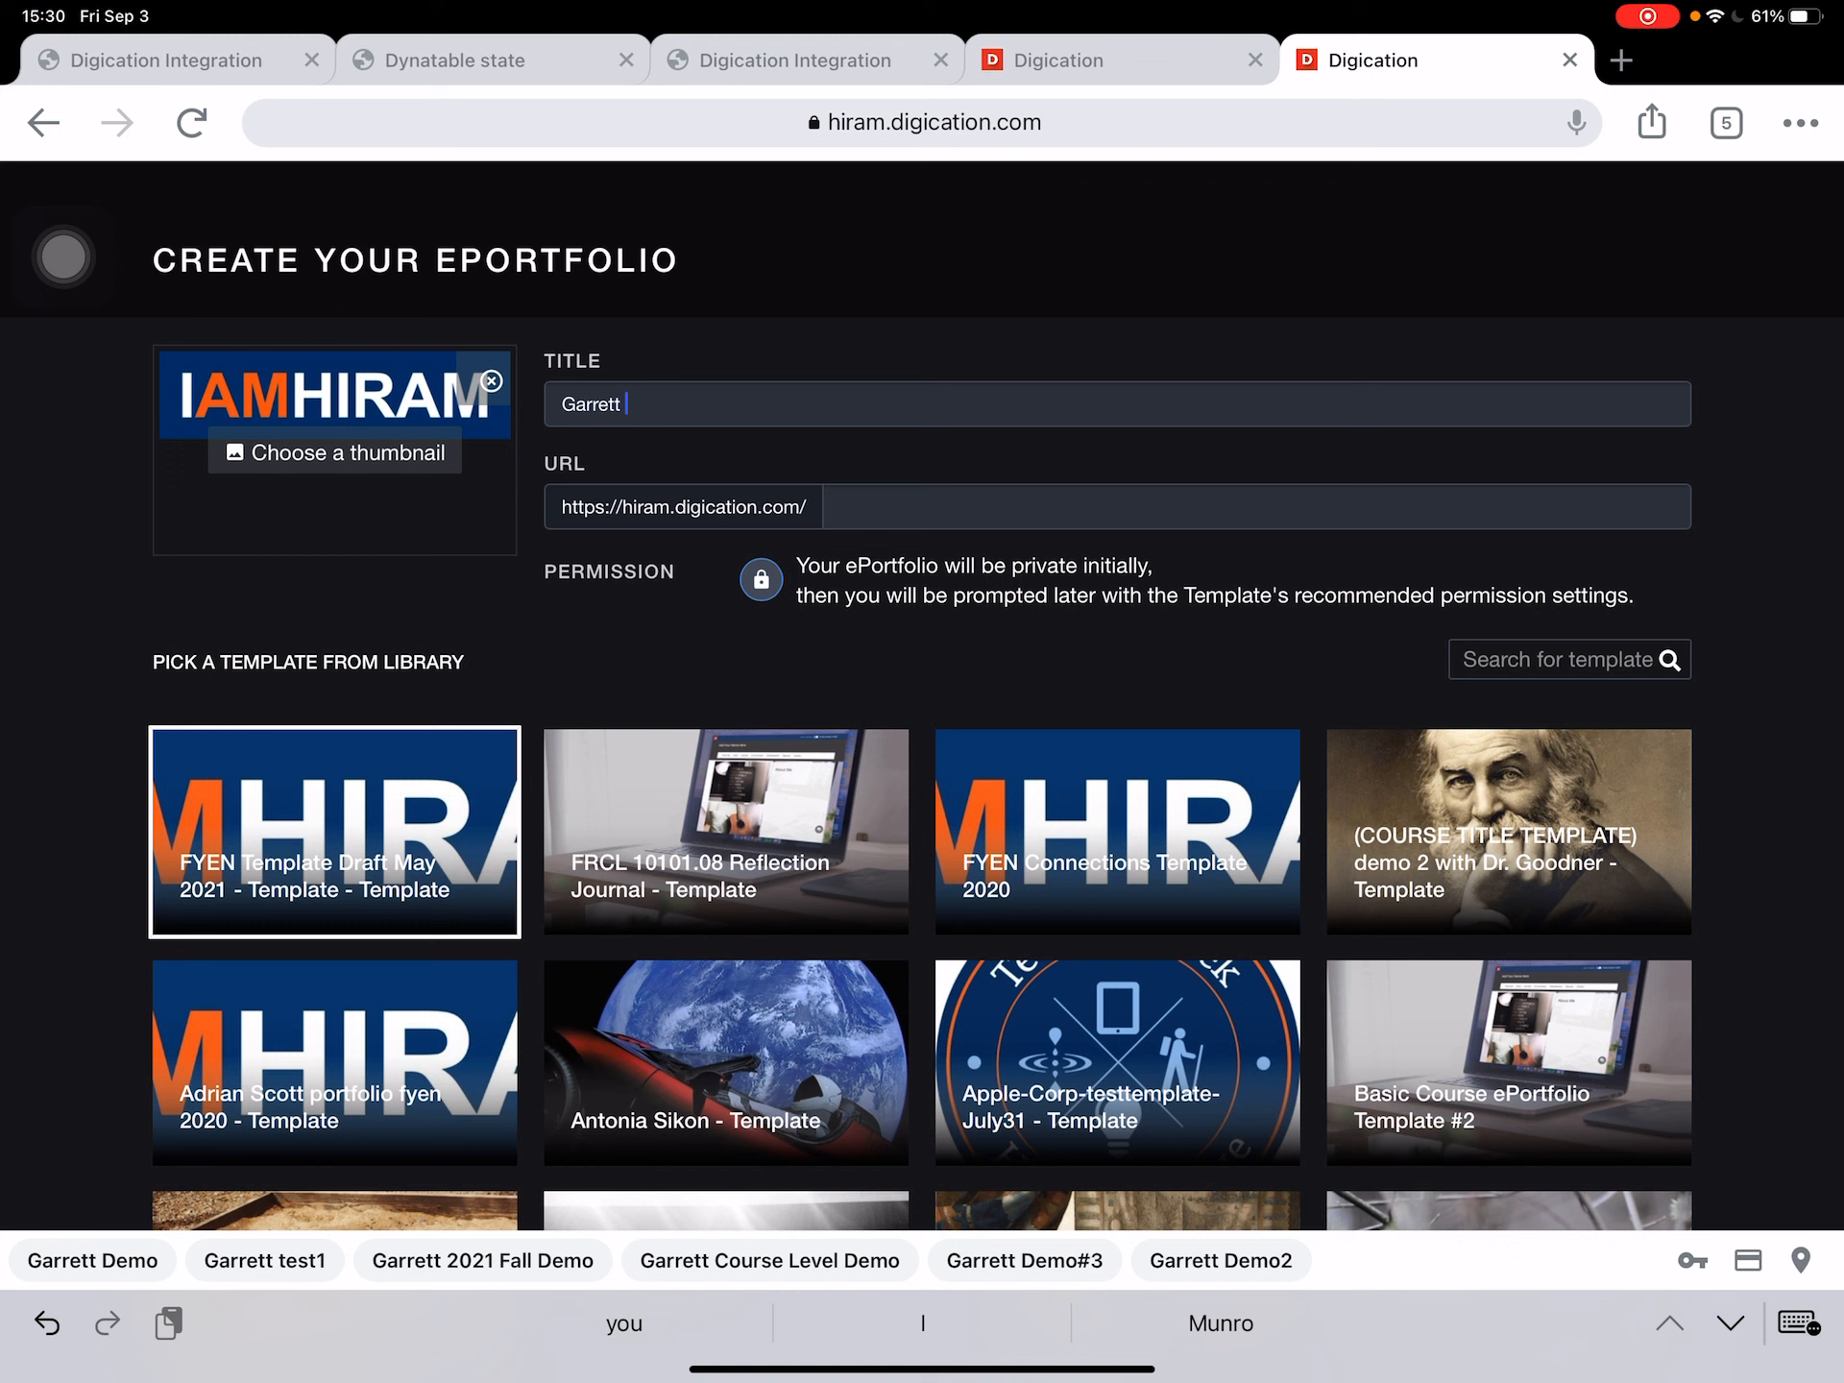
text(Munro De)
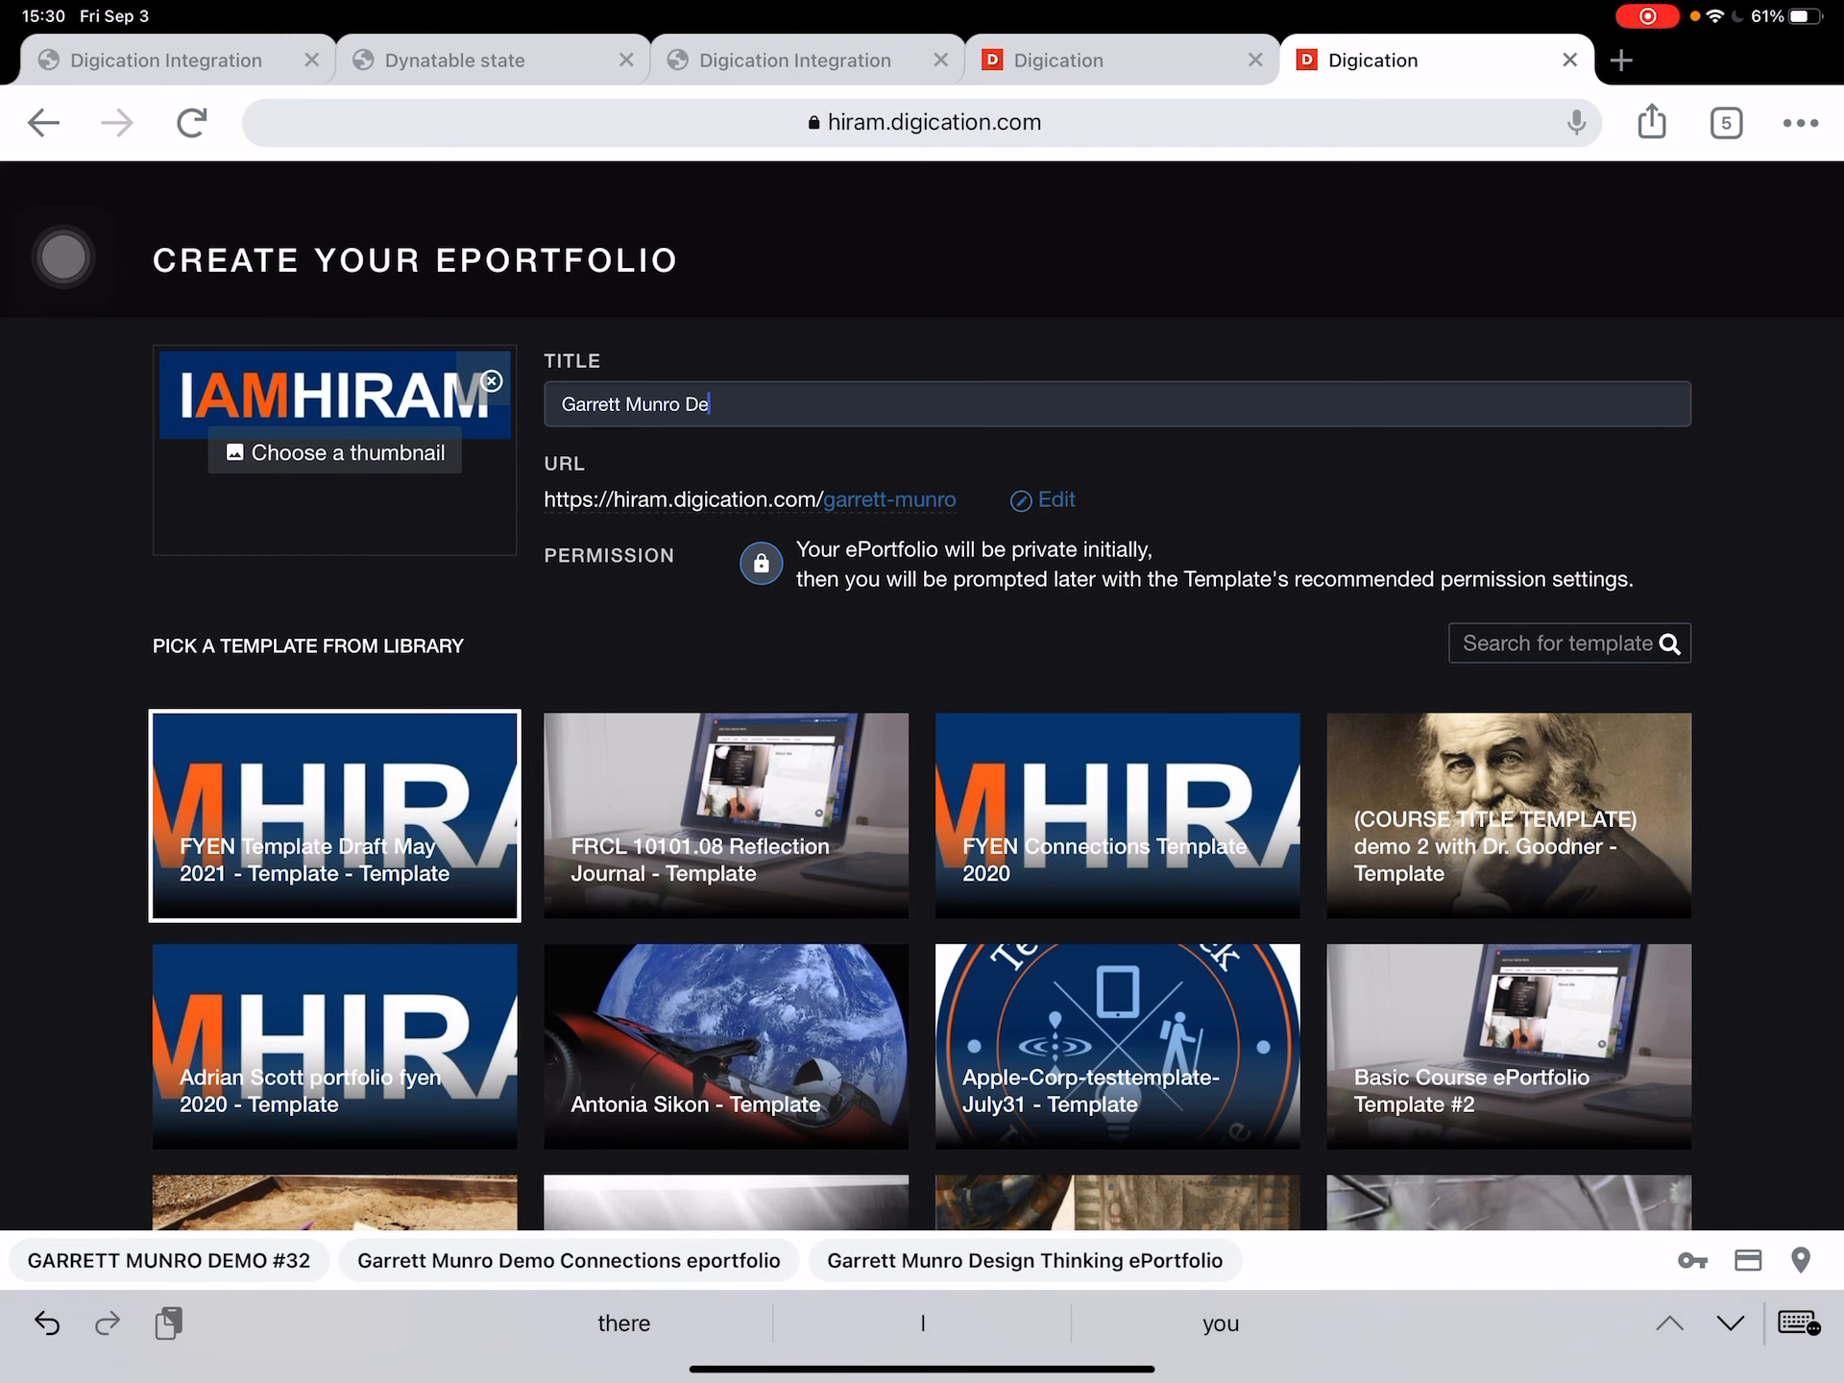
text(mno)
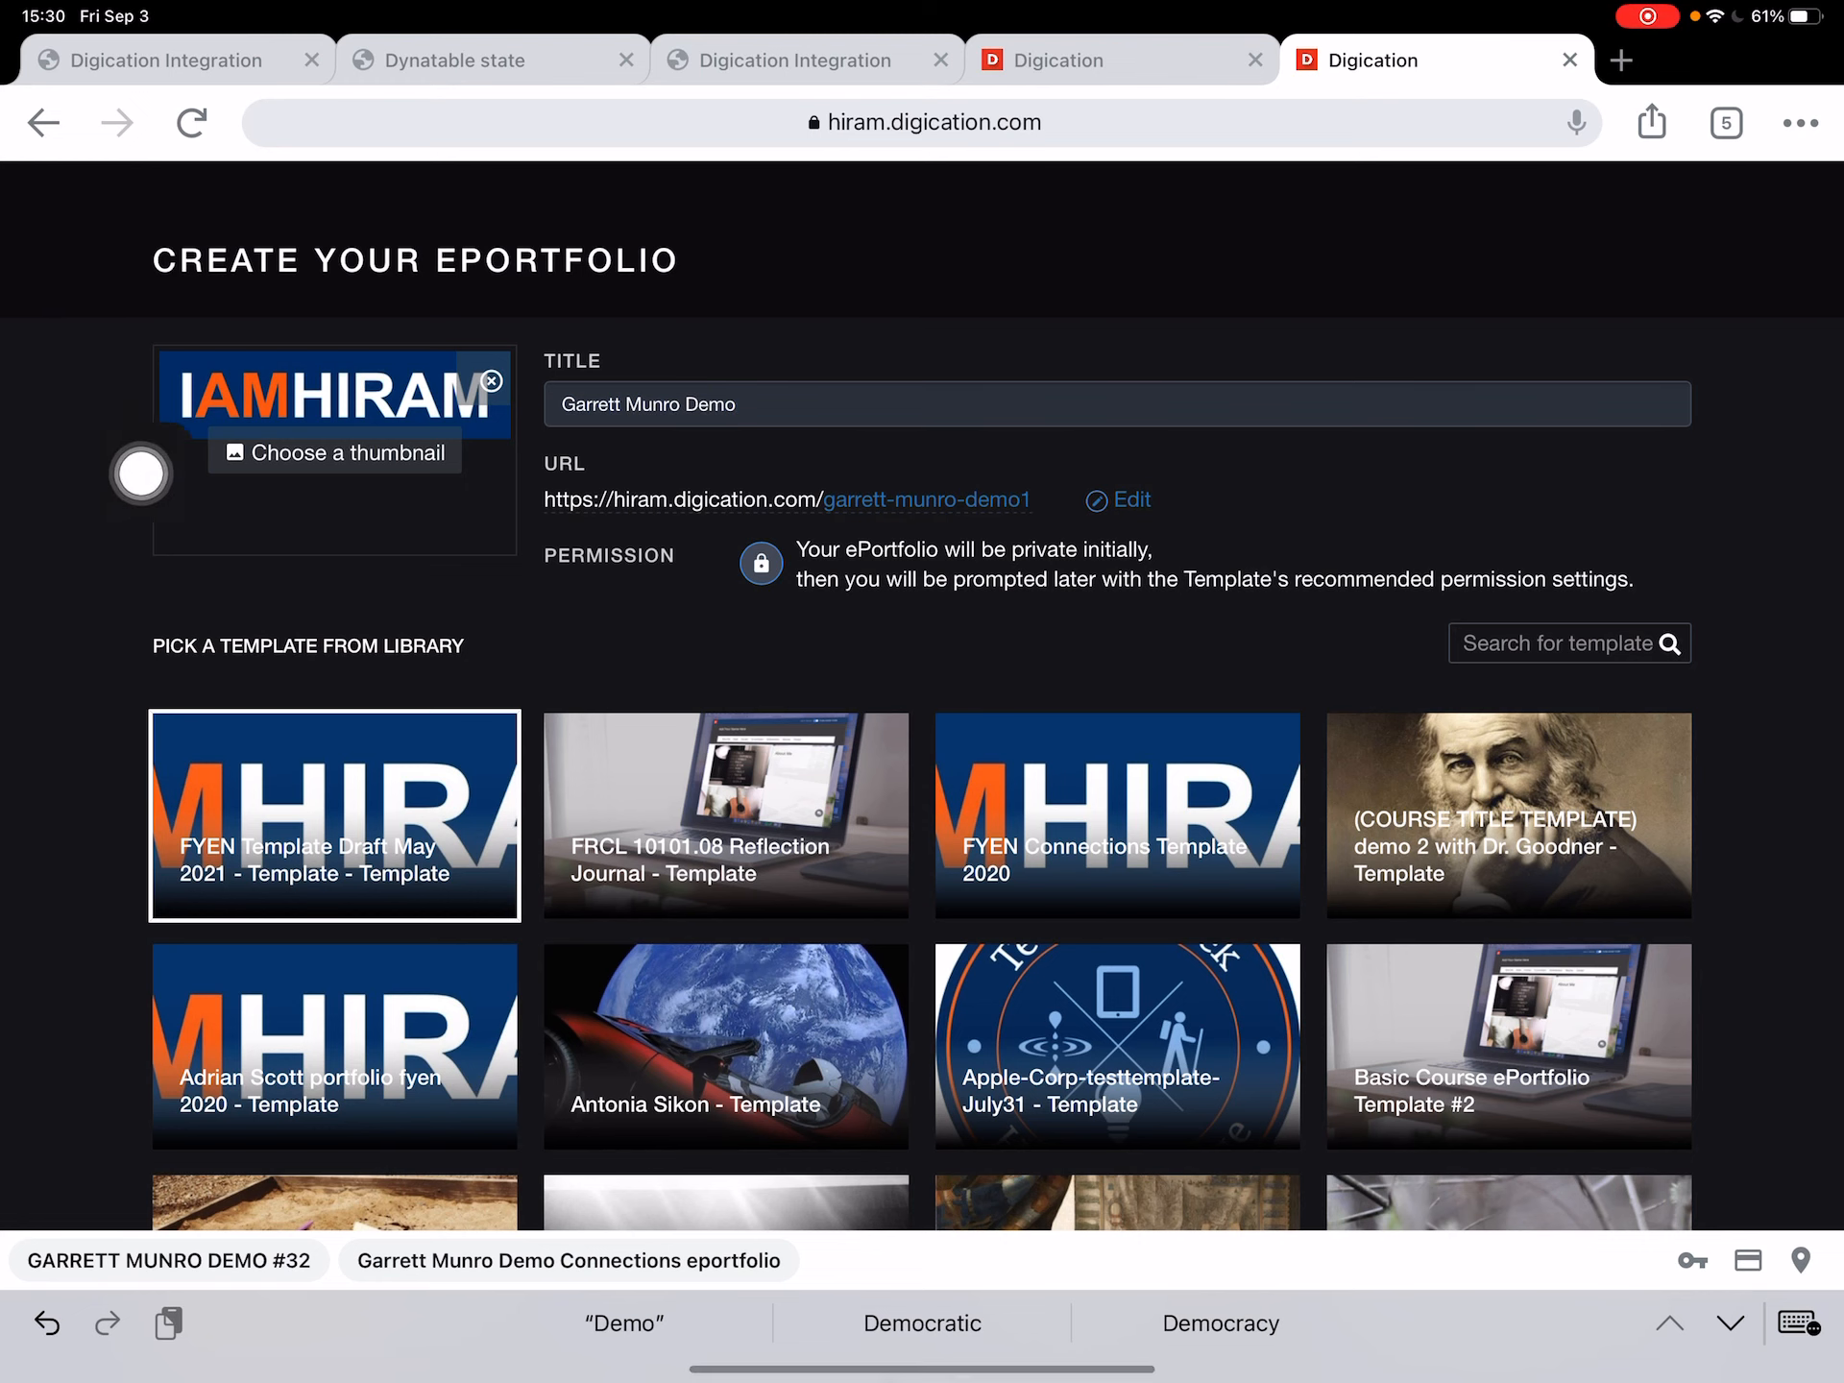
mouse_move(1415, 670)
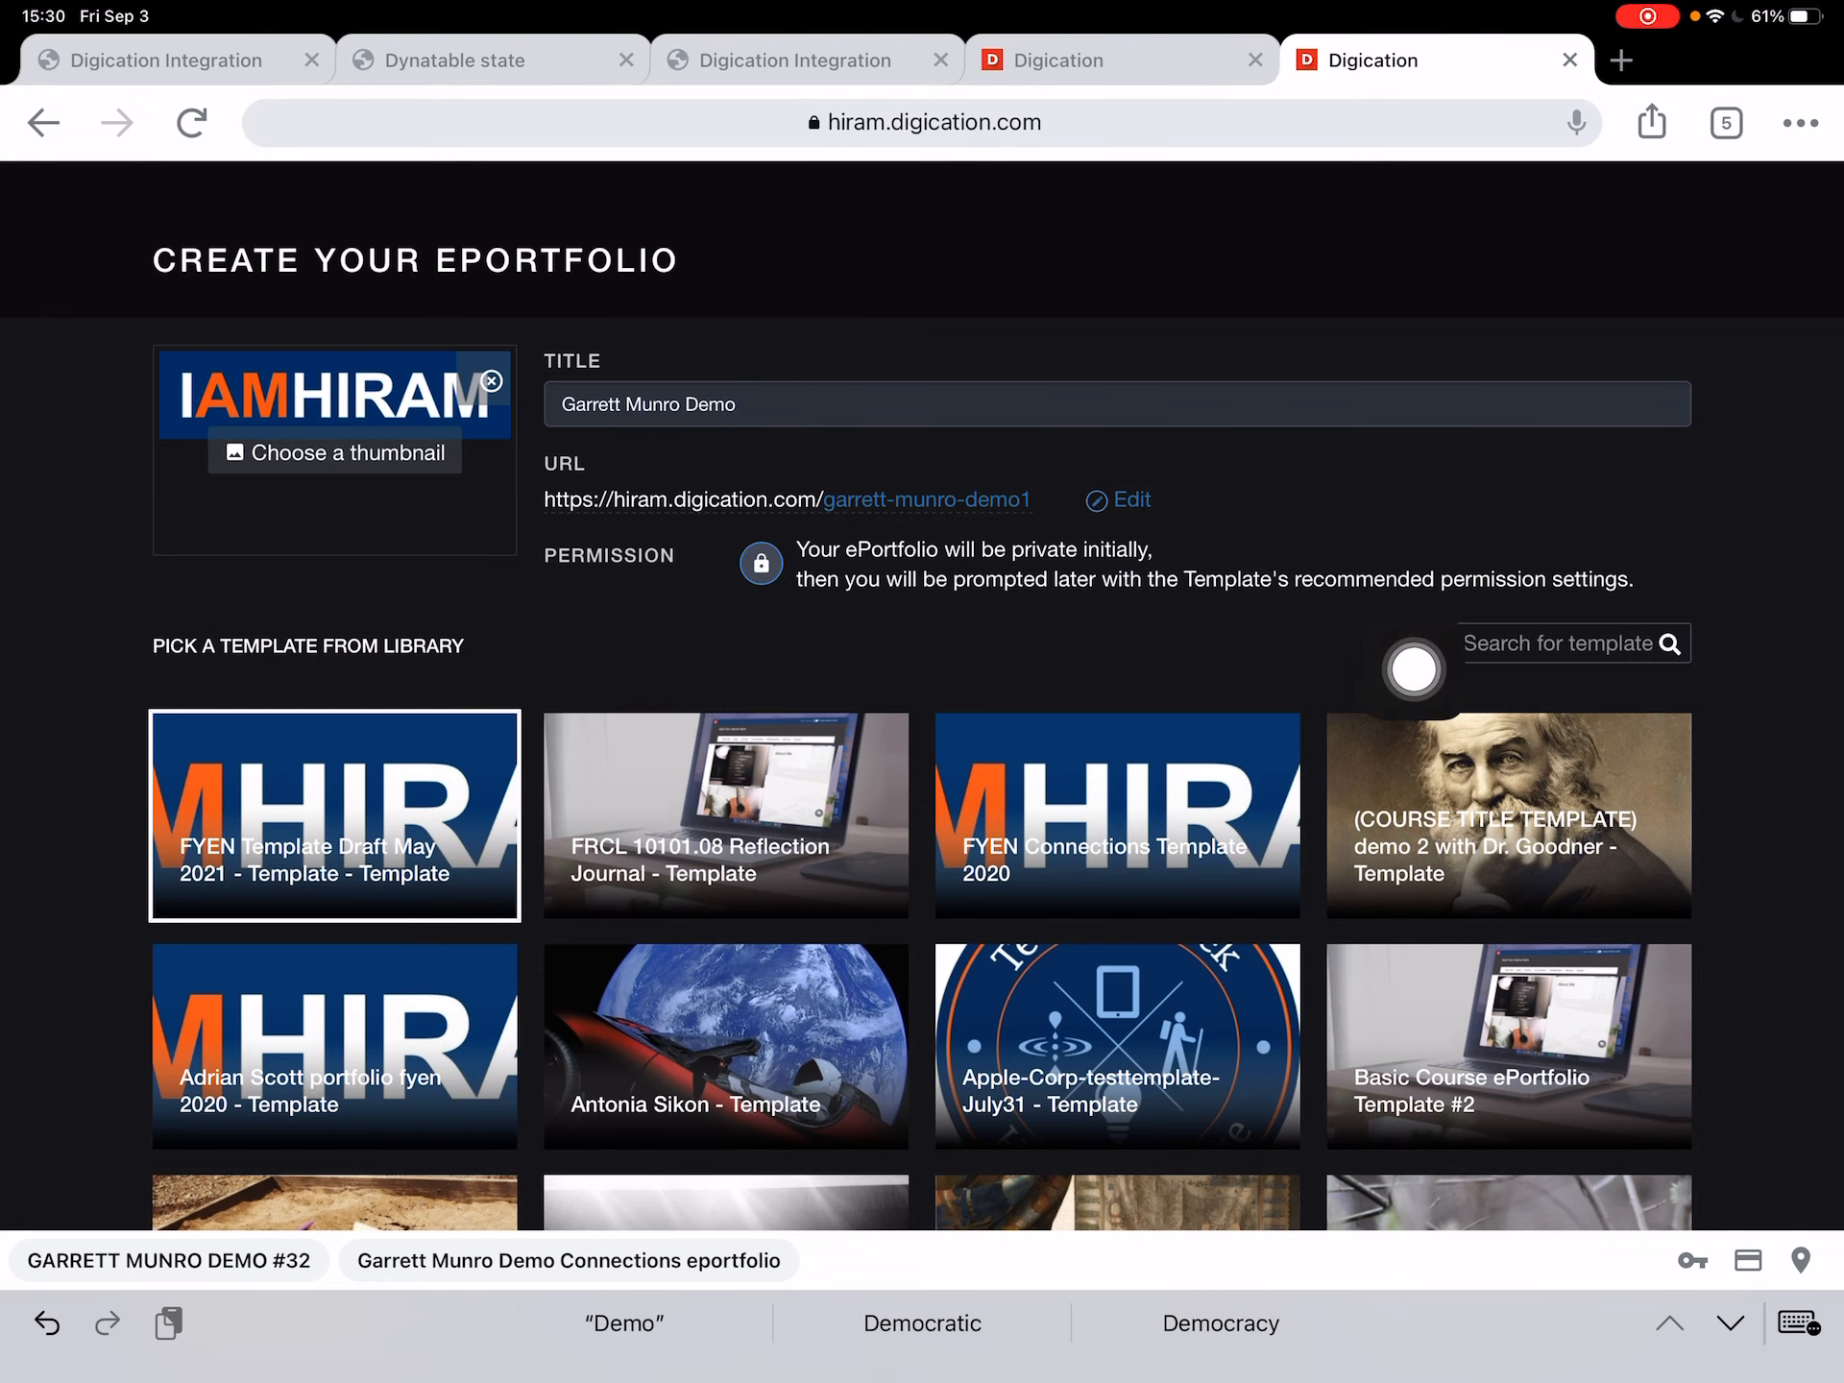
scroll(down, 3)
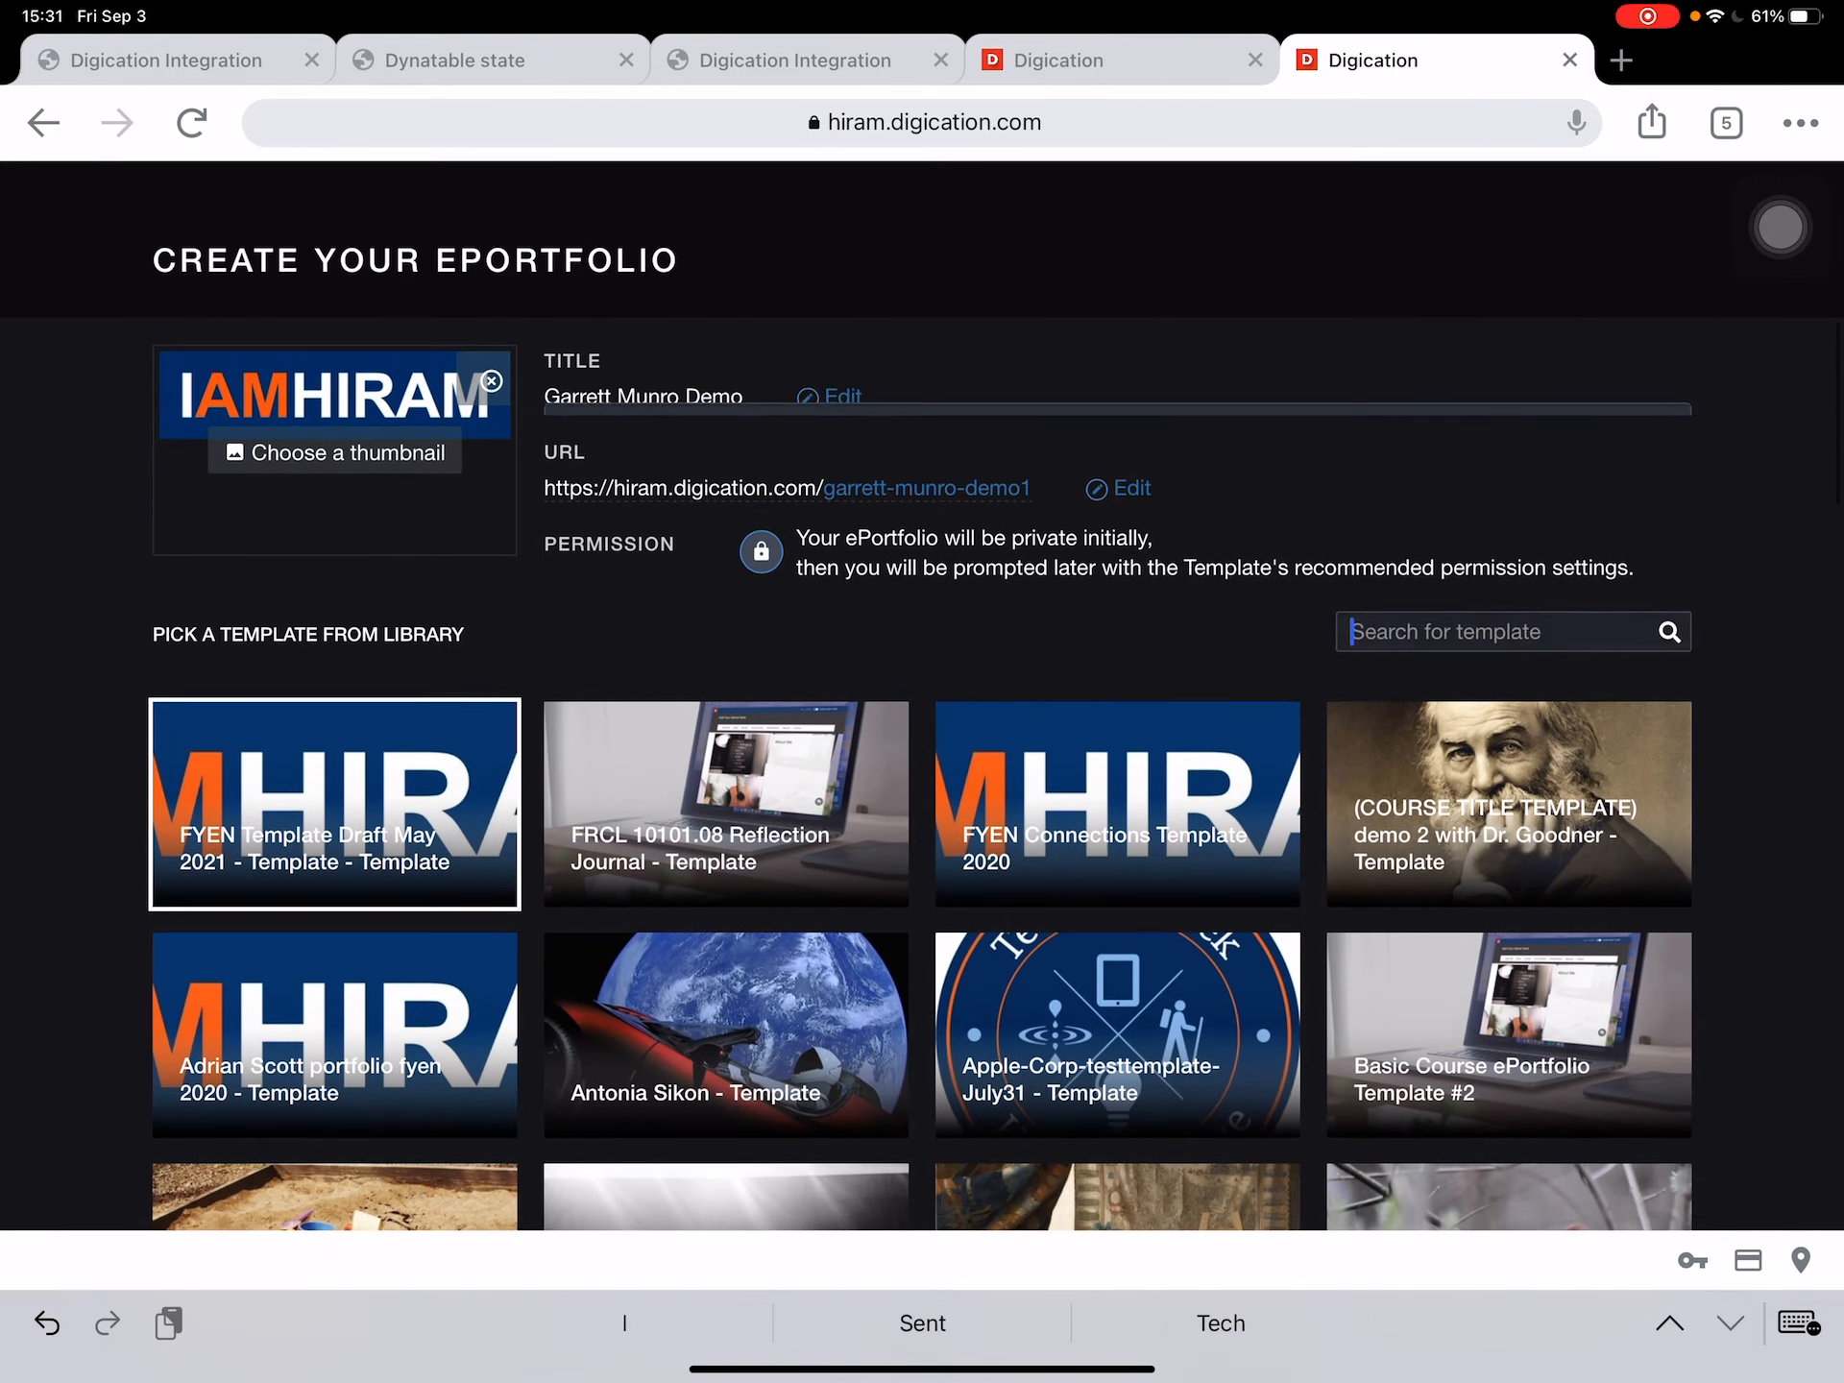
scroll(down, 3)
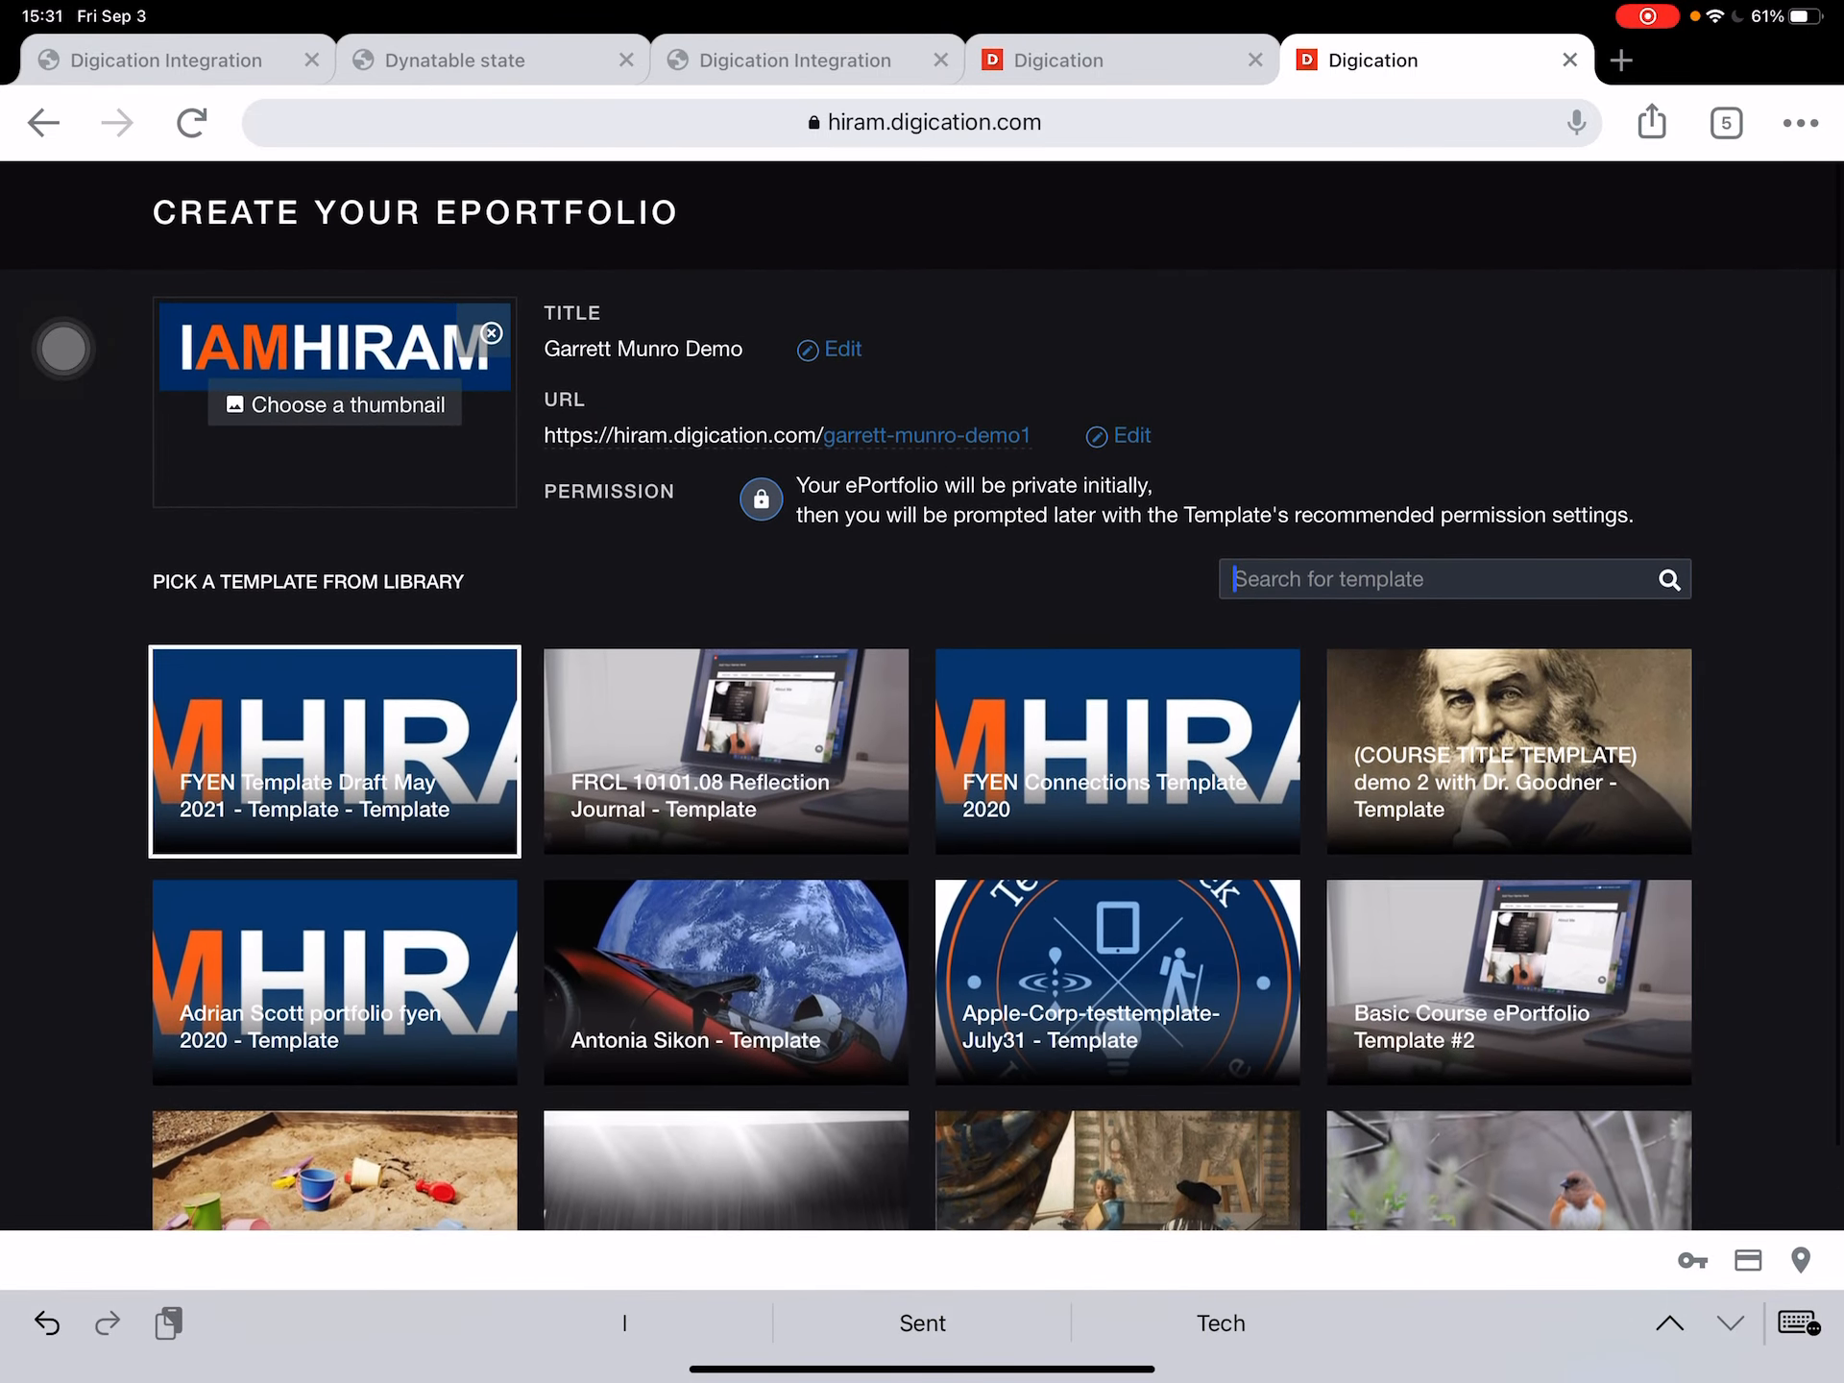
scroll(down, 3)
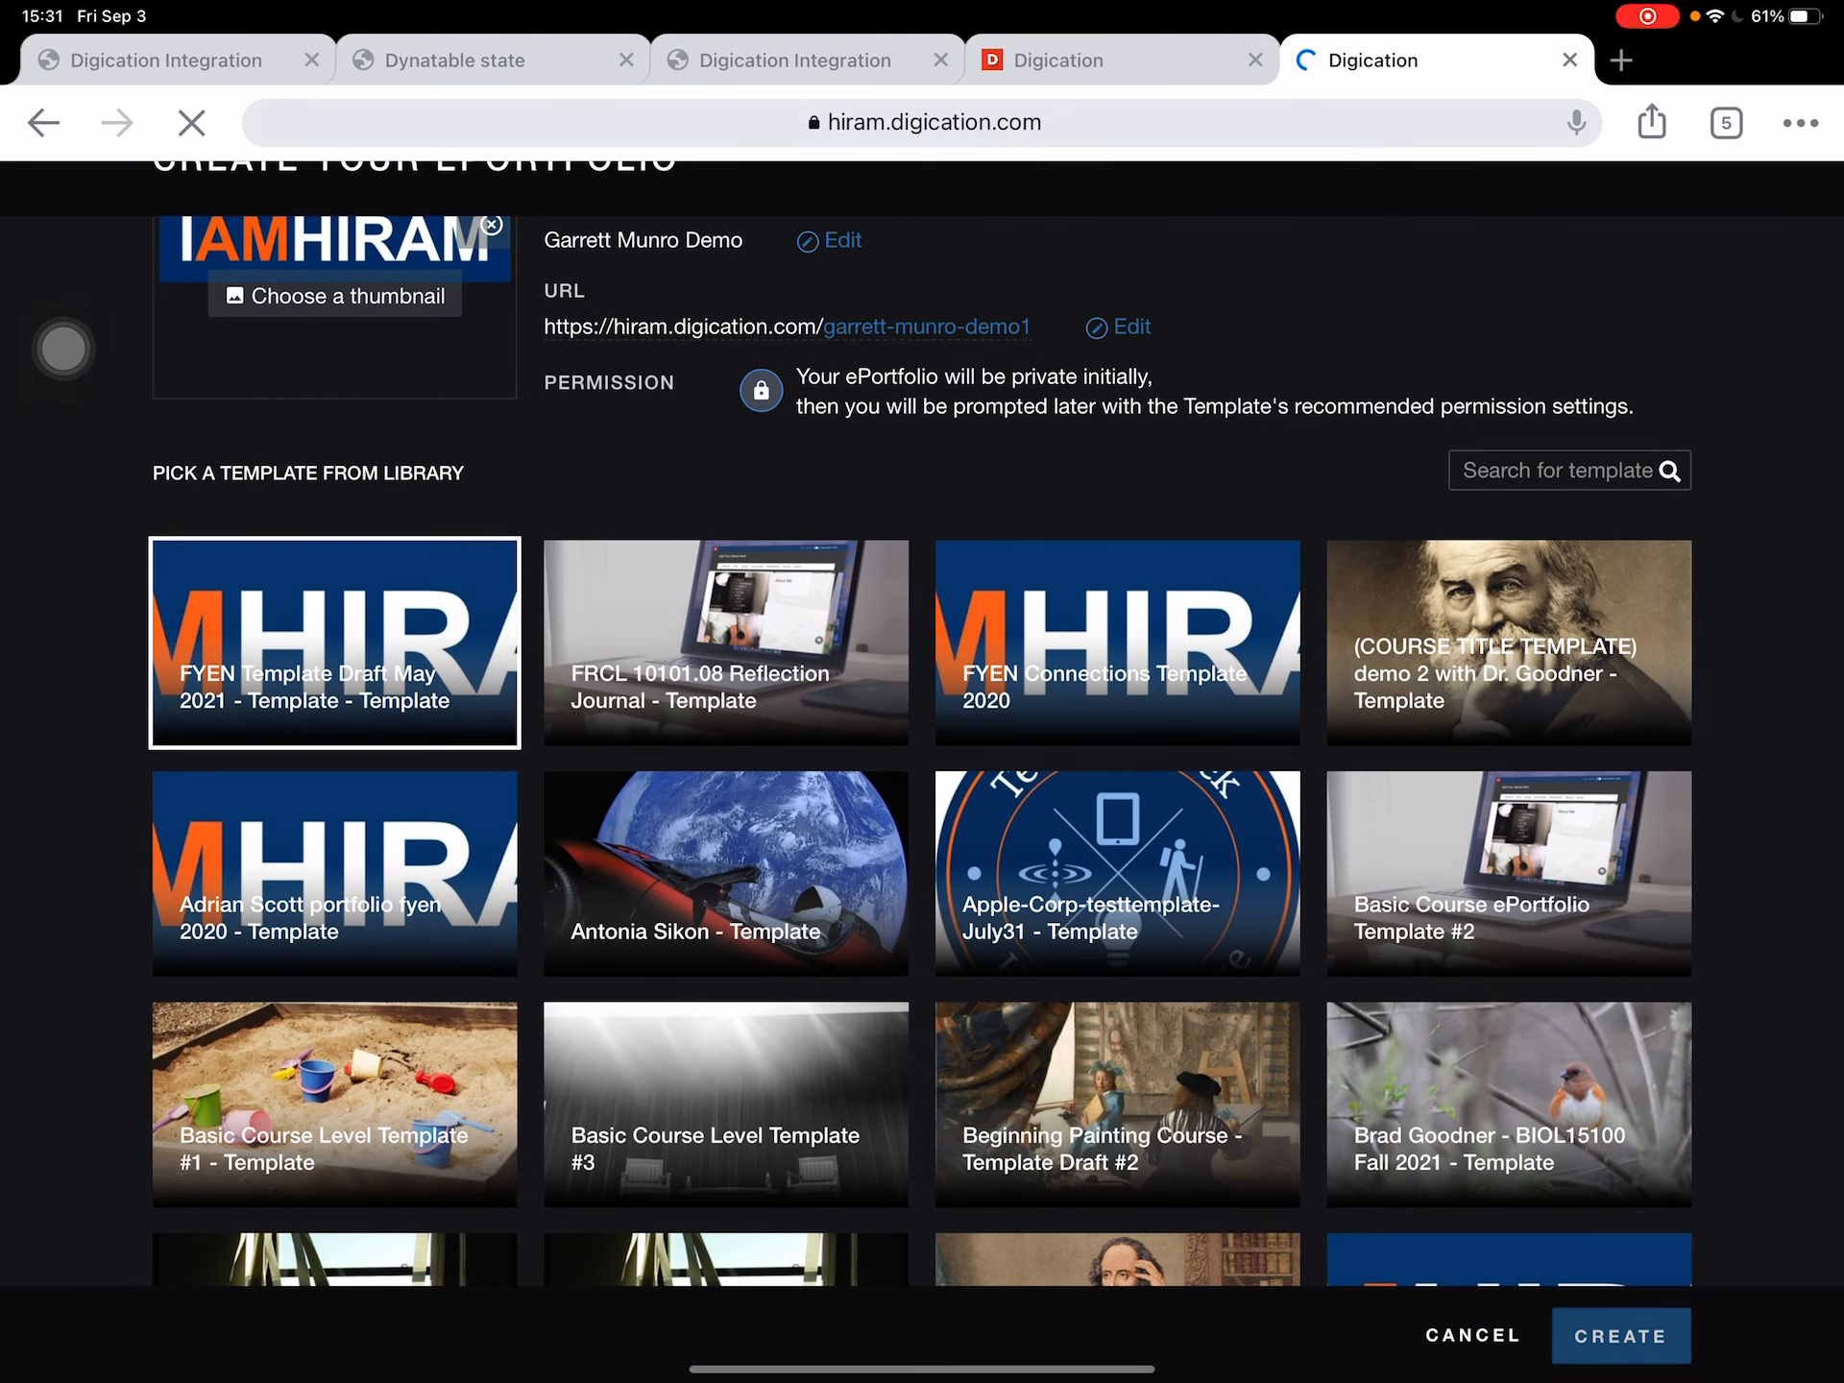
Create the Garrett Munro Demo ePortfolio, close the progress window, and open its settings.
click(1619, 1335)
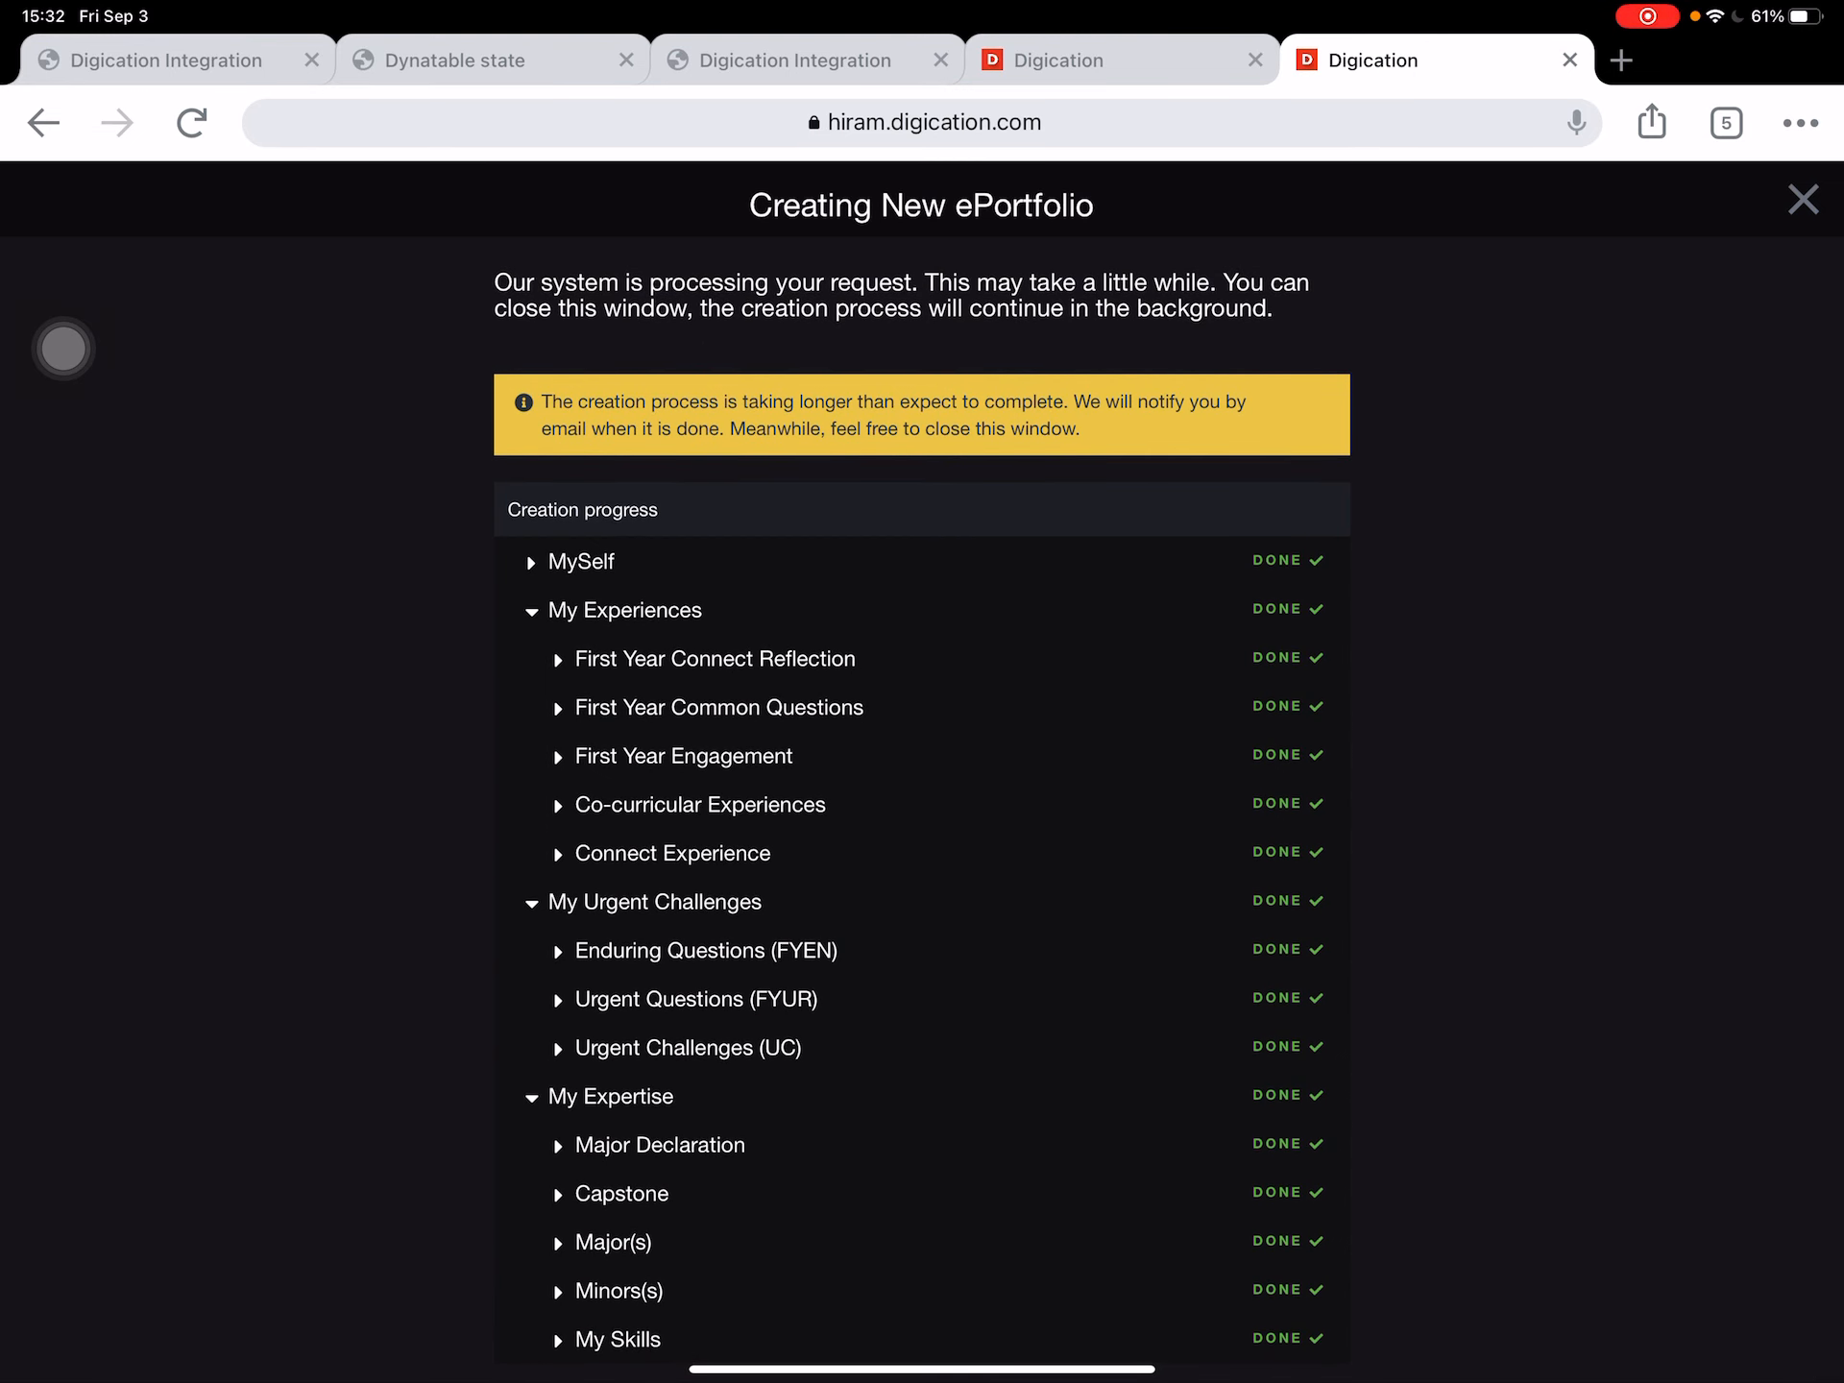
click(190, 122)
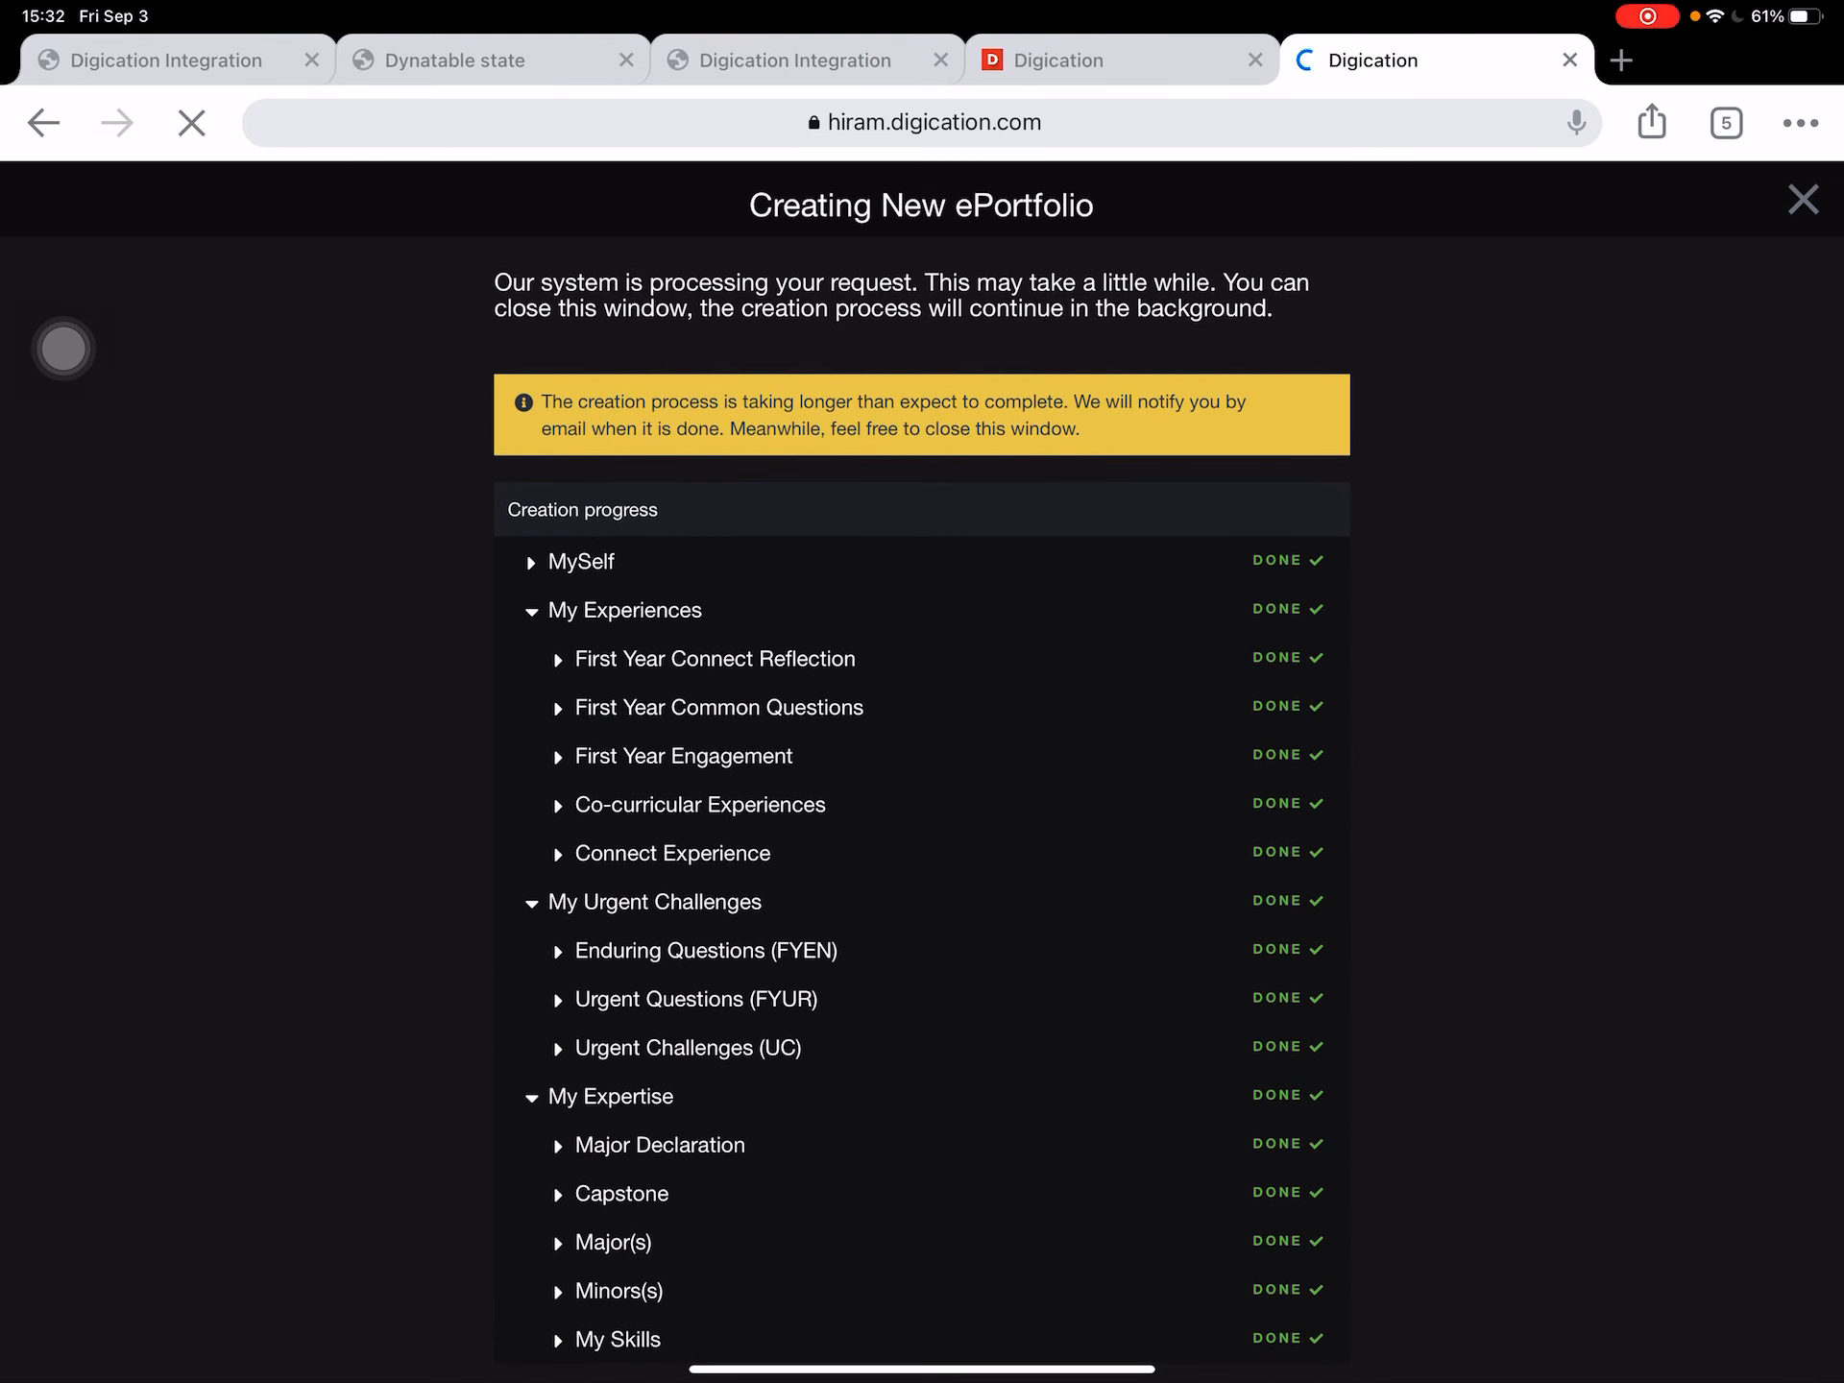
click(1801, 199)
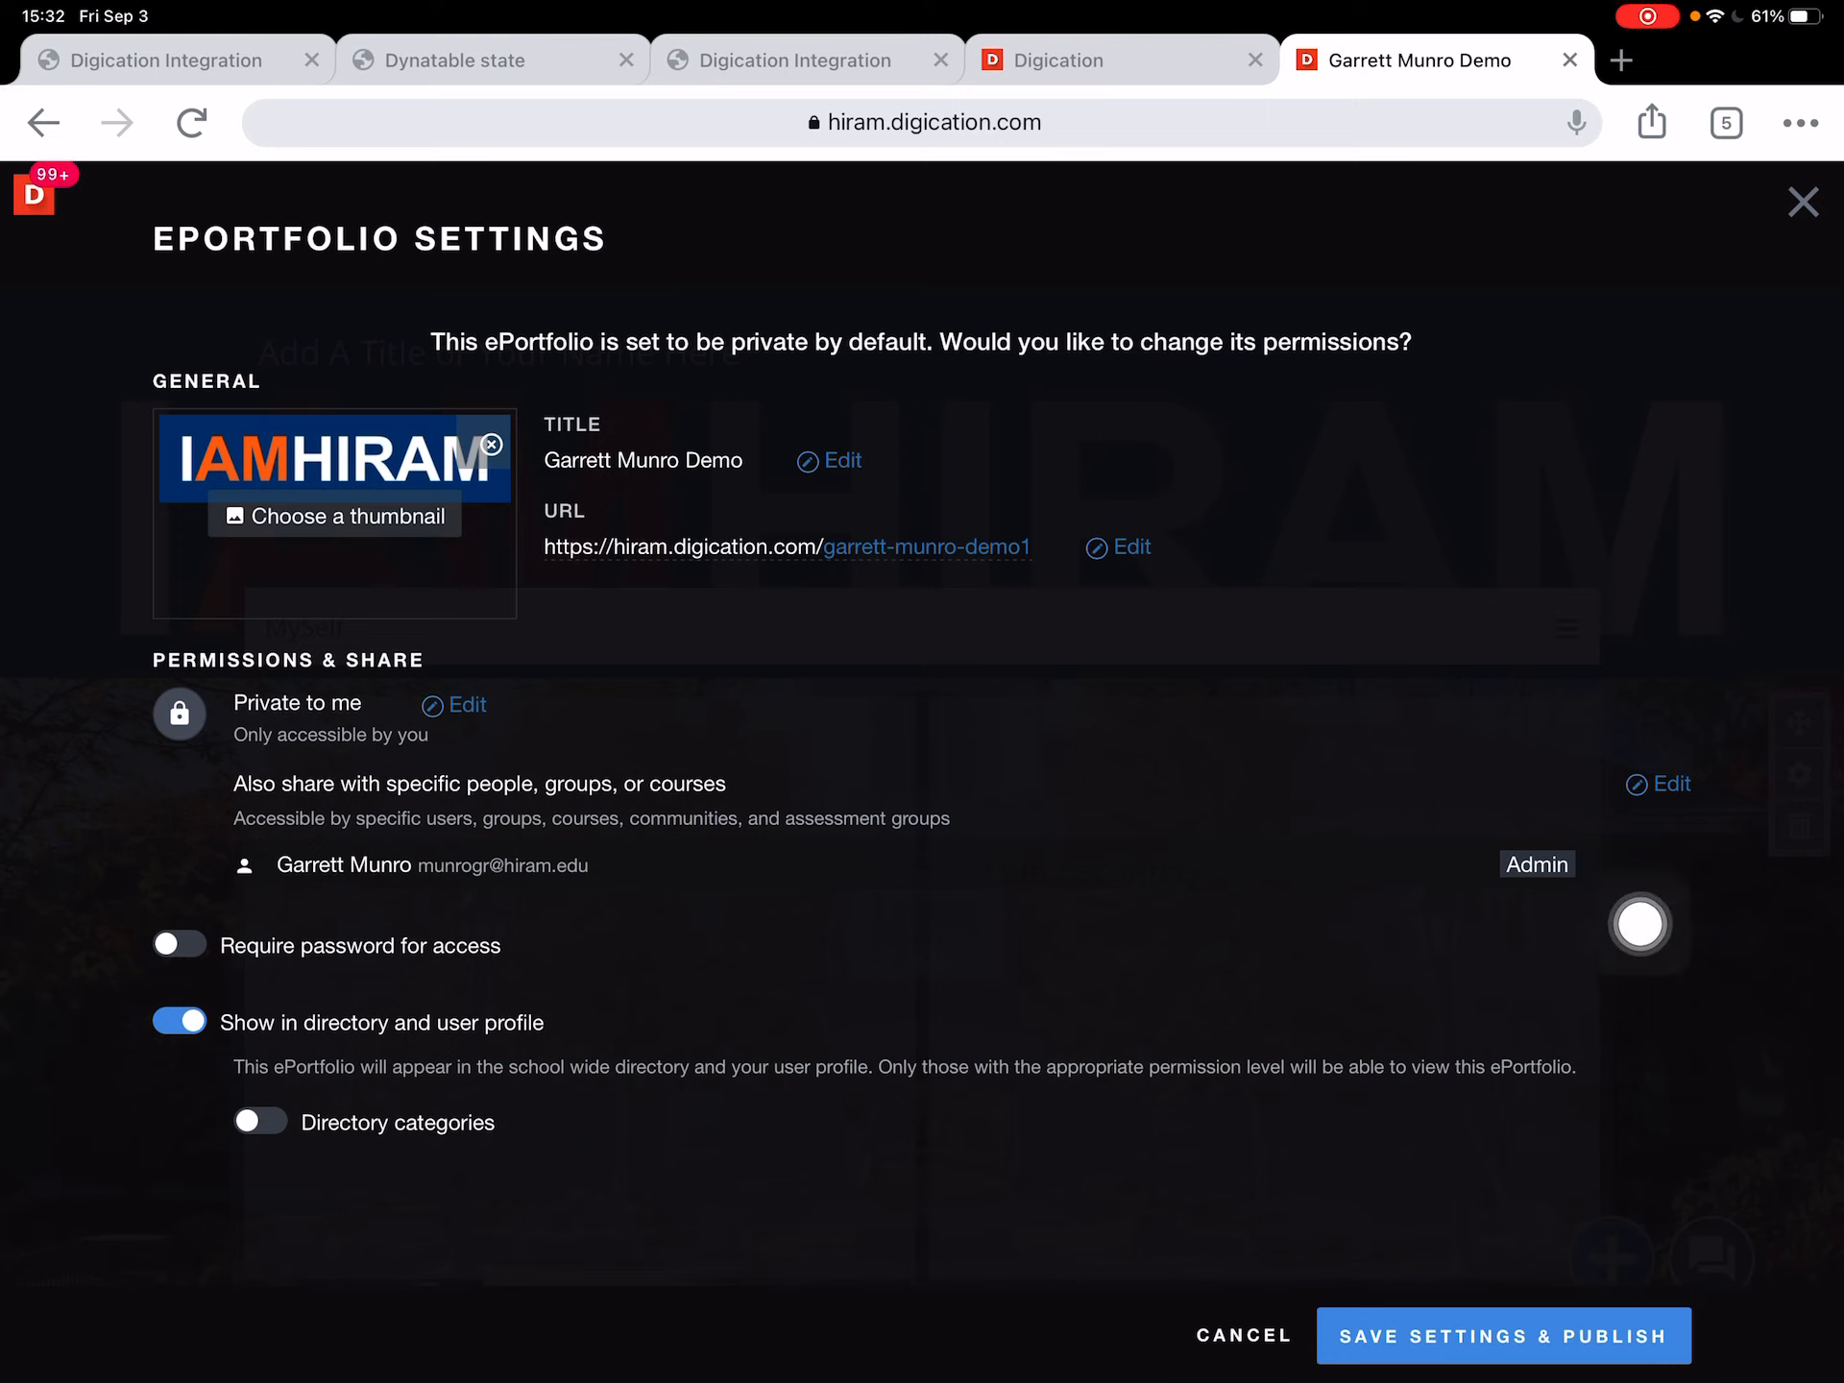
Search 'EPortfolios' under sharing and publish the ePortfolio.
click(1669, 784)
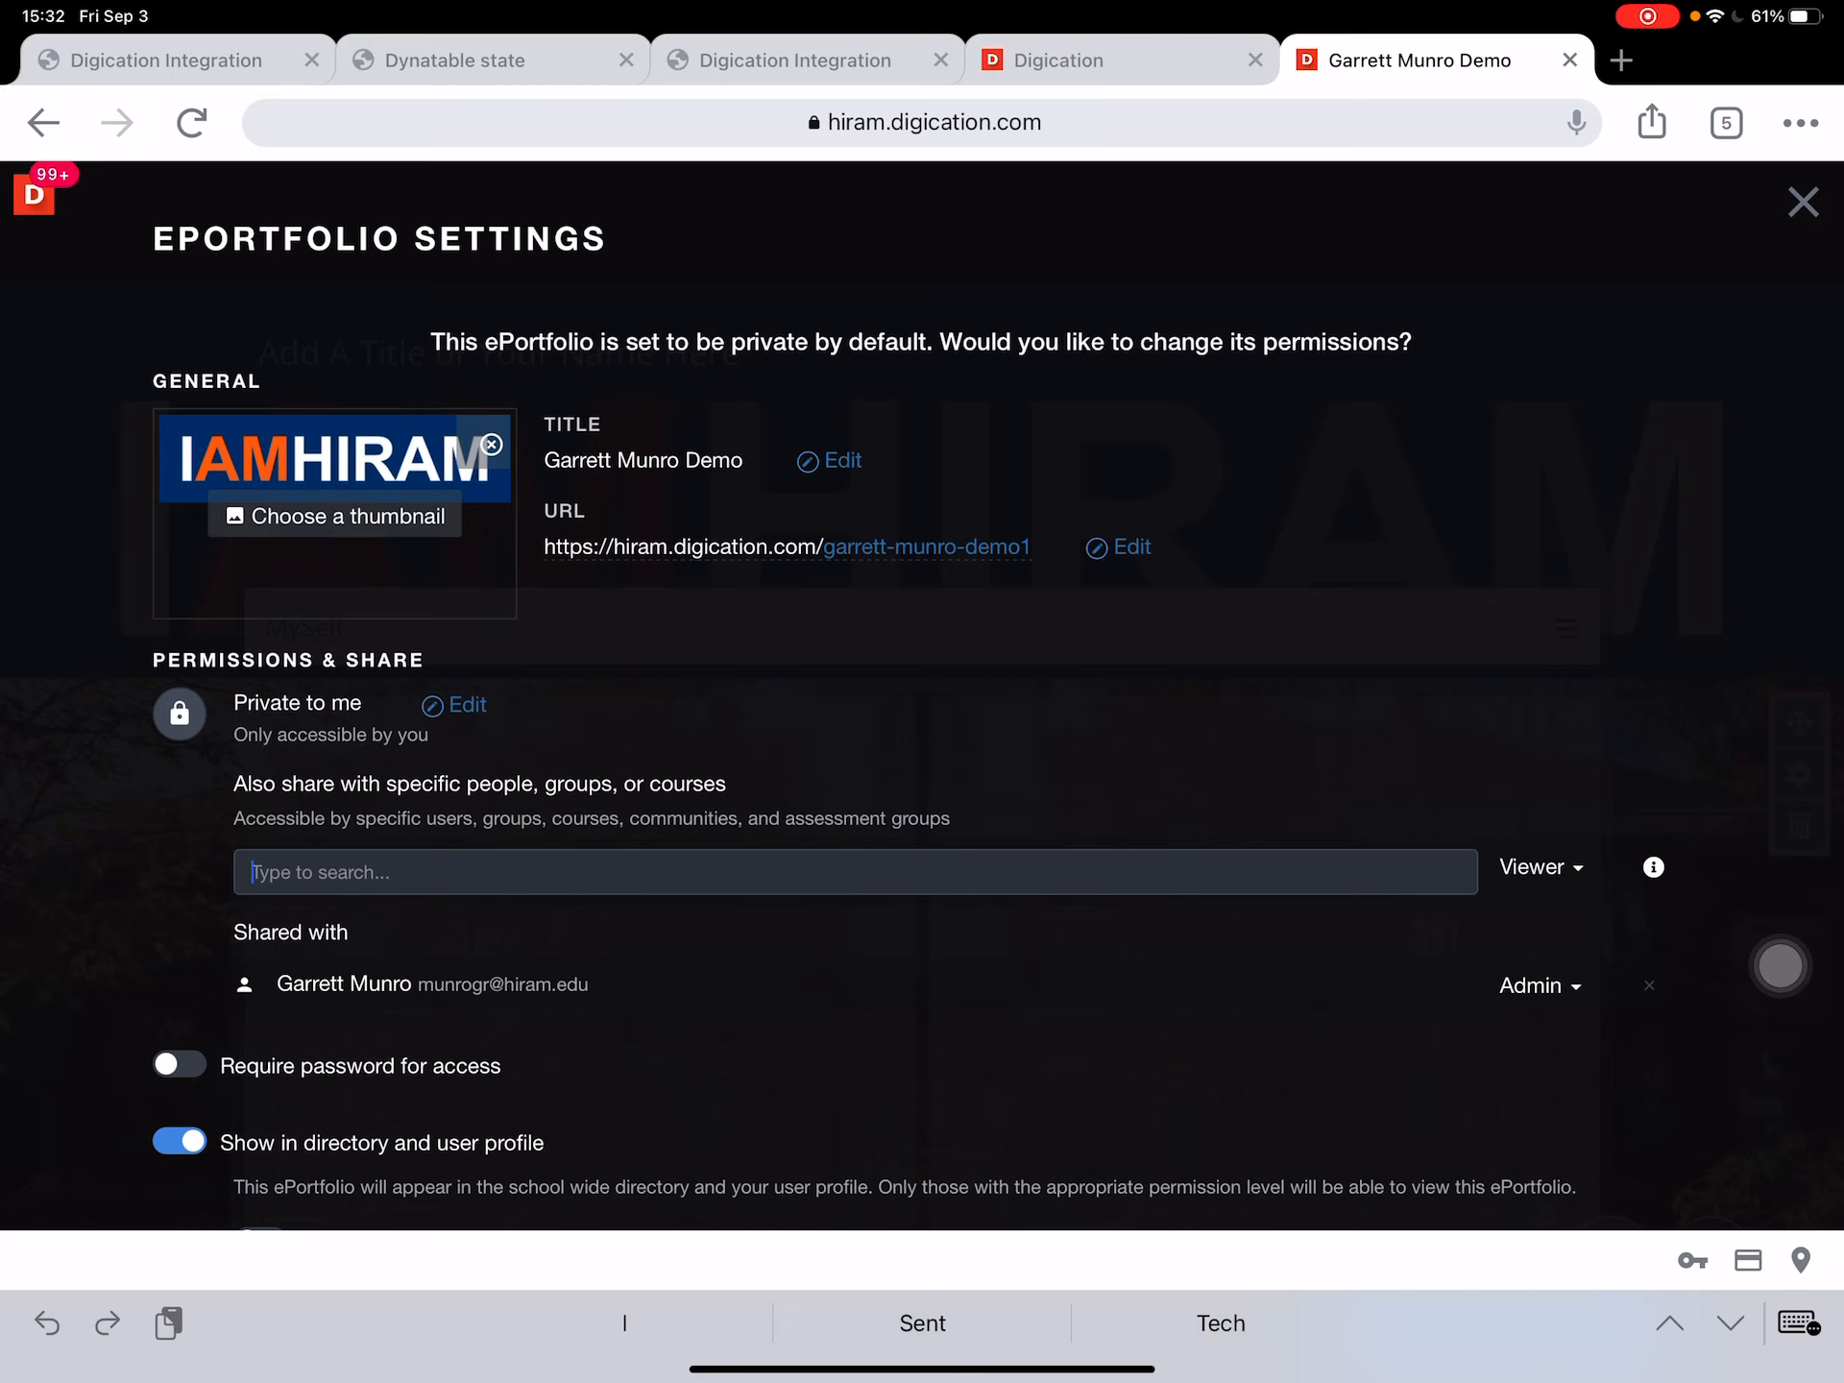
text(E)
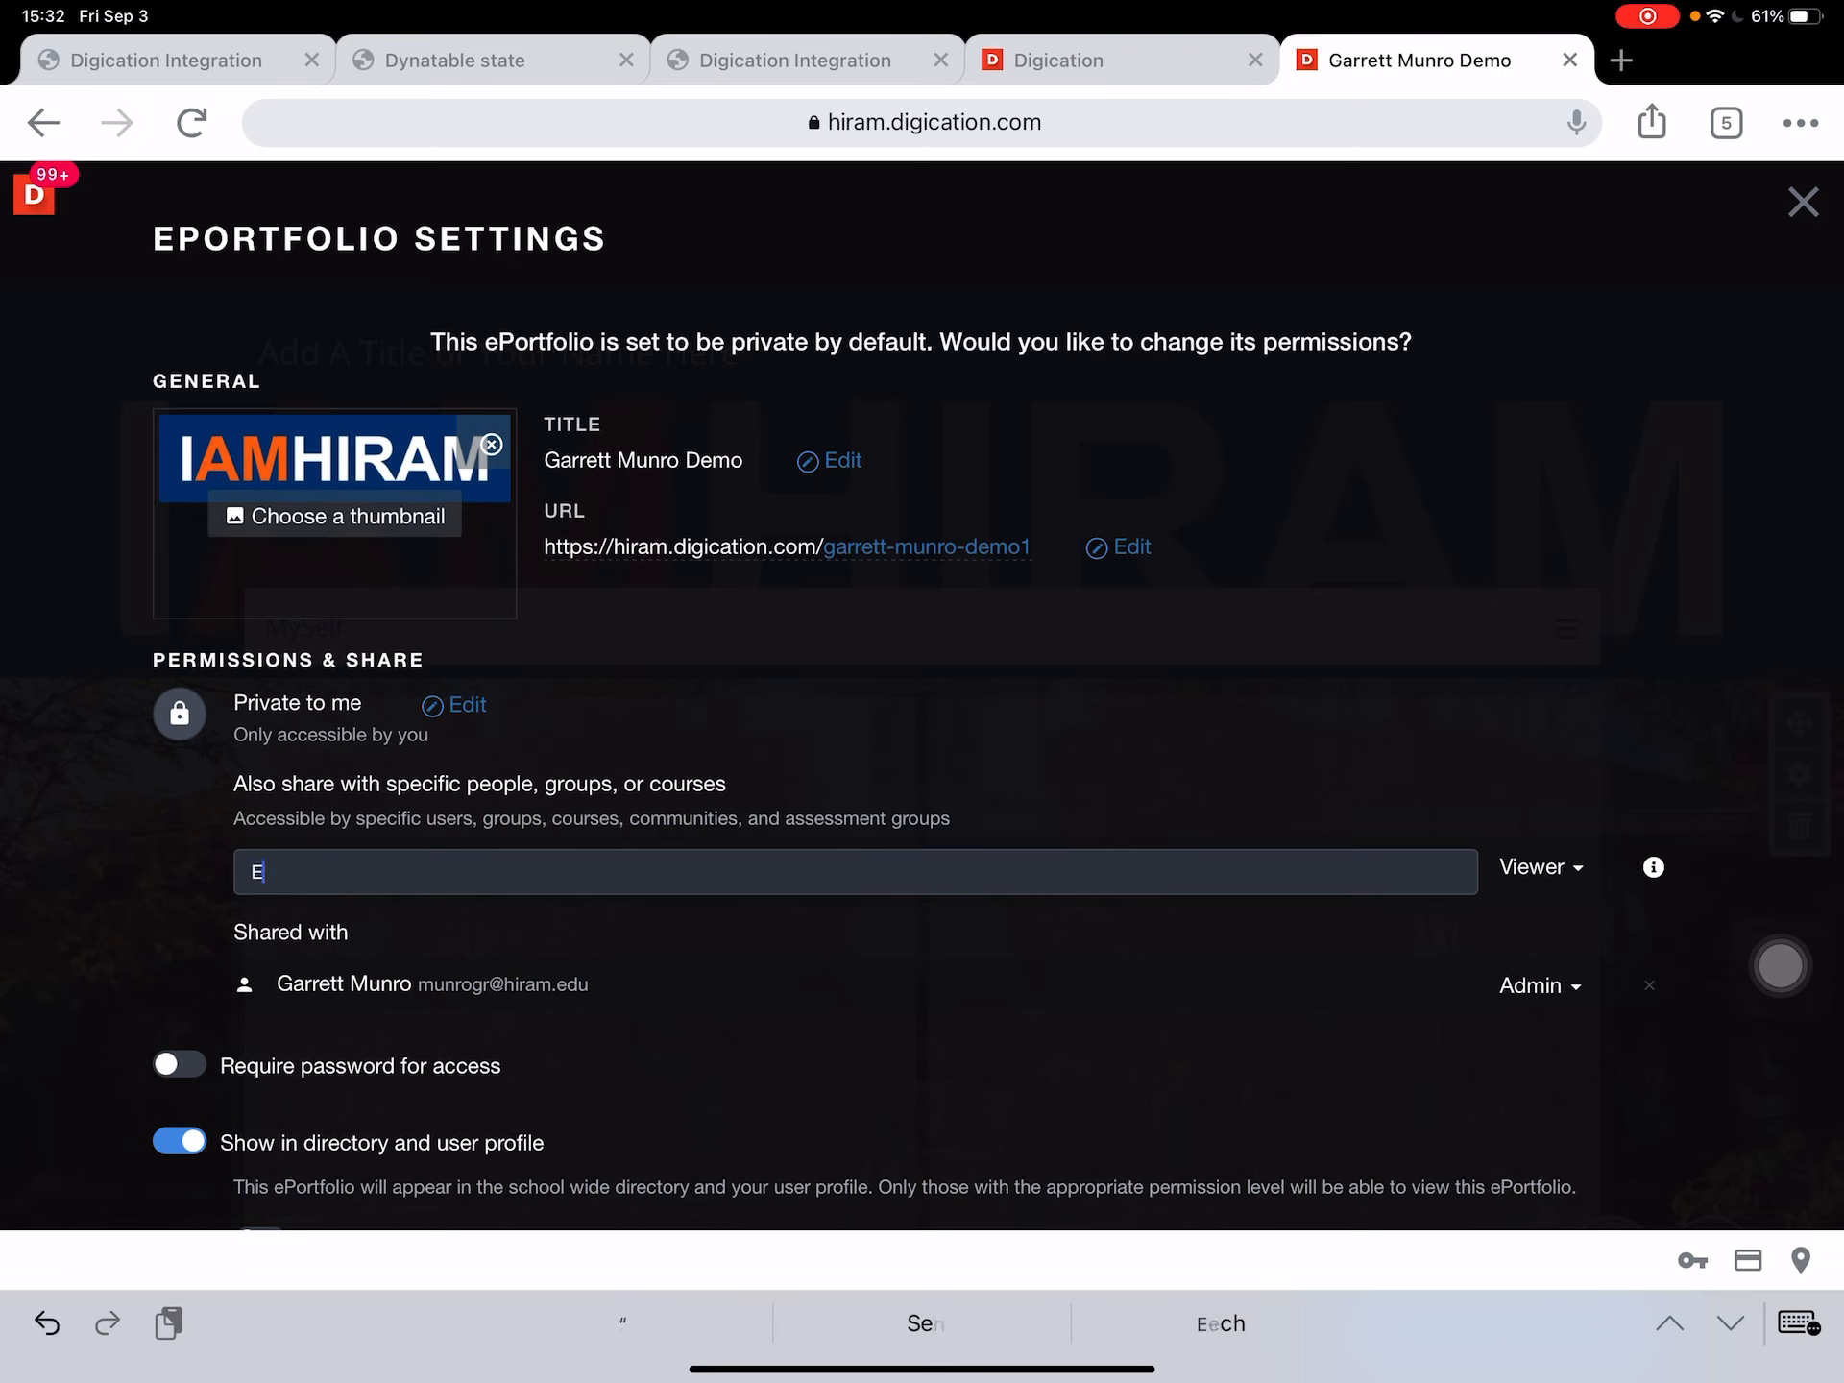
text(Portfolios)
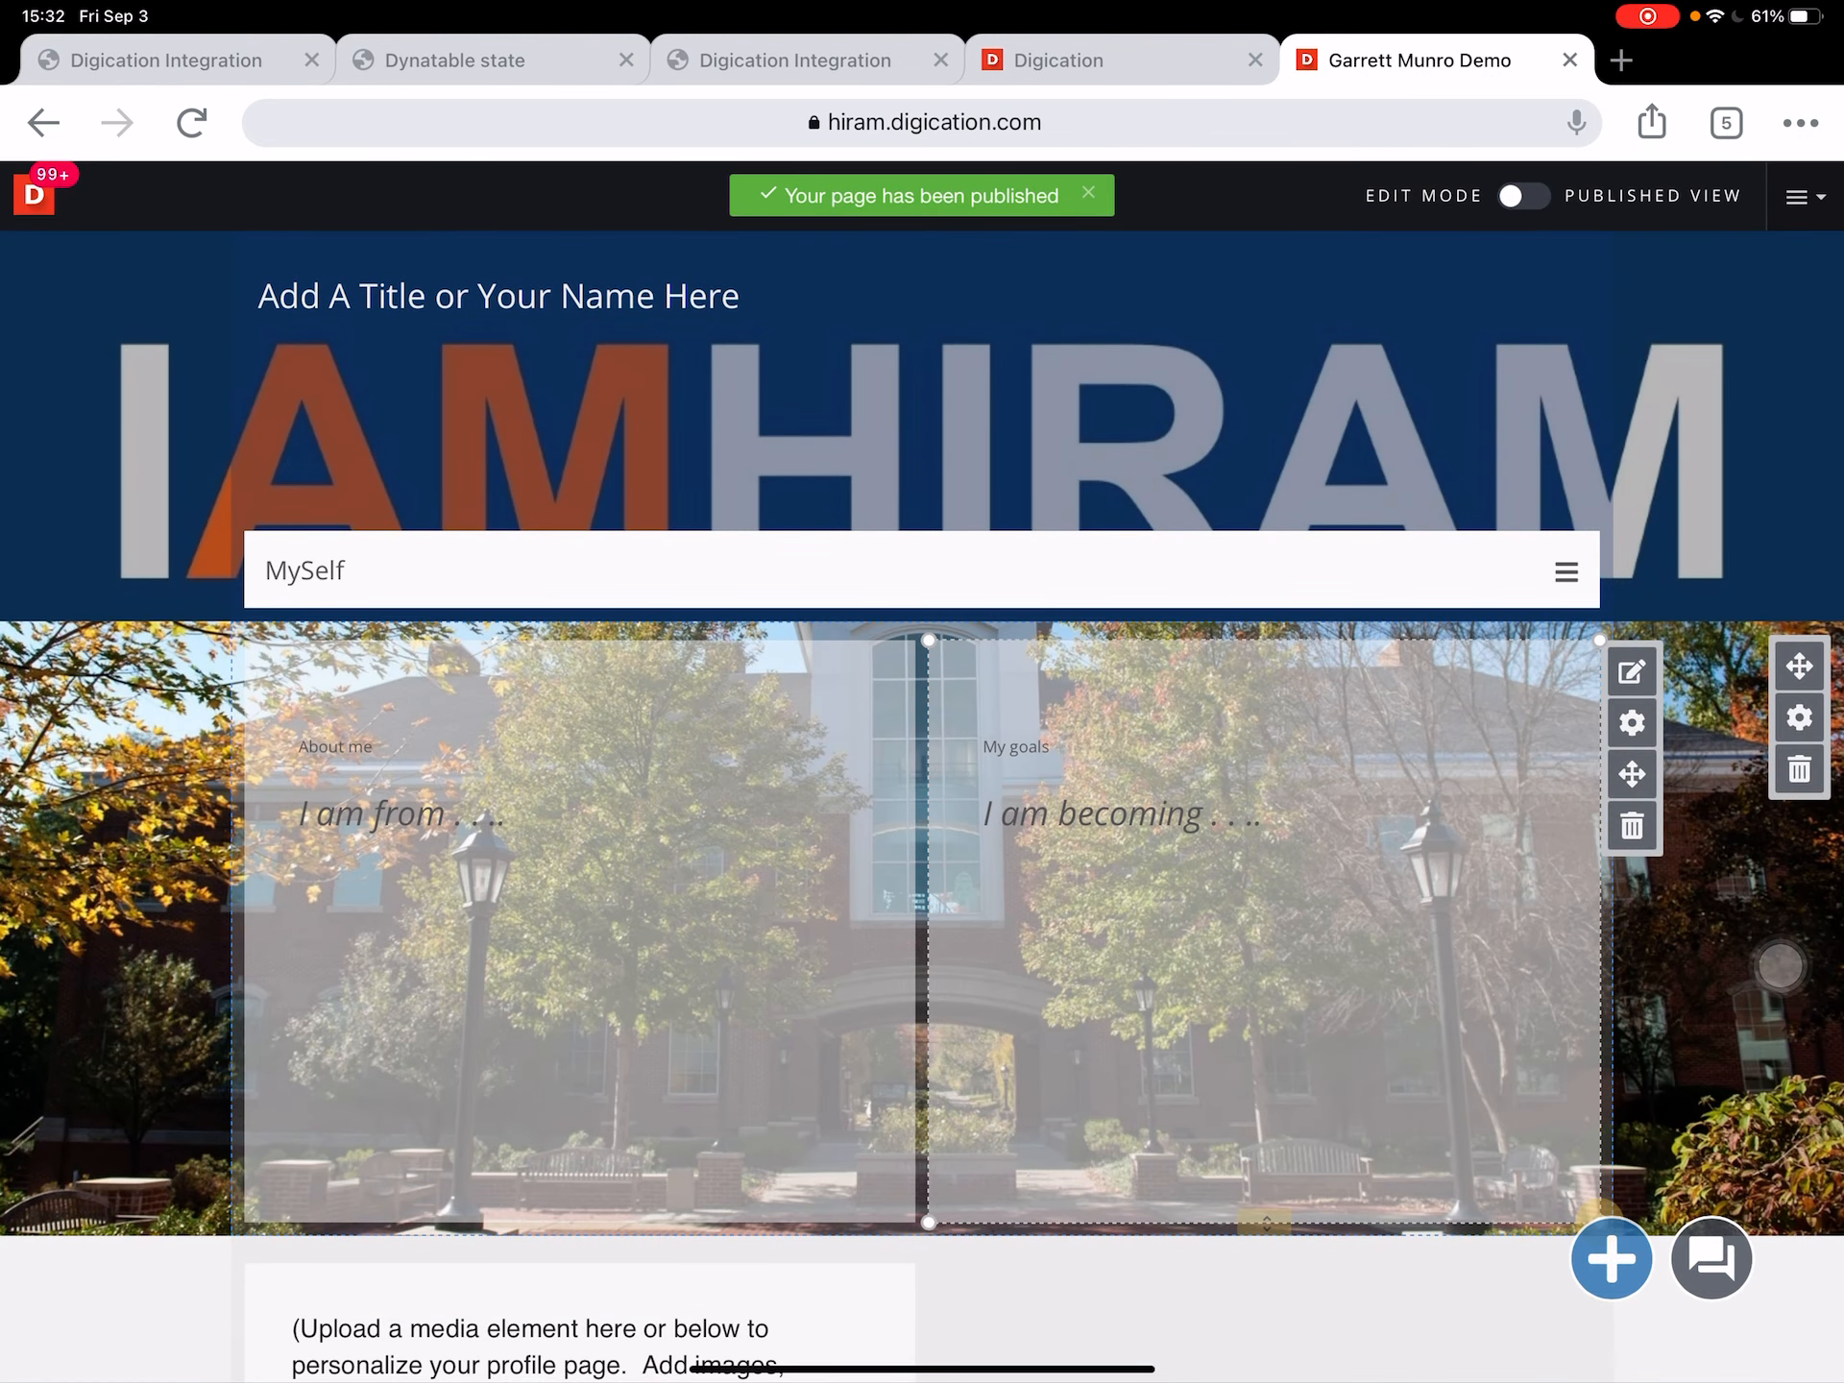
Add the Digication ePortfolios Faculty and Students groups as Viewers and save settings.
click(1801, 196)
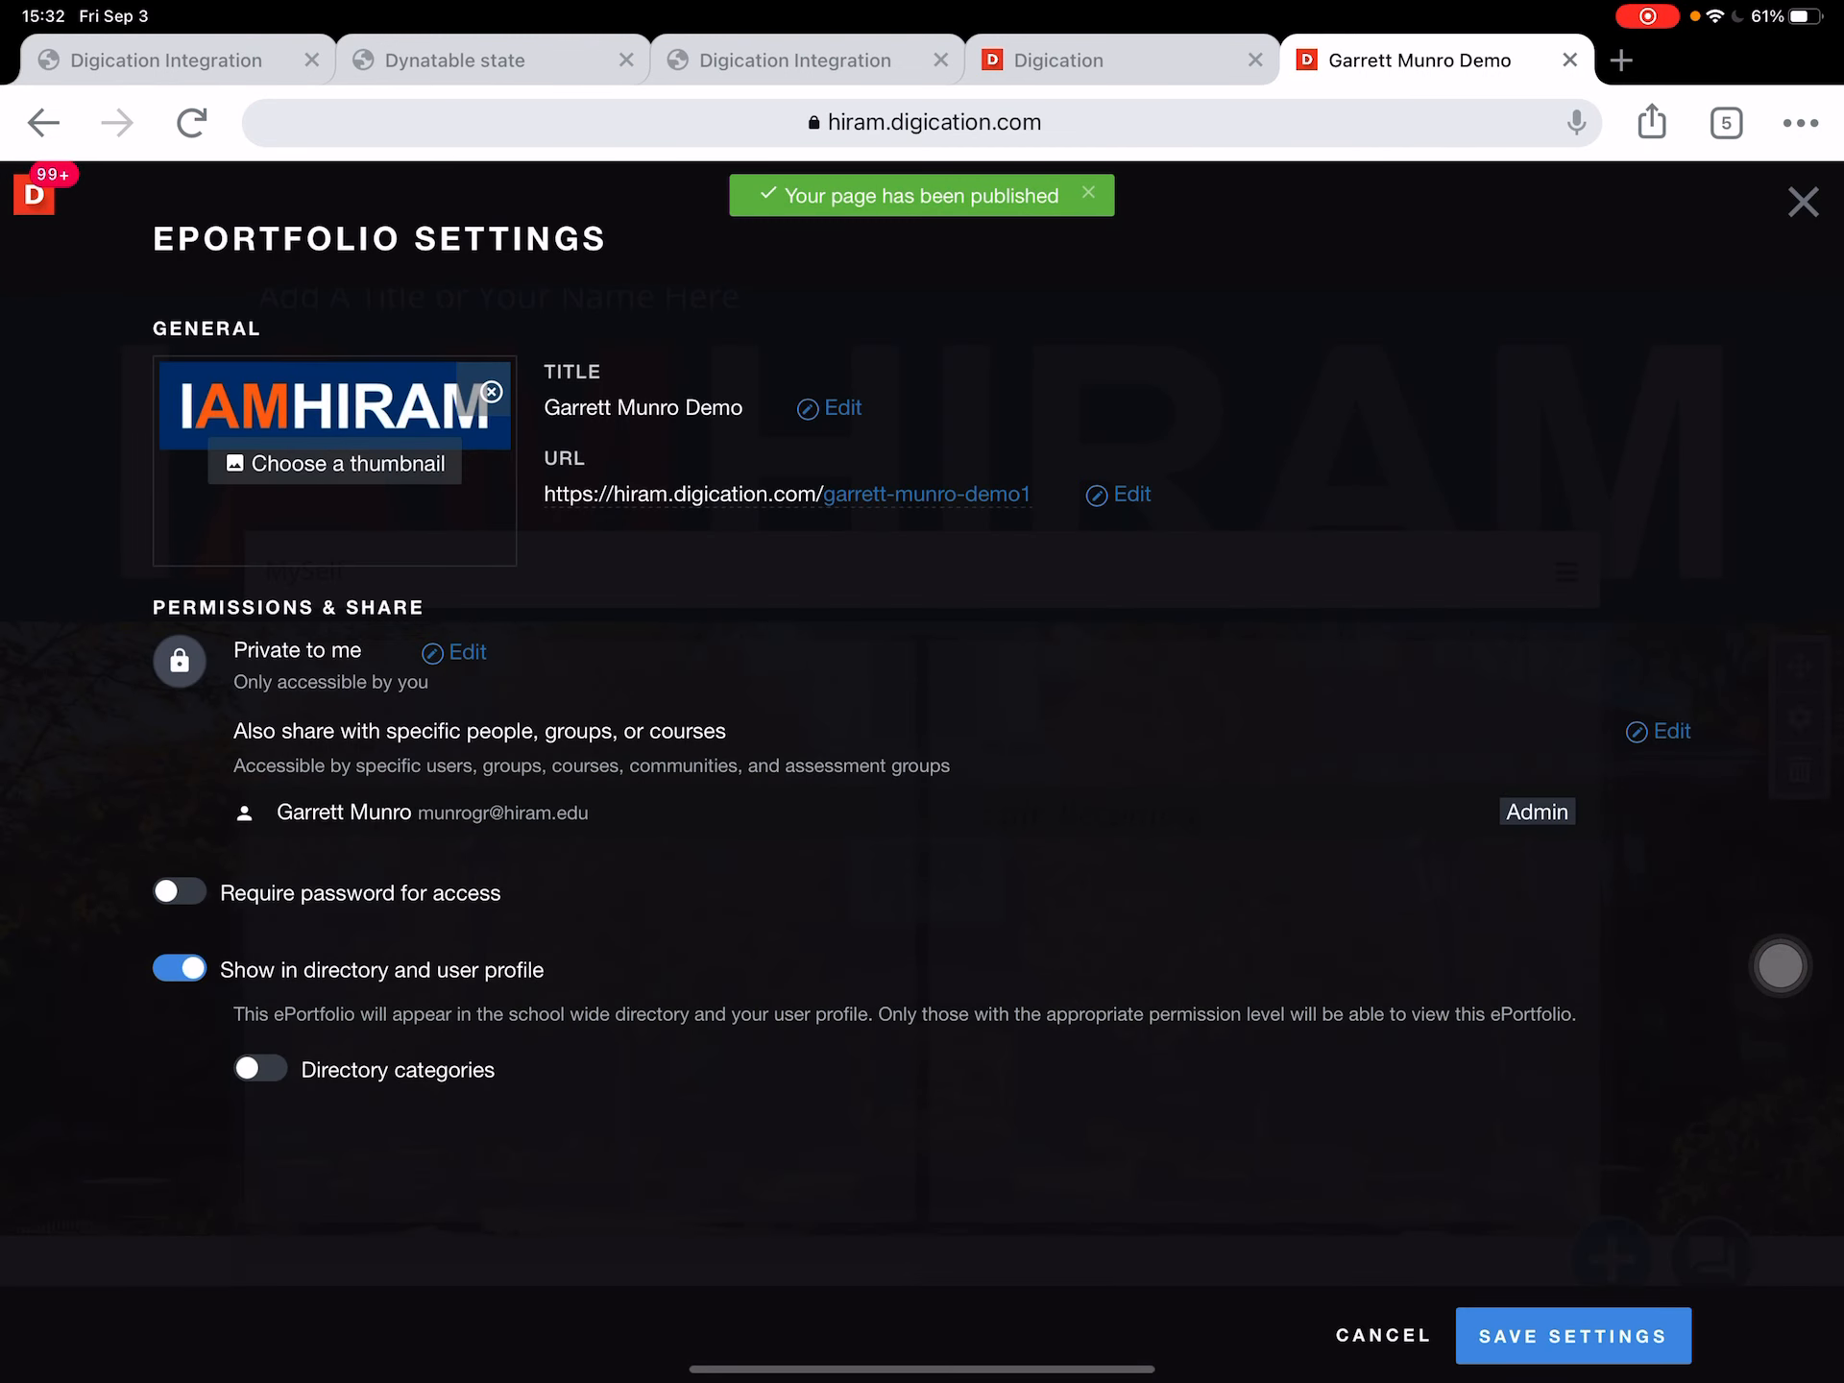
click(1670, 730)
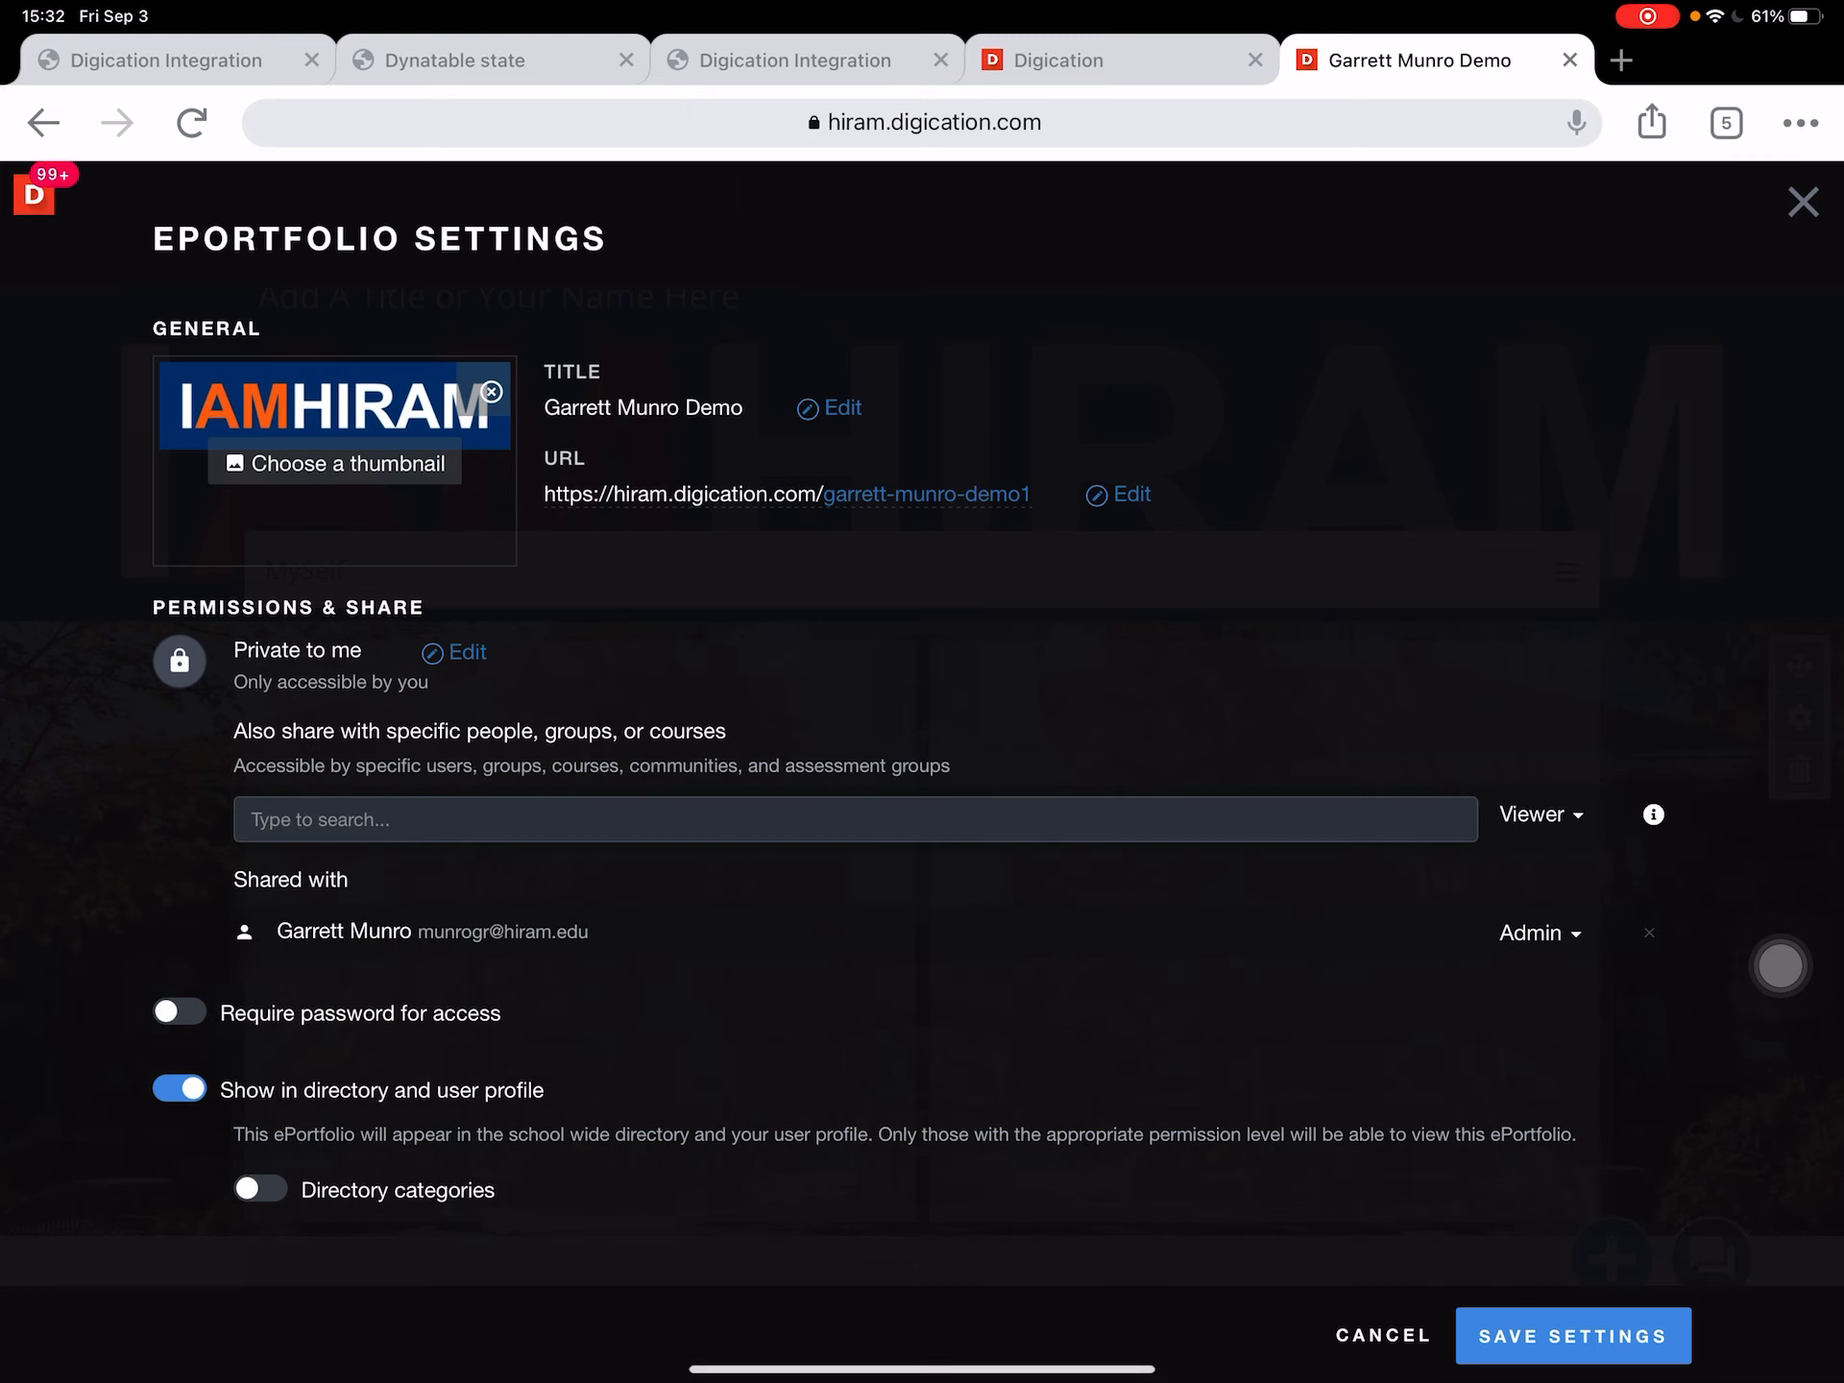
text(Digication)
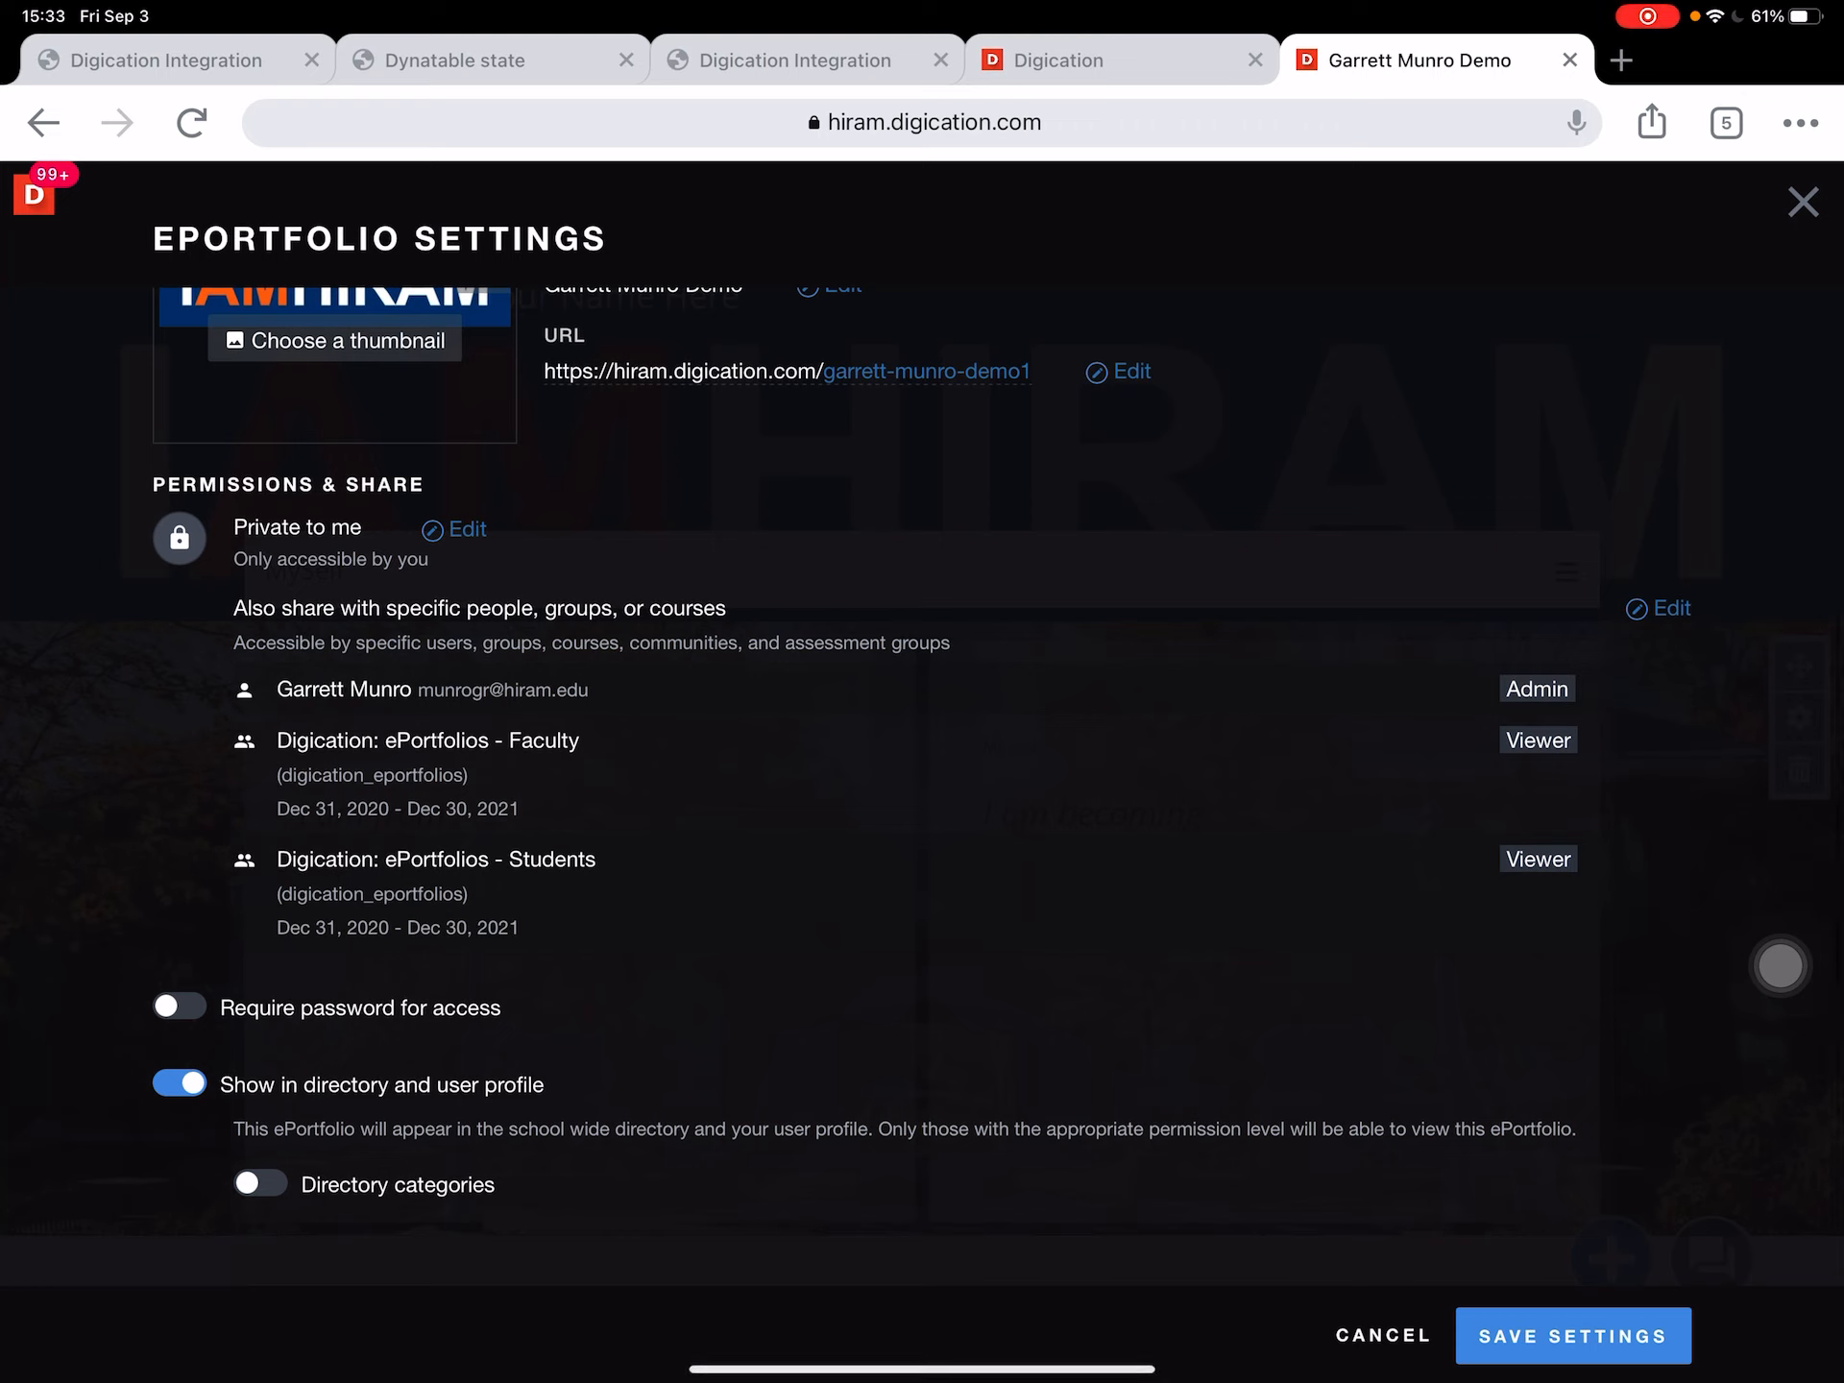
click(1573, 1335)
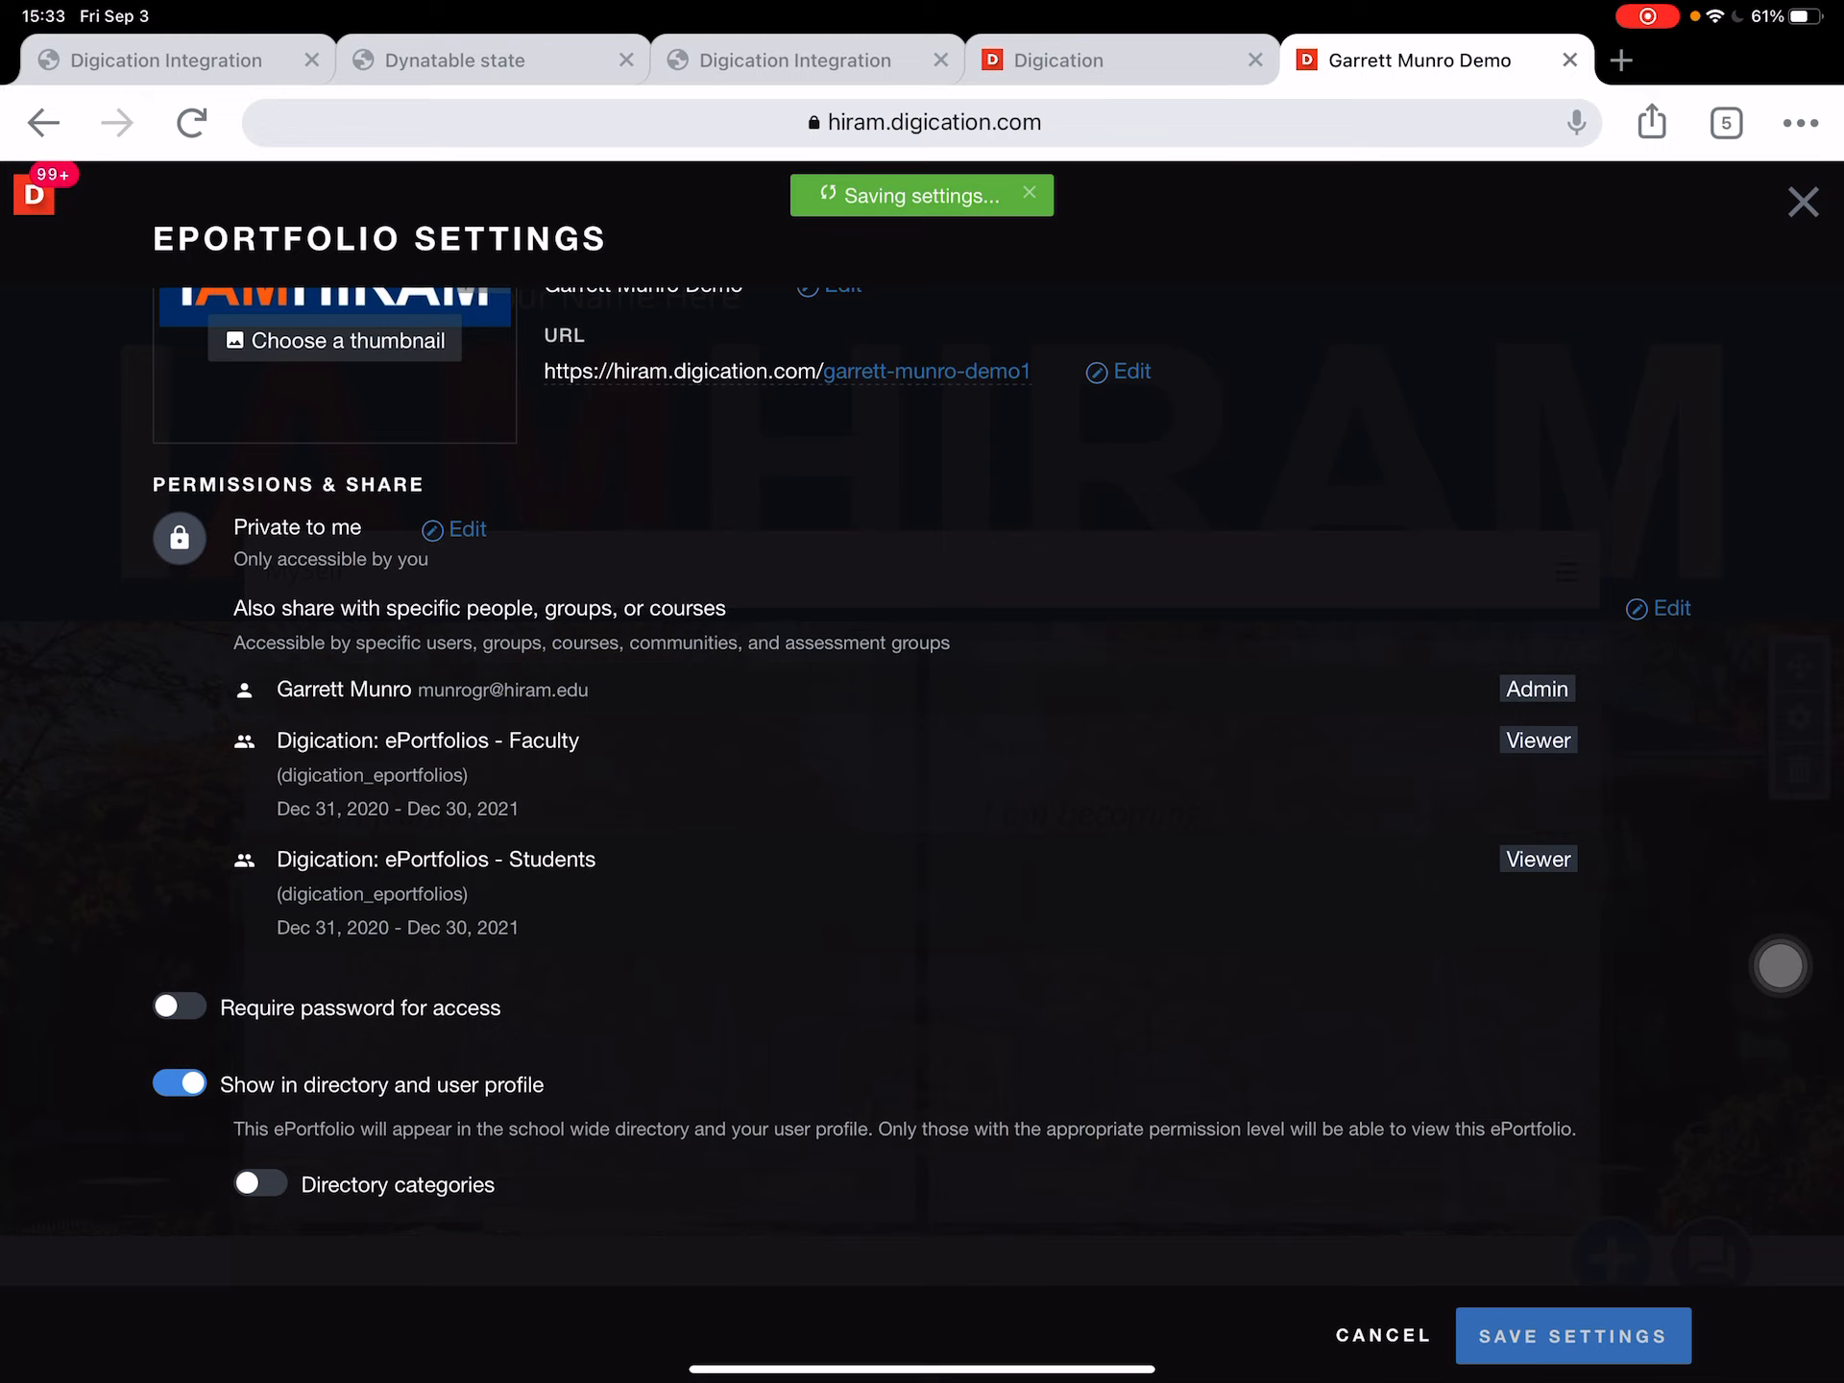
click(1573, 1335)
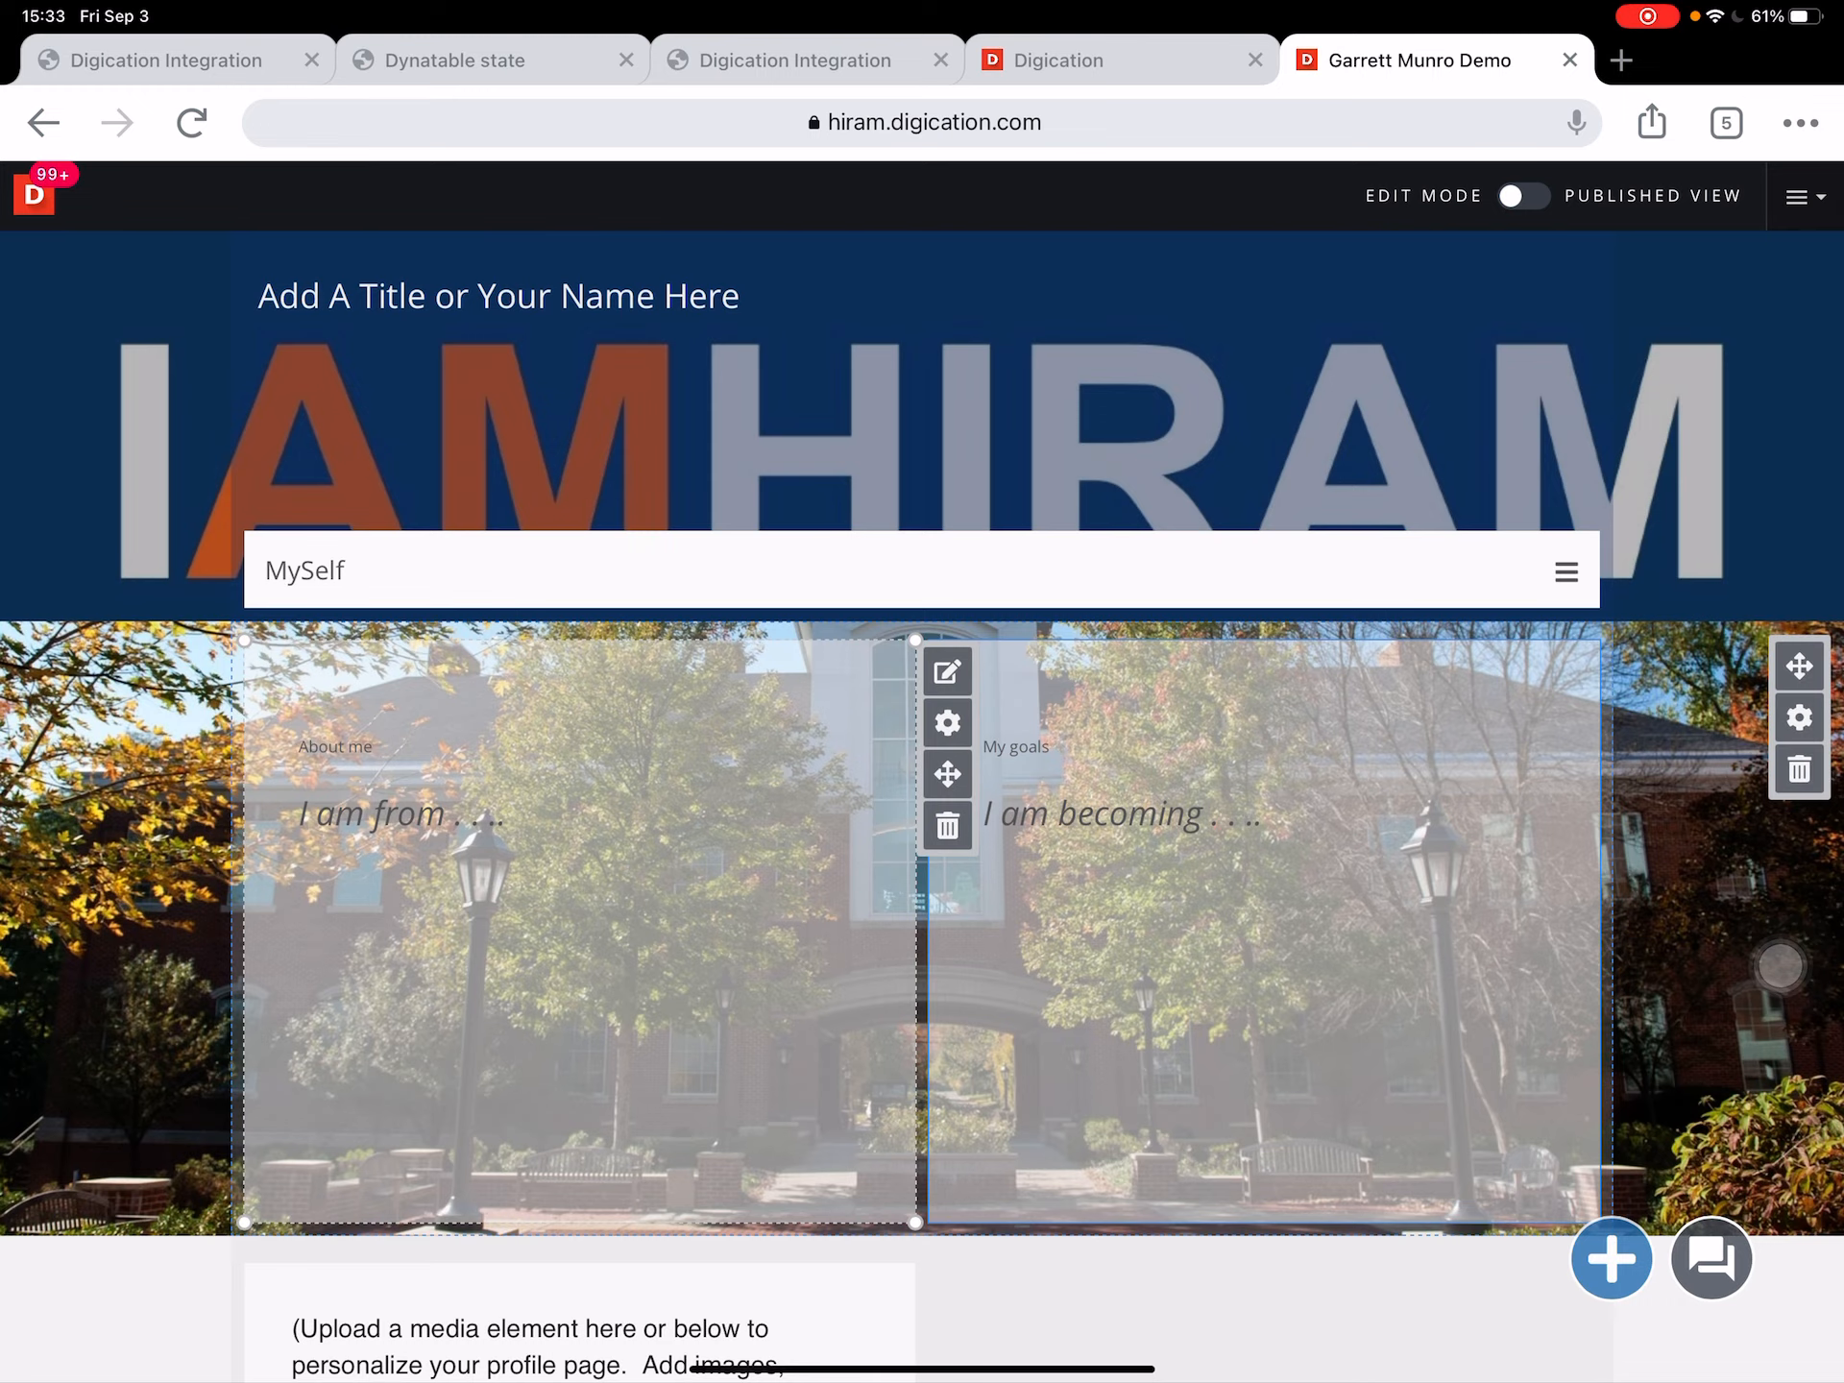
Go to the home screen and reopen the Hiram College Moodle site.
key(home)
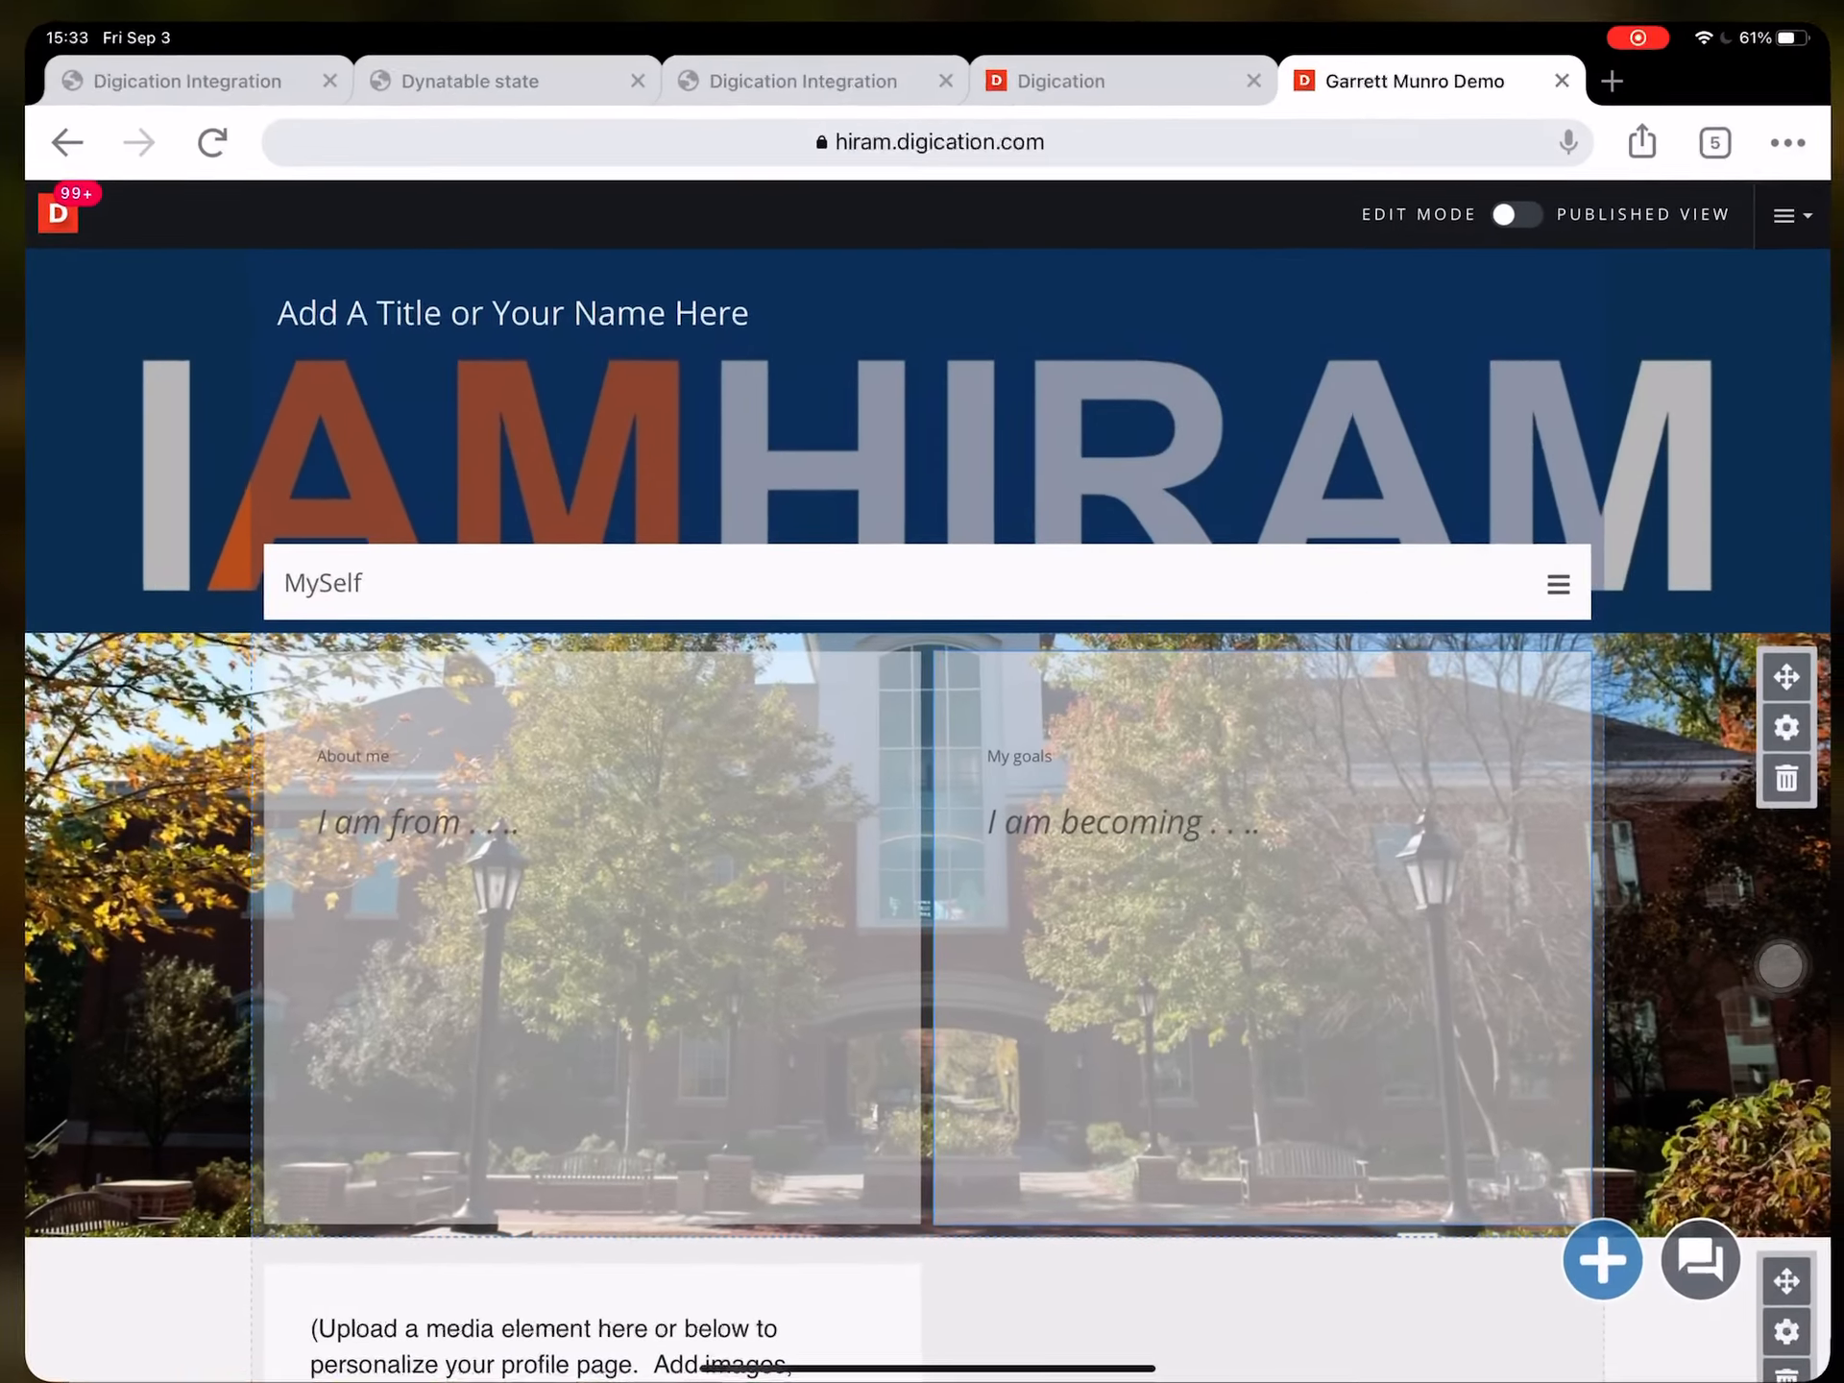
click(492, 59)
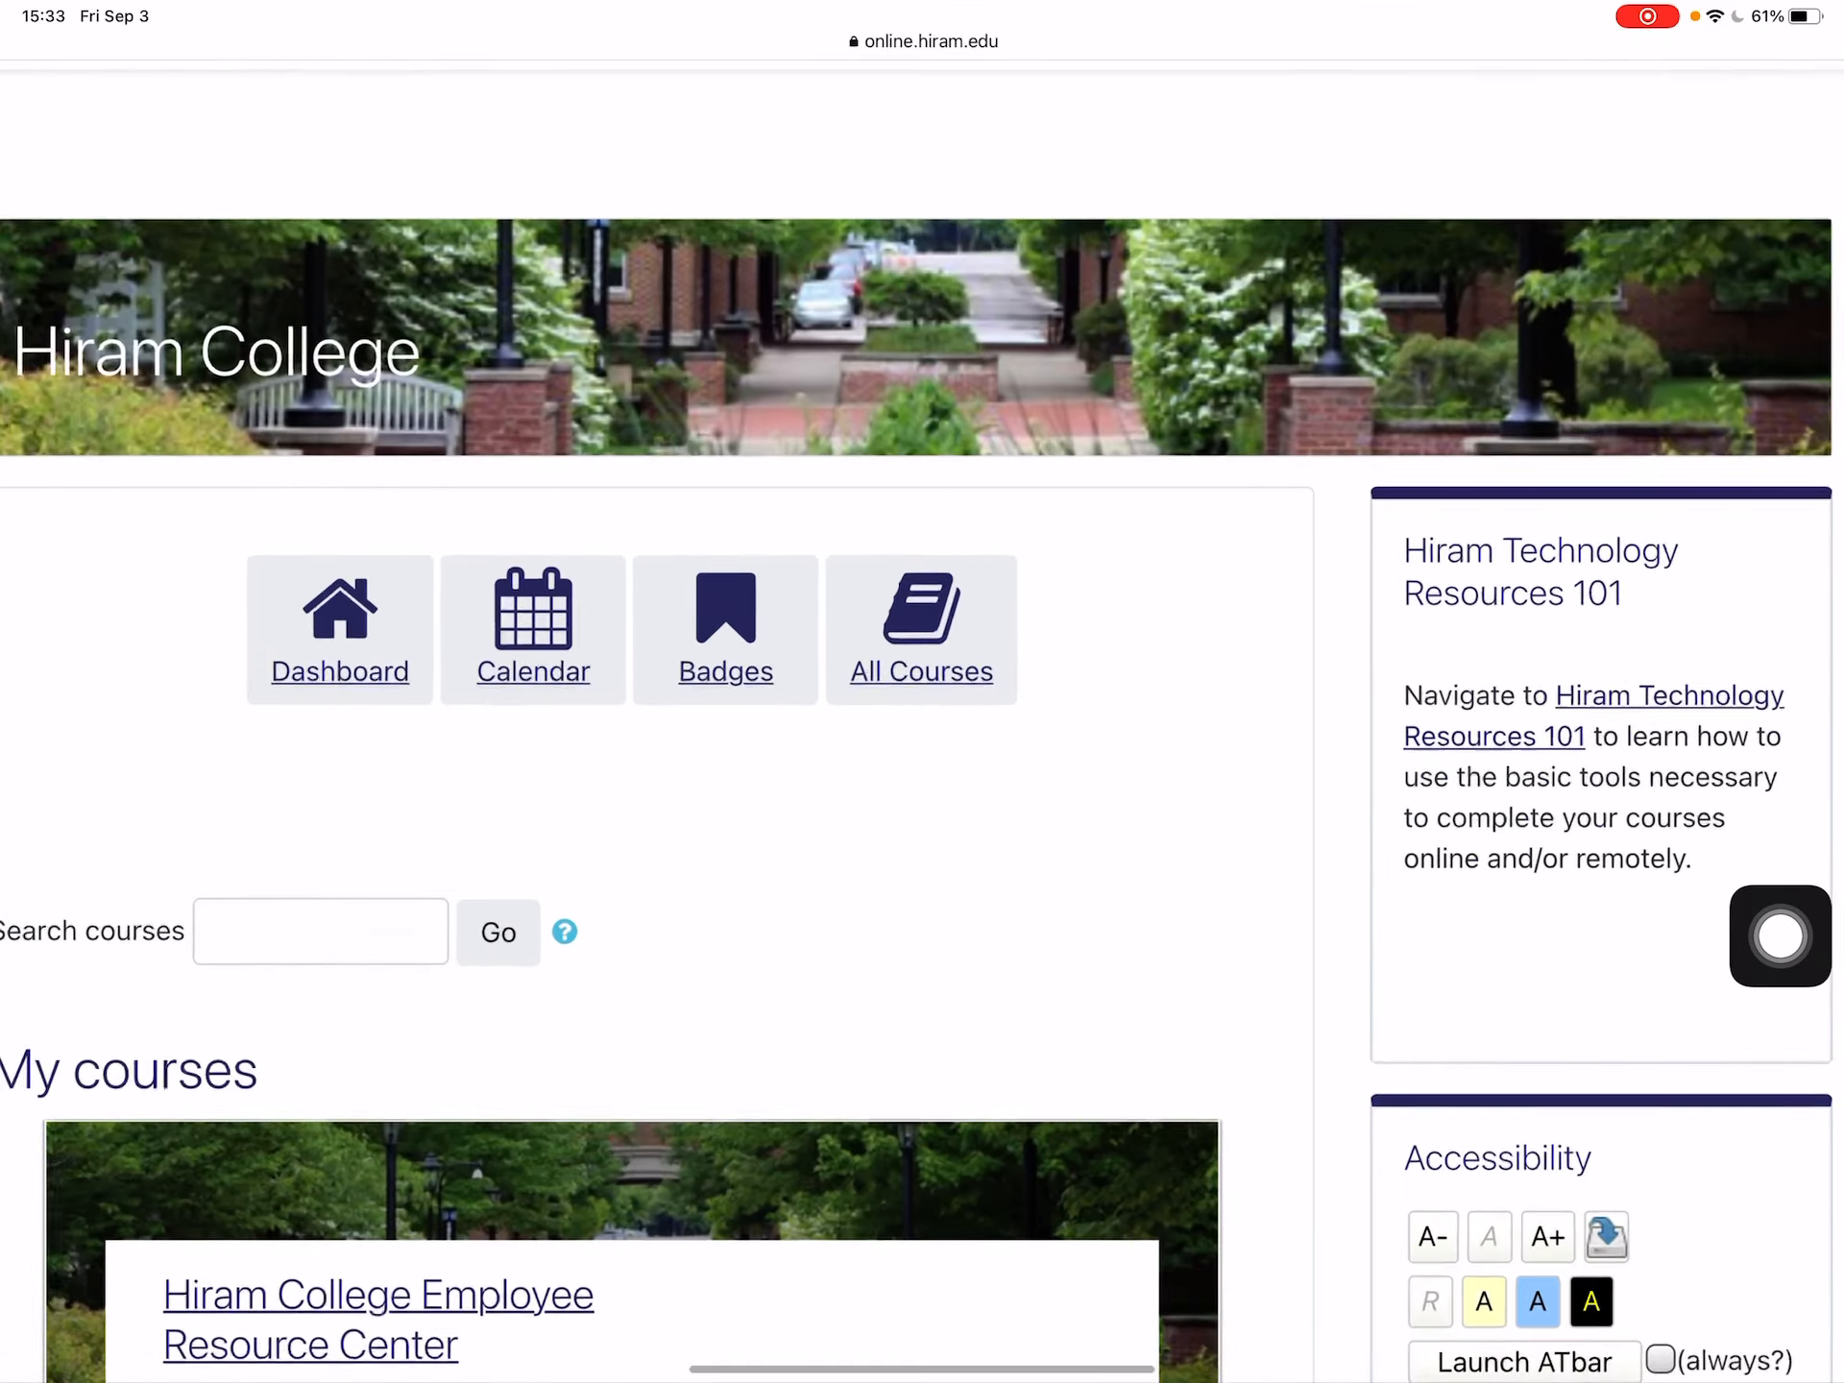
Scroll the Hiram College home page down to the Hiram Technology Resources 101 block.
scroll(down, 3)
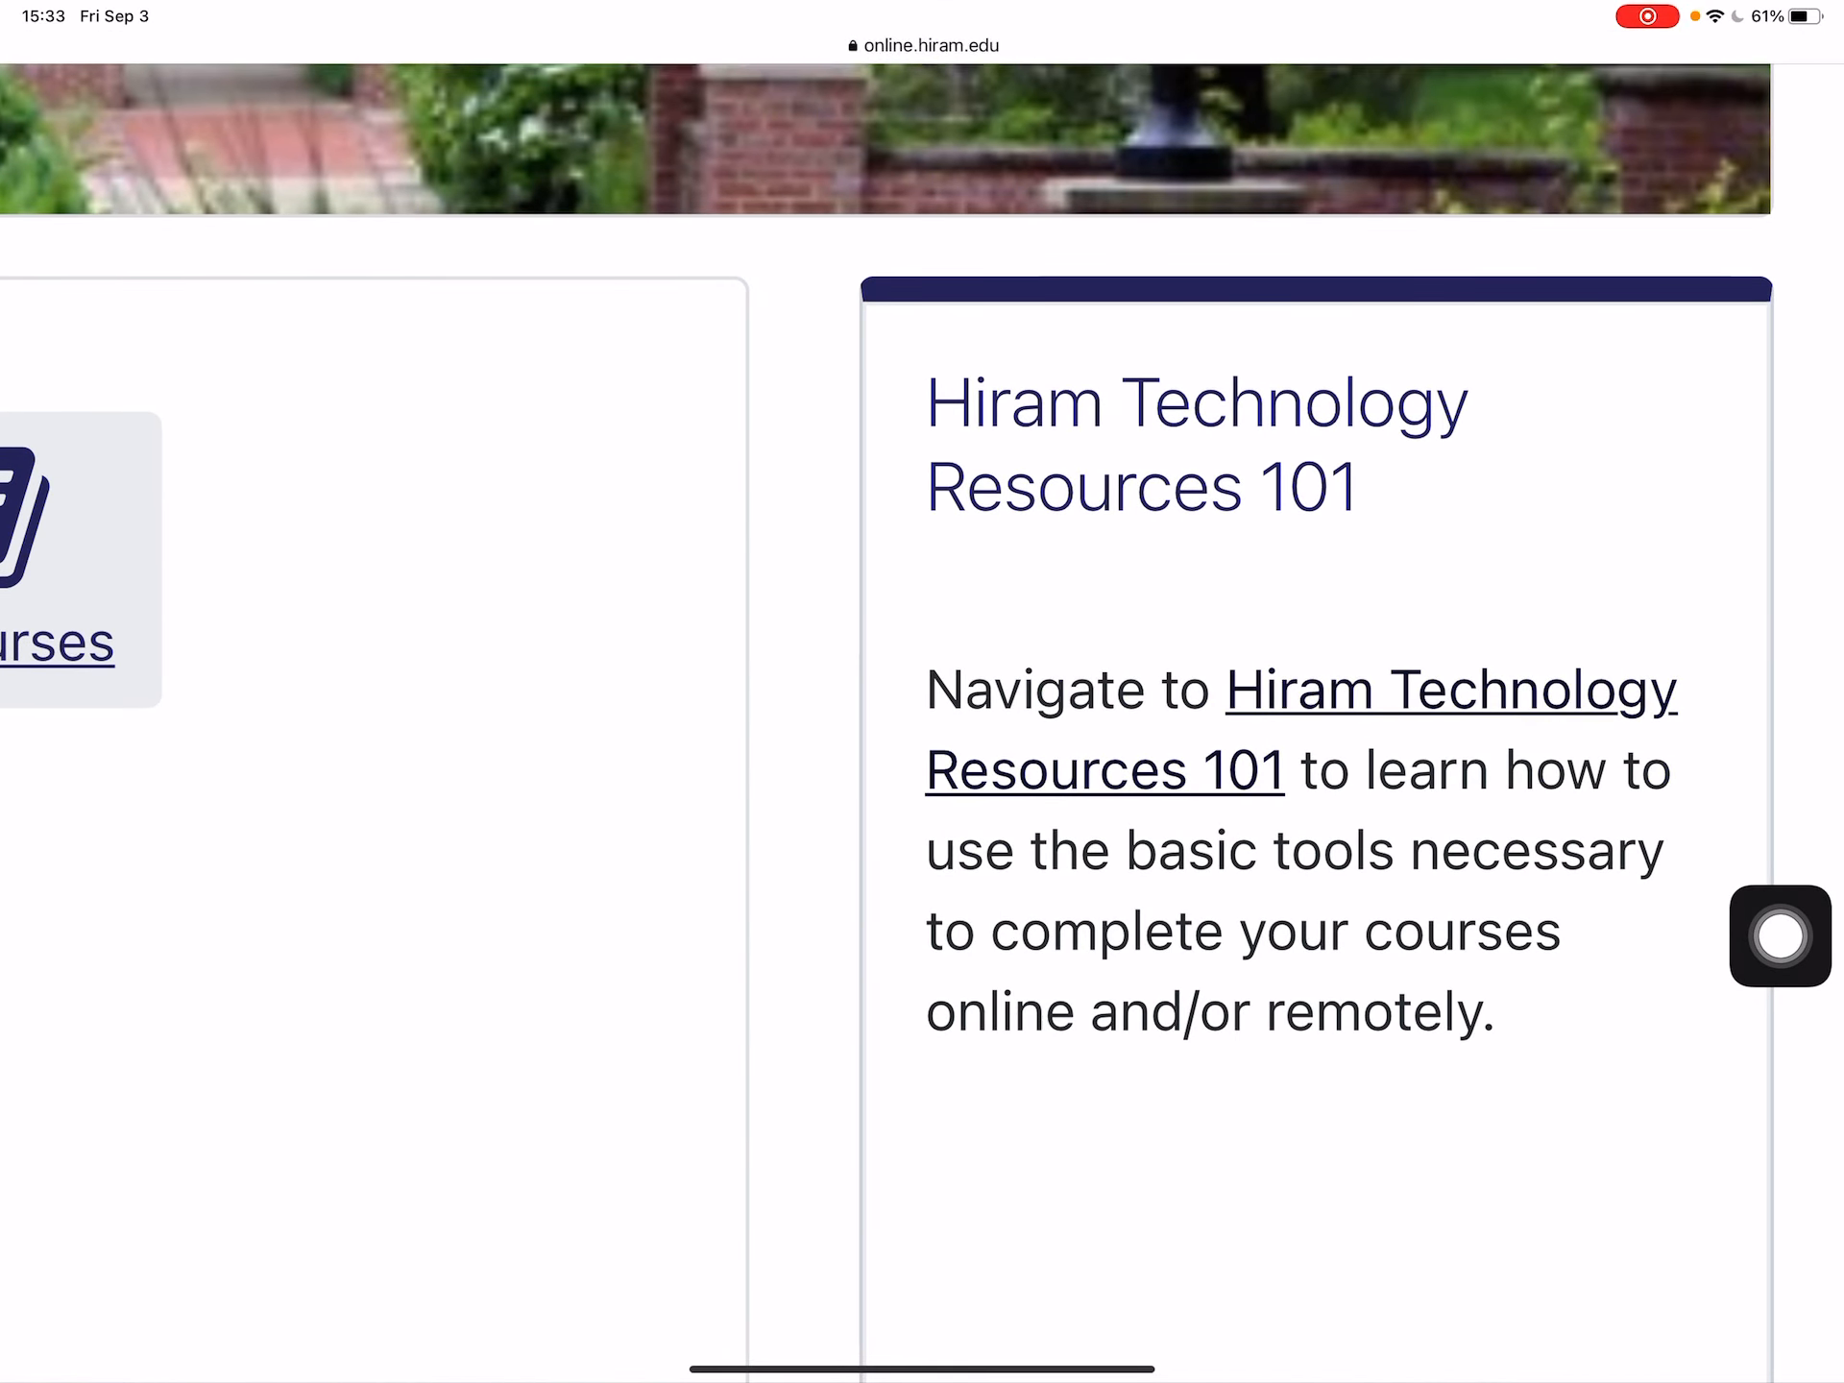